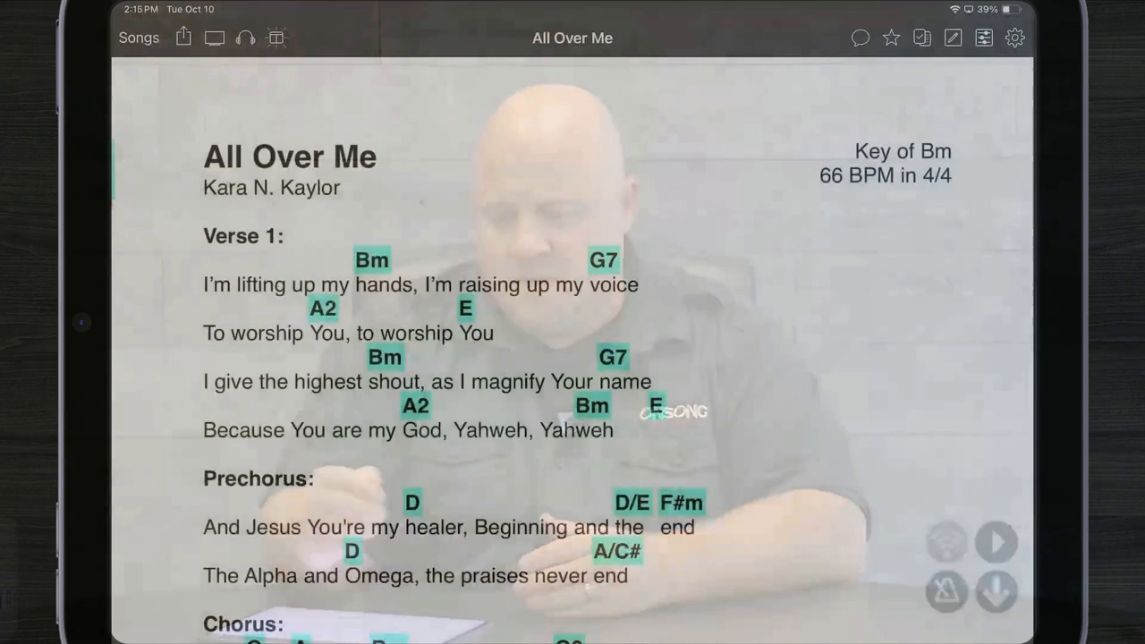
Step: Show the All Songs list of 152 songs and scroll through it
{"action": "left_click", "coordinate": [139, 37]}
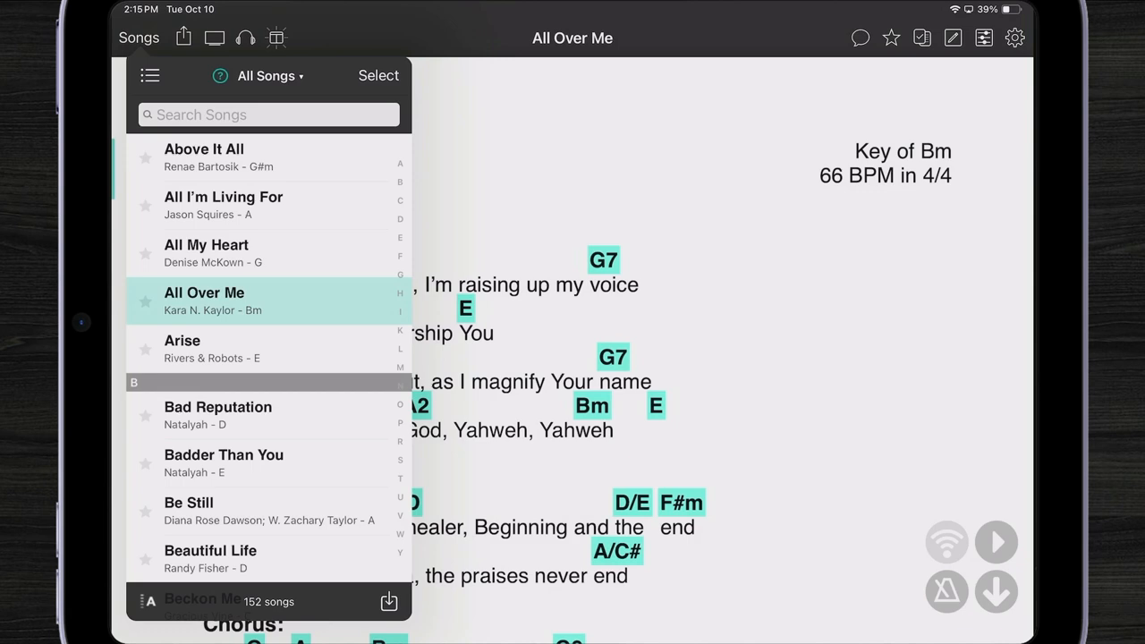
{"action": "scroll", "scroll_direction": "down", "scroll_amount": 3}
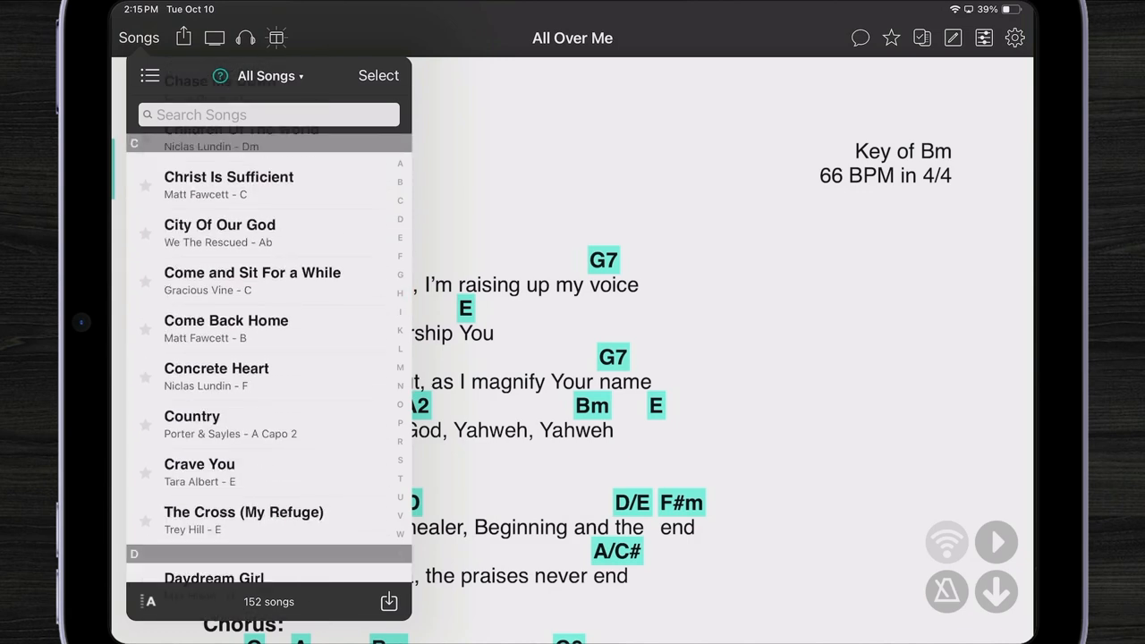
{"action": "scroll", "scroll_direction": "down", "scroll_amount": 3}
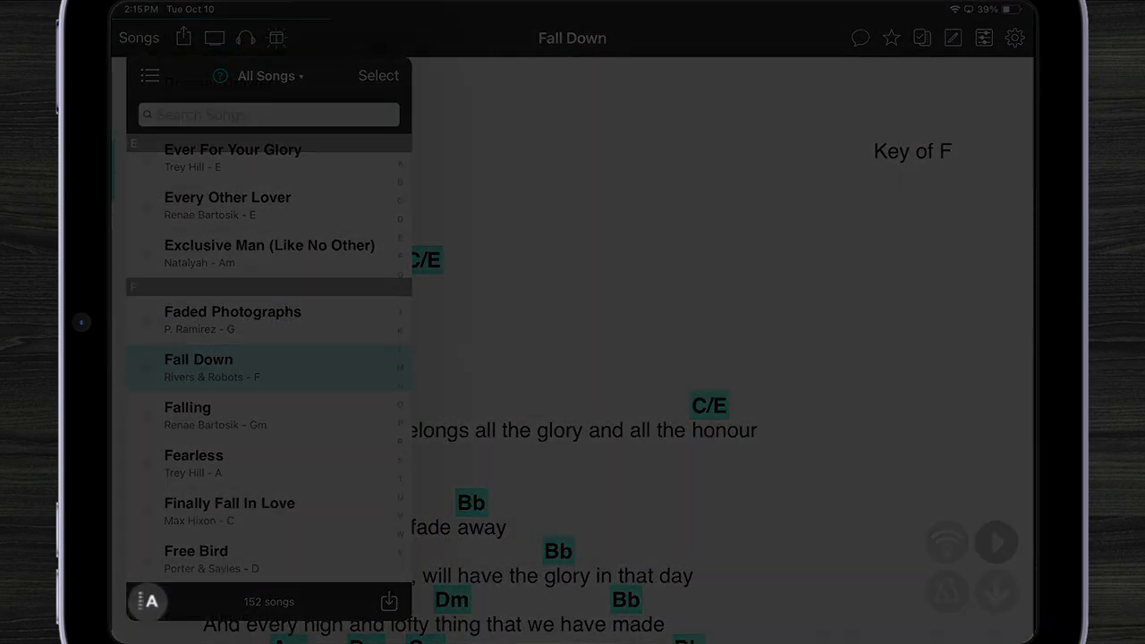
Step: Scroll the All Songs list and open You've Rescued Me (key of A)
{"action": "left_click", "coordinate": [270, 75]}
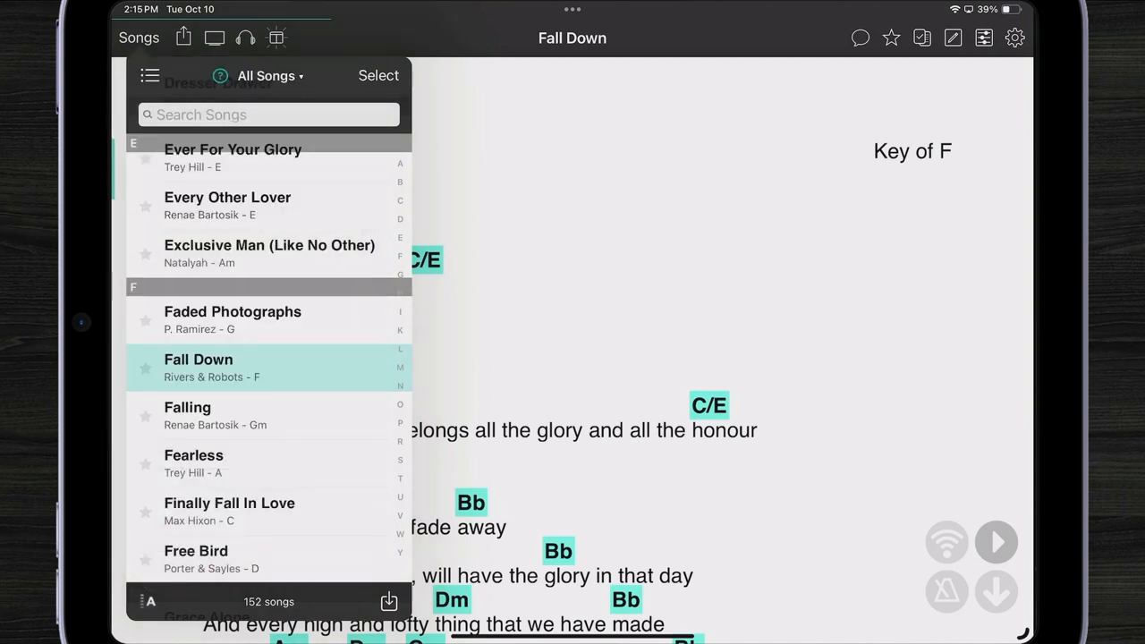
{"action": "scroll", "scroll_direction": "down", "scroll_amount": 3}
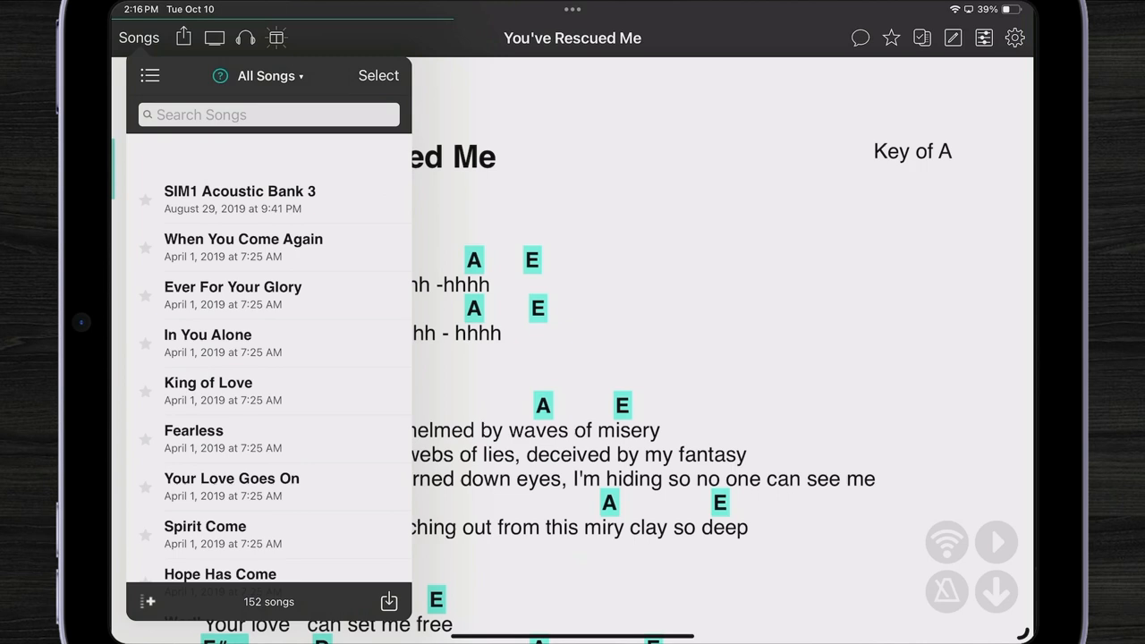
{"action": "scroll", "scroll_direction": "up", "scroll_amount": 3}
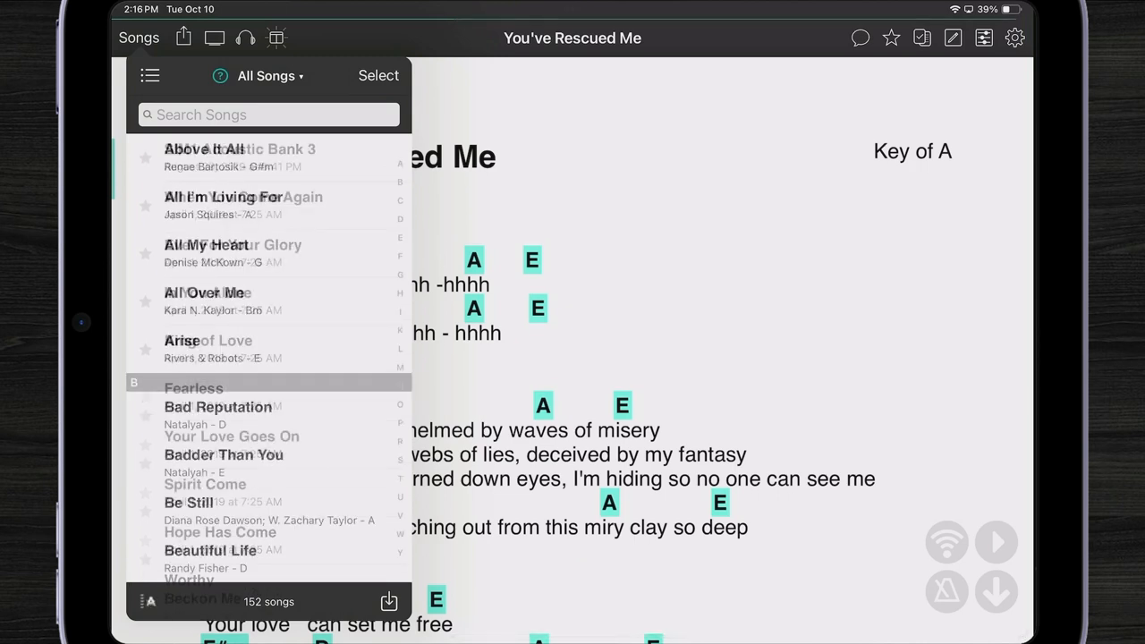
Step: Bring up the Browse overview of library collections and sets
{"action": "left_click", "coordinate": [150, 75]}
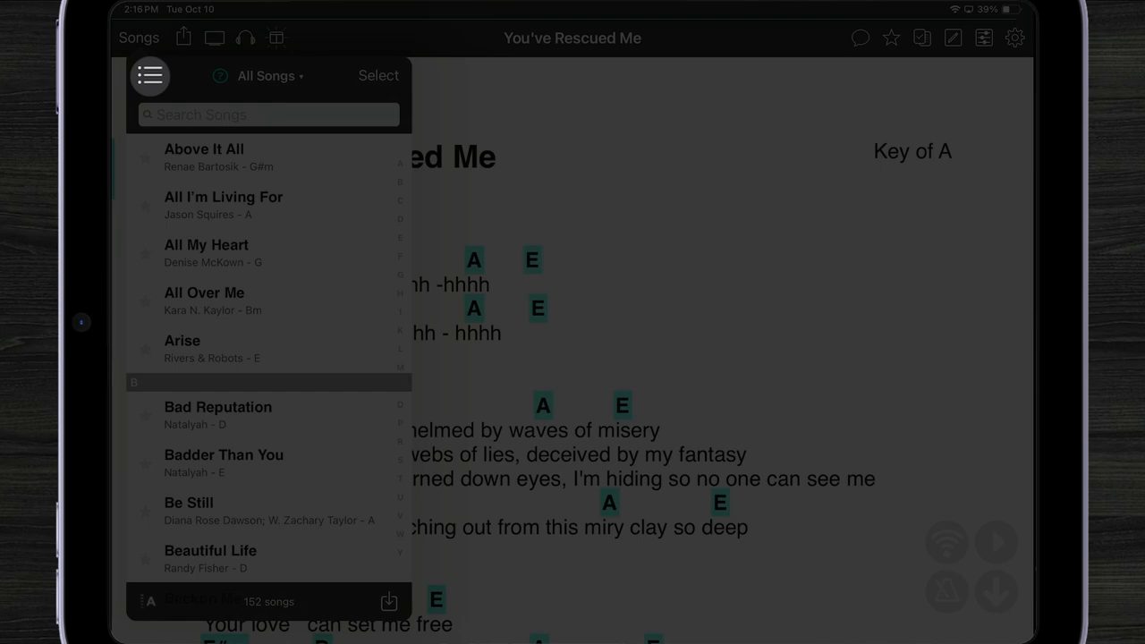
{"action": "left_click", "coordinate": [149, 75]}
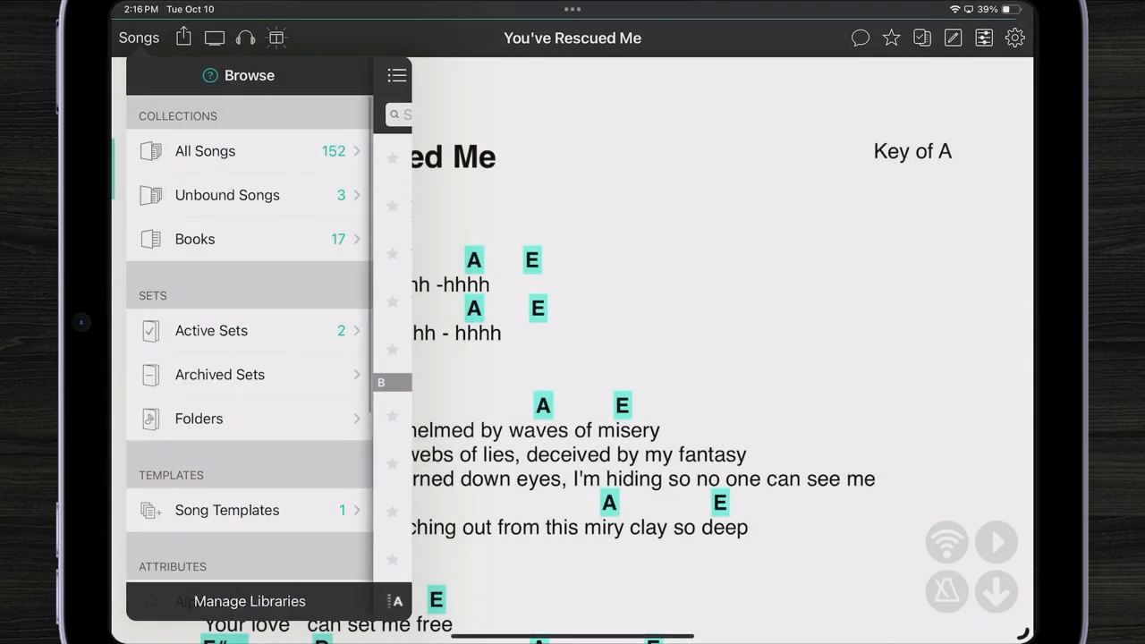
{"action": "left_click", "coordinate": [248, 151]}
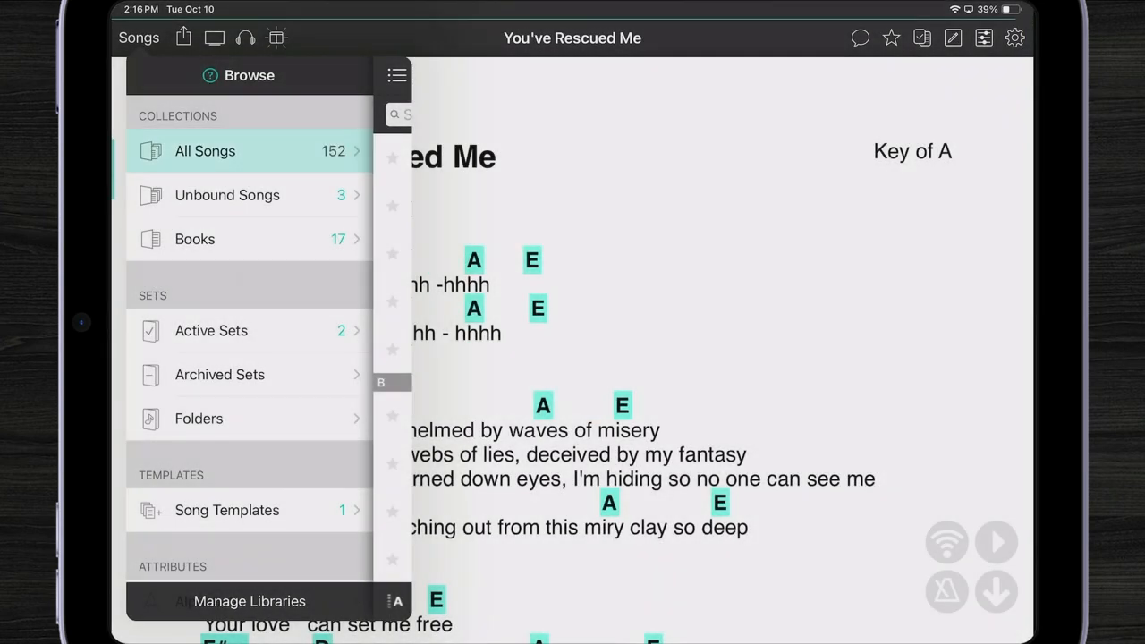
{"action": "left_click", "coordinate": [205, 150]}
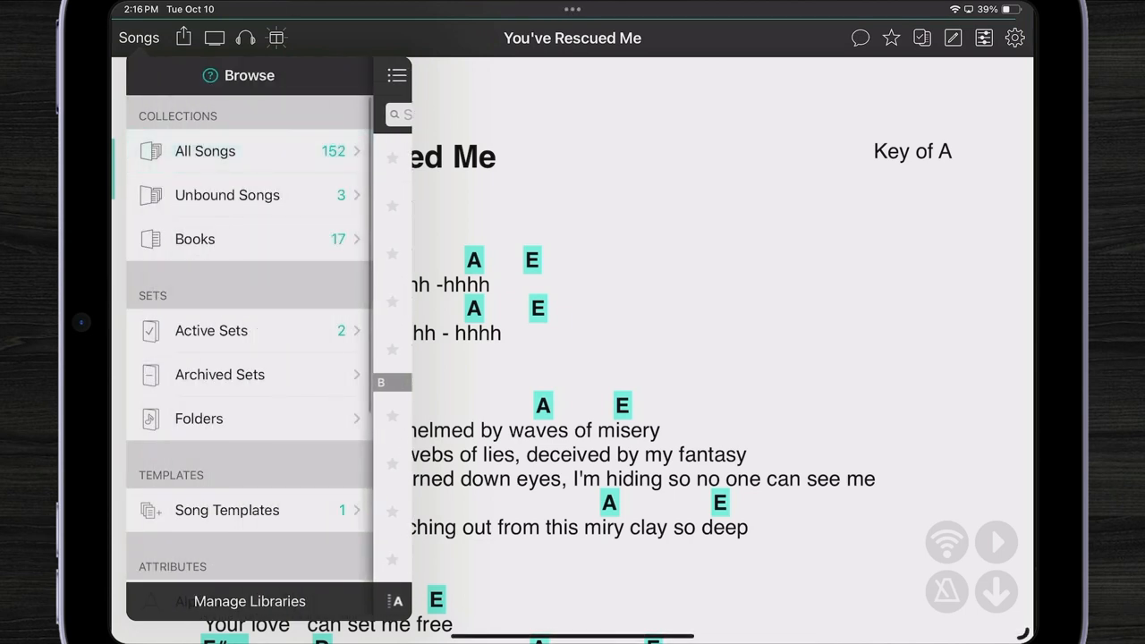
{"action": "left_click", "coordinate": [205, 150]}
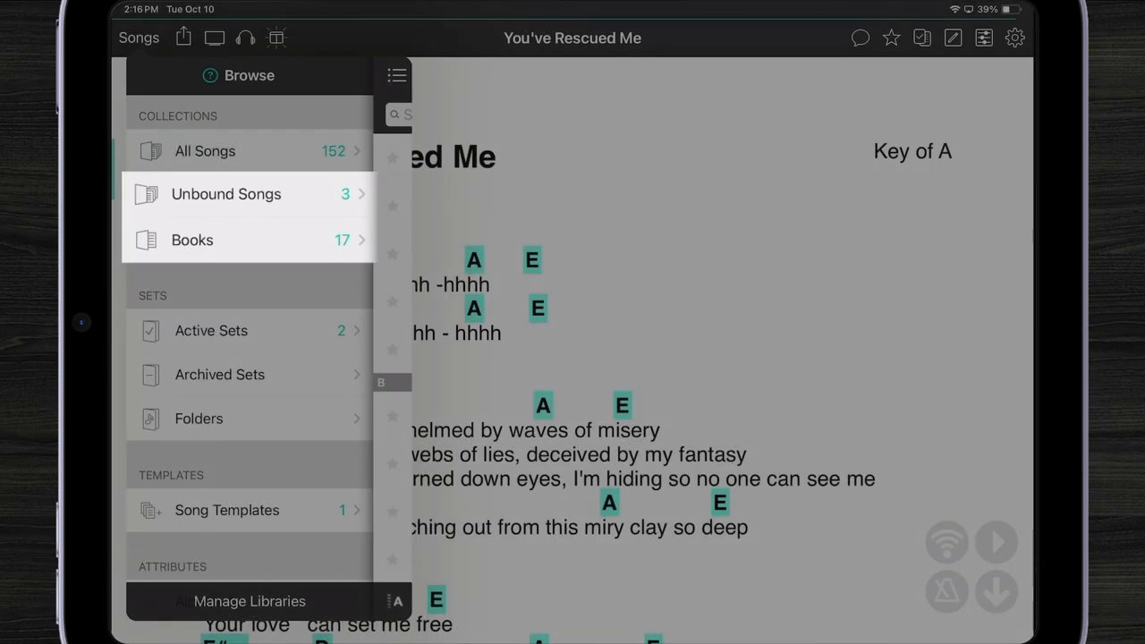
Step: Look through the All My Heart book under Books, then return to Browse
{"action": "left_click", "coordinate": [192, 240]}
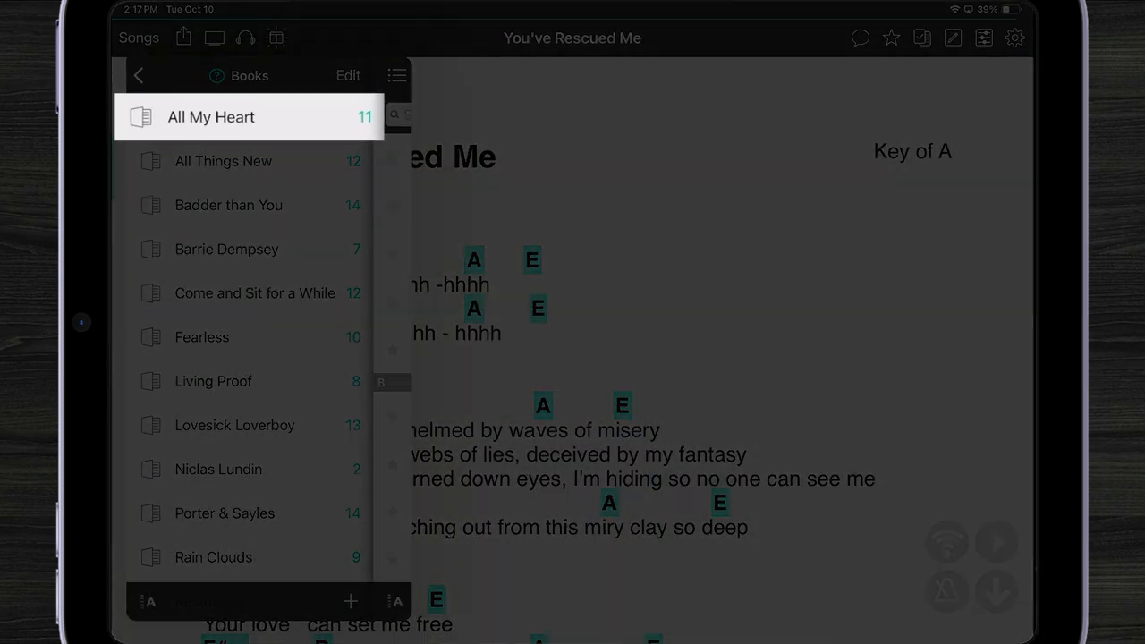
{"action": "left_click", "coordinate": [210, 117]}
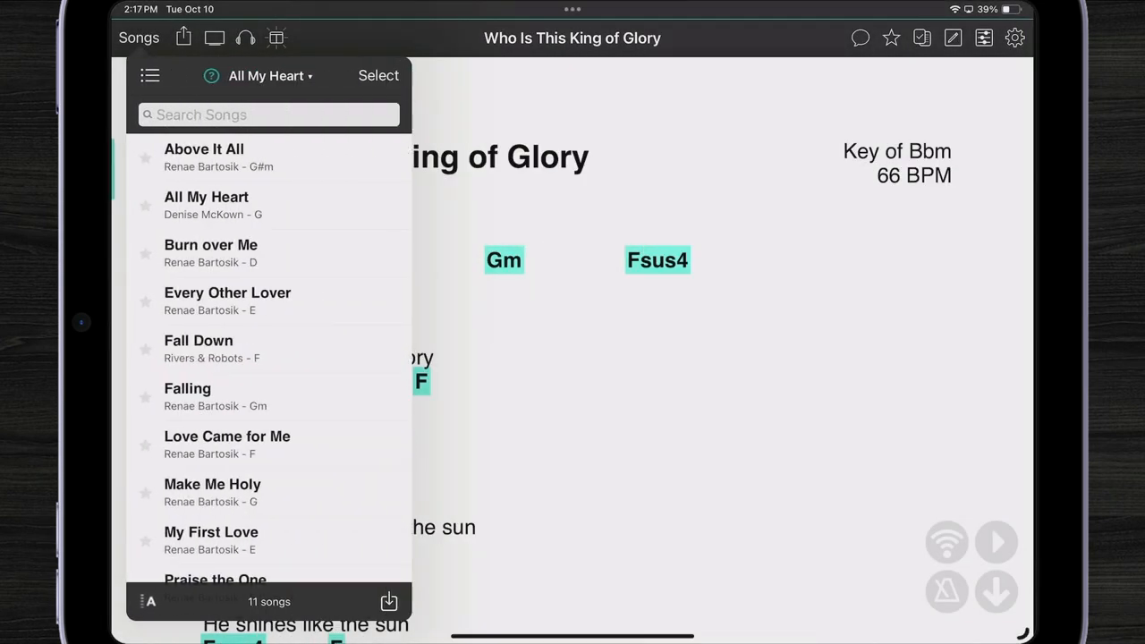
{"action": "scroll", "scroll_direction": "down", "scroll_amount": 3}
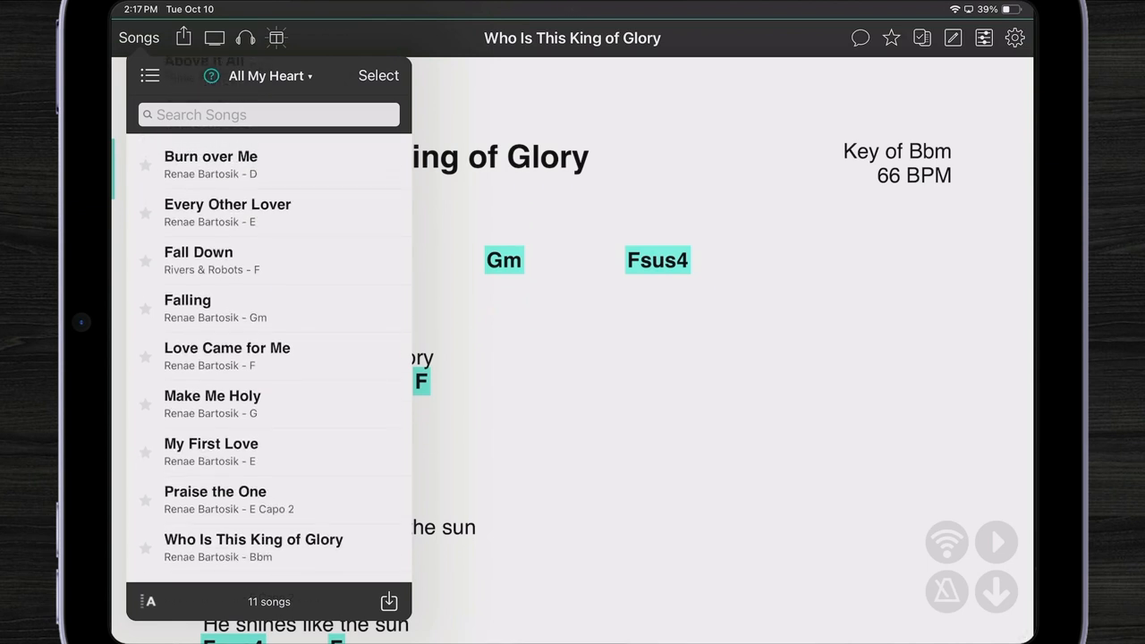
{"action": "scroll", "scroll_direction": "up", "scroll_amount": 3}
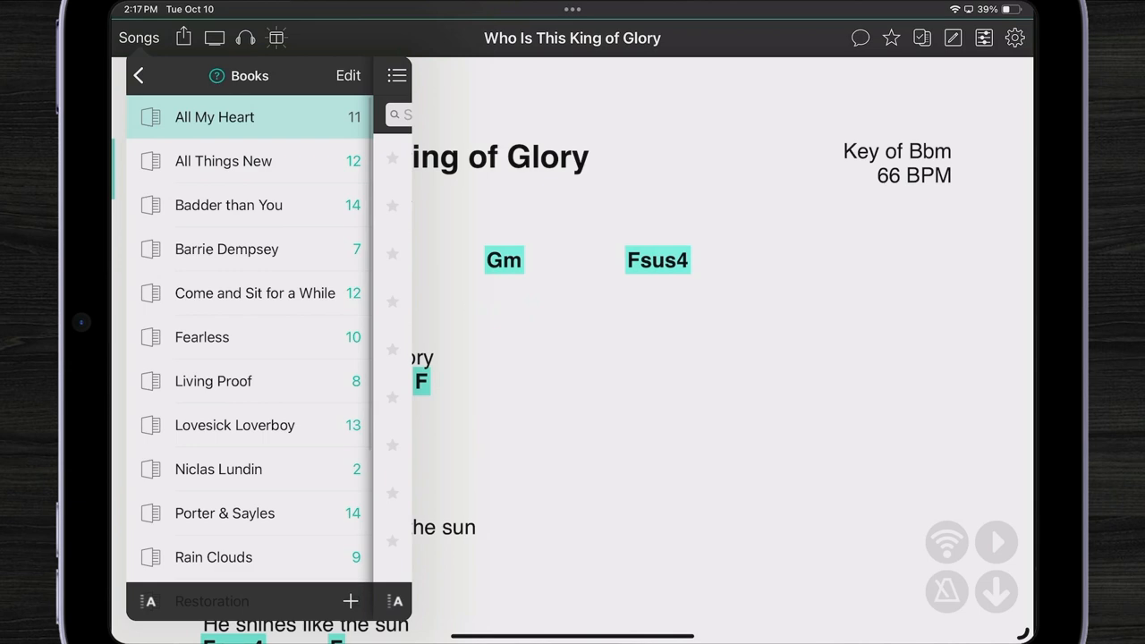
{"action": "left_click", "coordinate": [138, 75]}
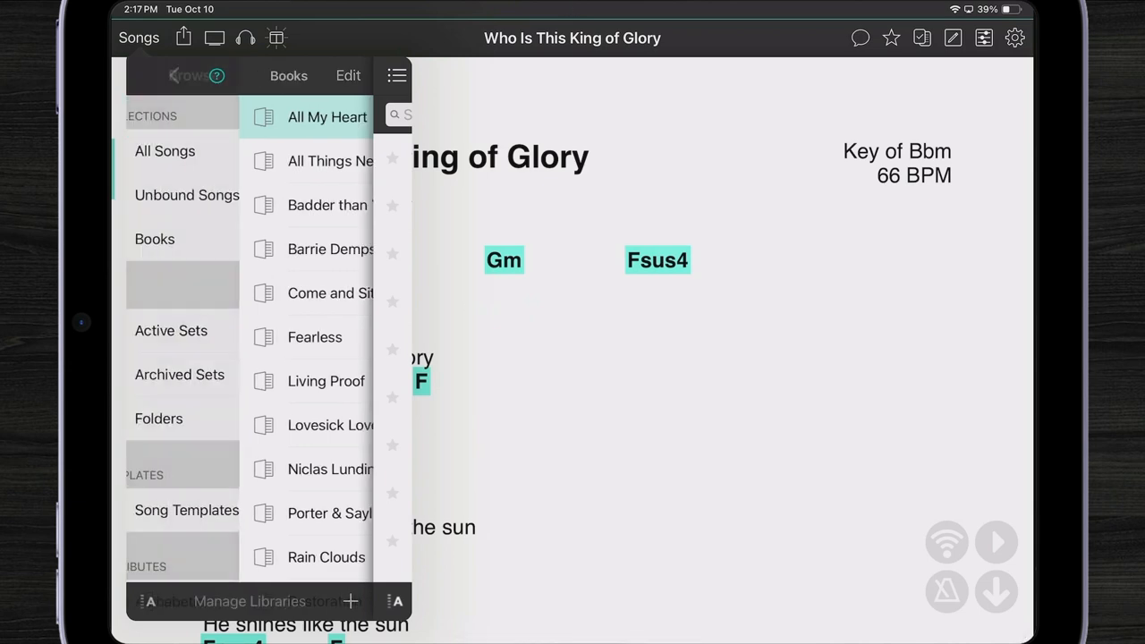
{"action": "left_click", "coordinate": [188, 75]}
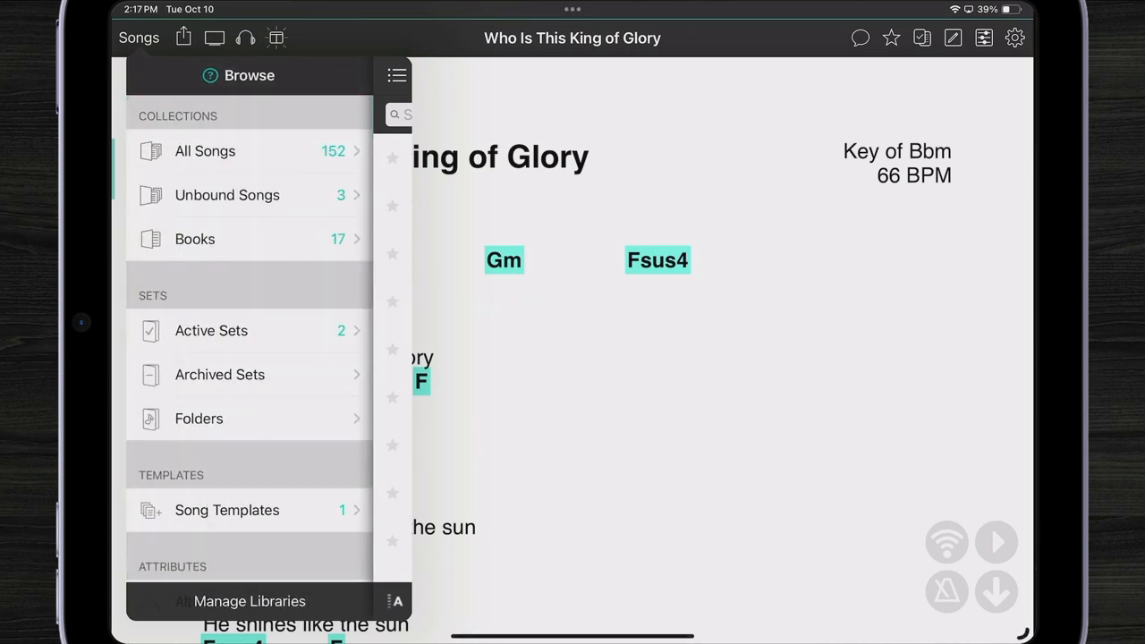
Step: Add a new book named 'Christmas' under Books and open it
{"action": "left_click", "coordinate": [194, 239]}
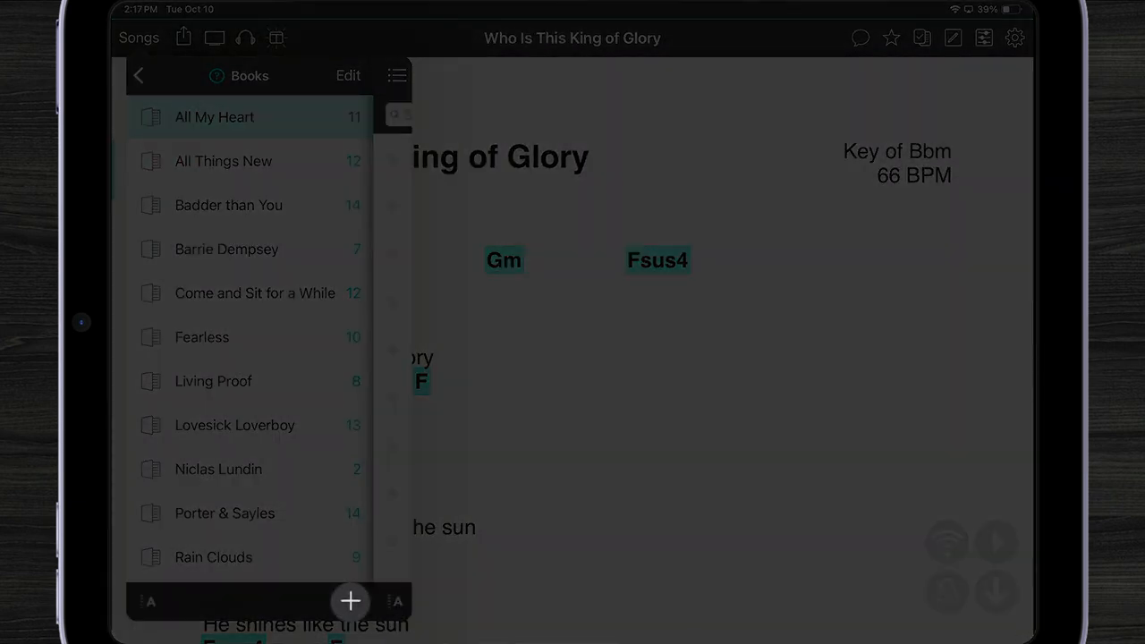
{"action": "left_click", "coordinate": [349, 600]}
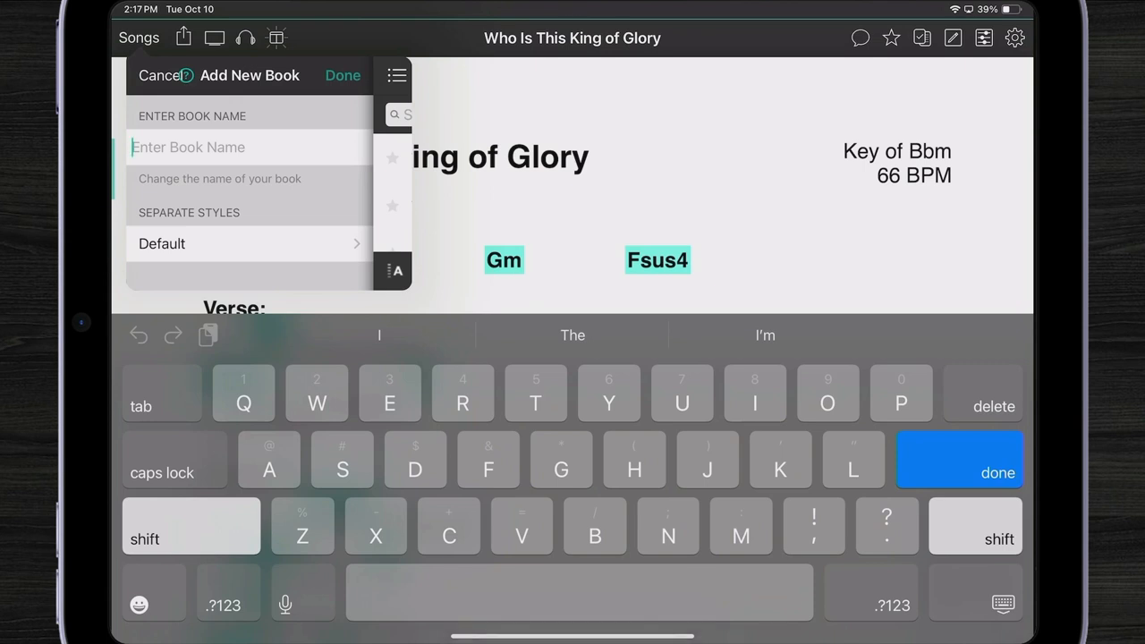
{"action": "type", "text": "Christmas"}
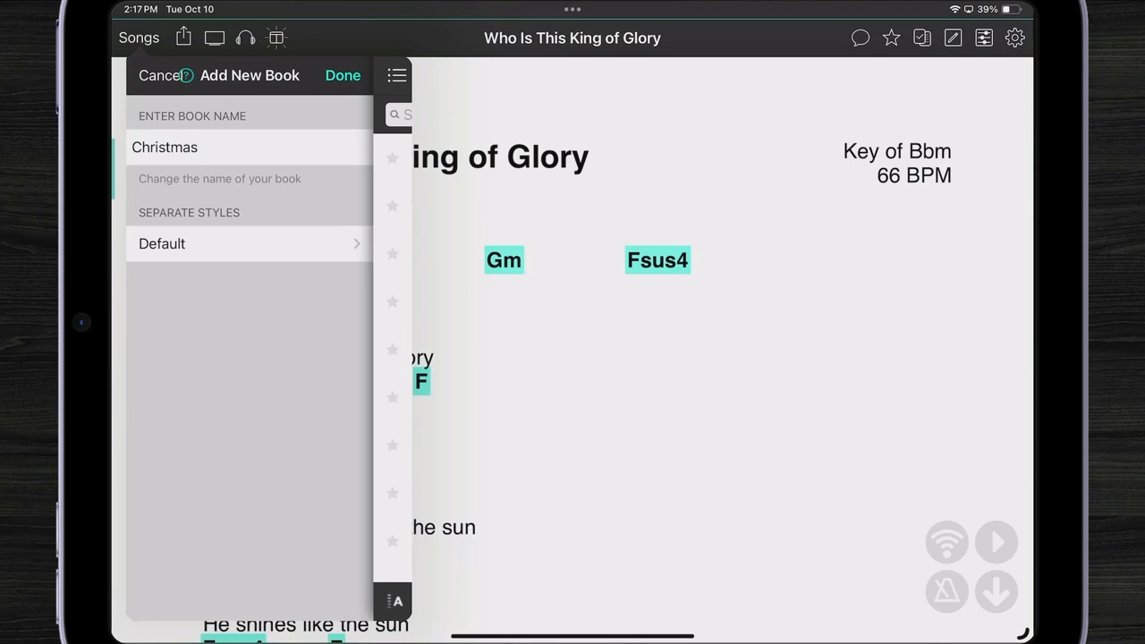
{"action": "left_click", "coordinate": [343, 75]}
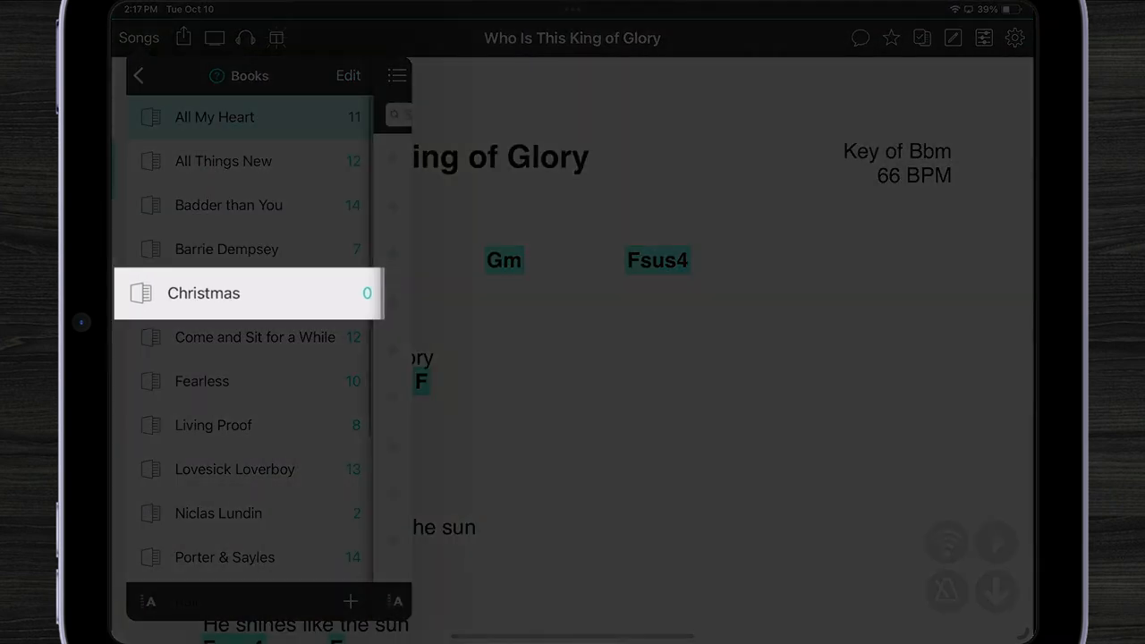
{"action": "left_click", "coordinate": [203, 293]}
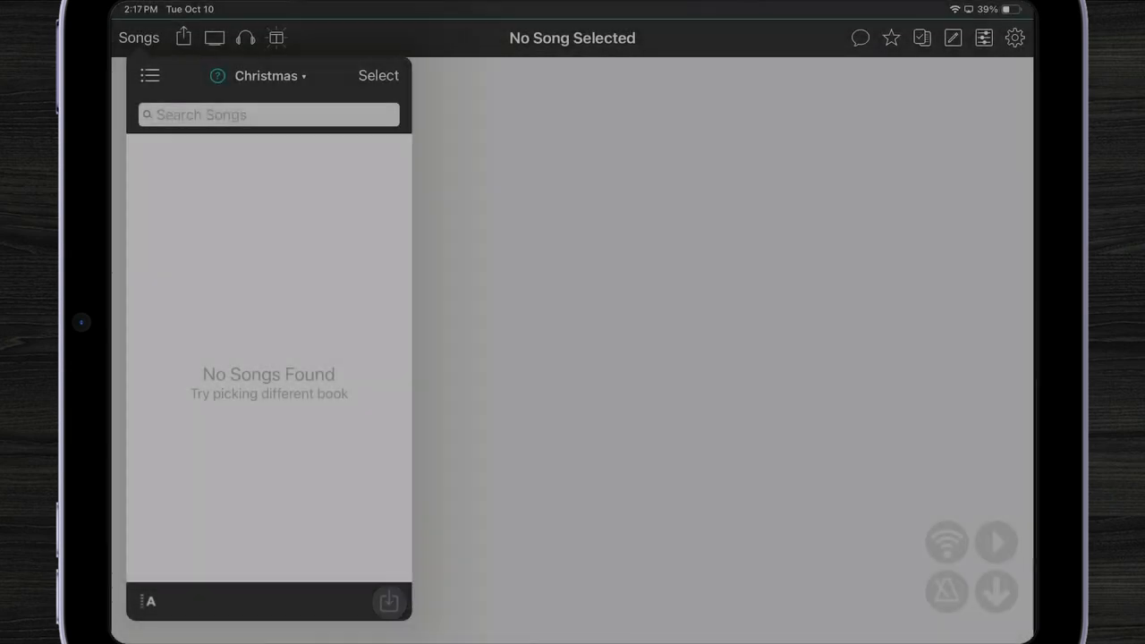
{"action": "left_click", "coordinate": [388, 601]}
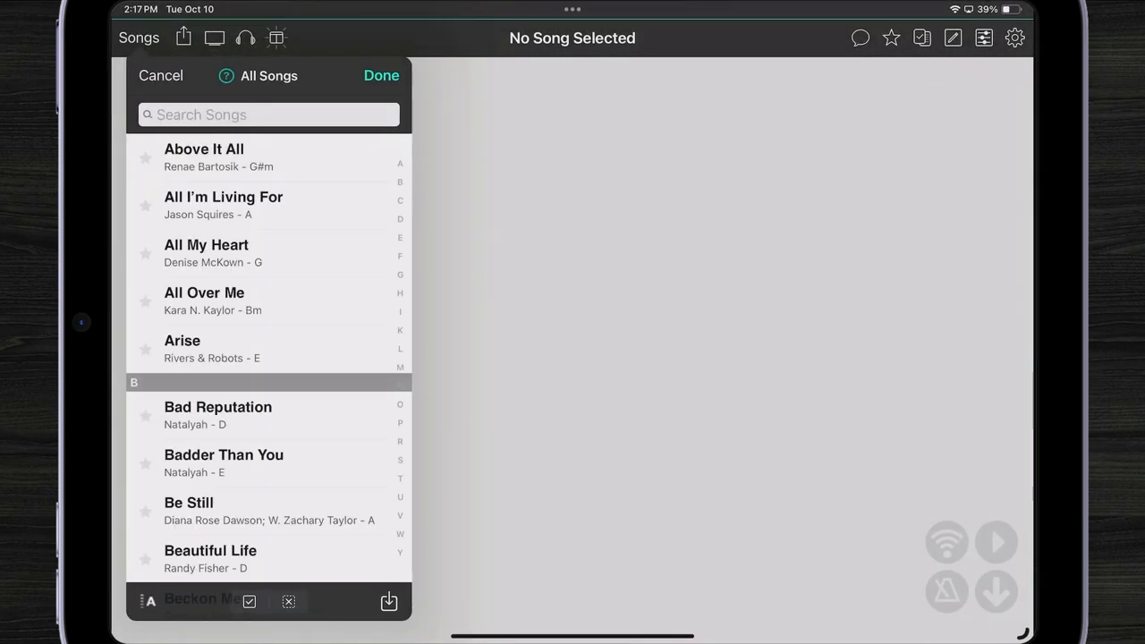
{"action": "scroll", "scroll_direction": "down", "scroll_amount": 3}
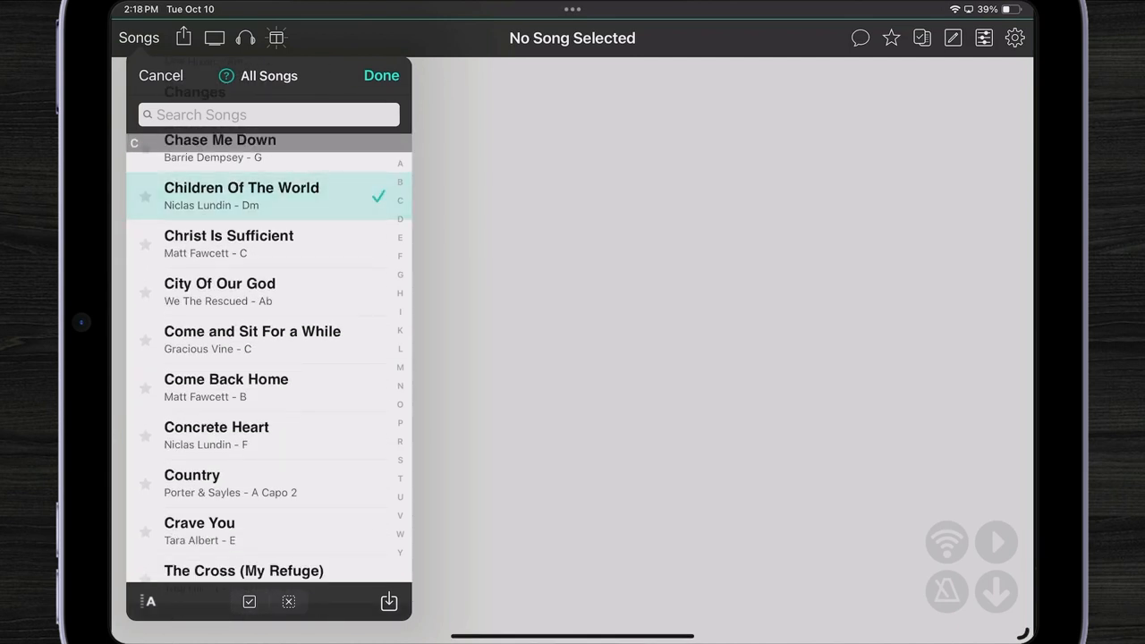
{"action": "scroll", "scroll_direction": "down", "scroll_amount": 3}
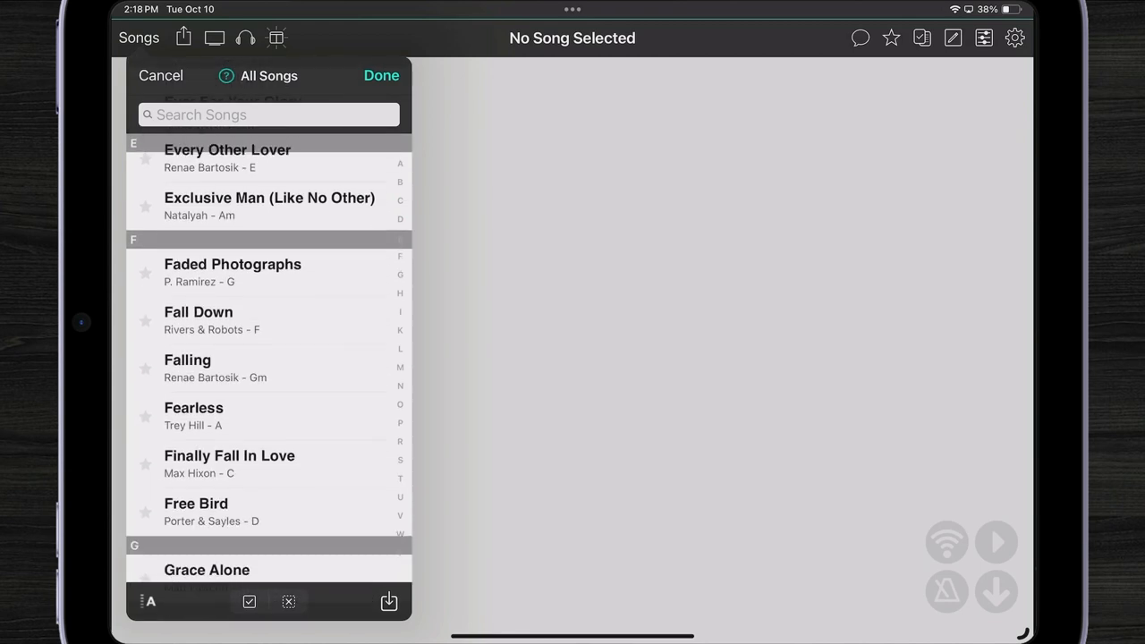
{"action": "left_click", "coordinate": [198, 312]}
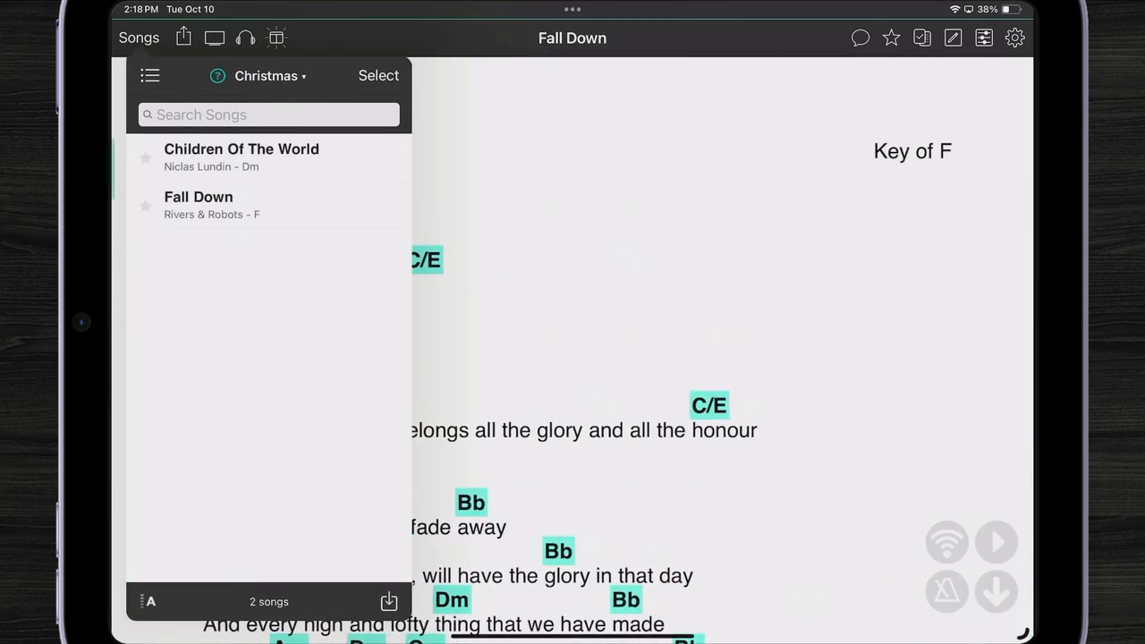
{"action": "left_click", "coordinate": [241, 157]}
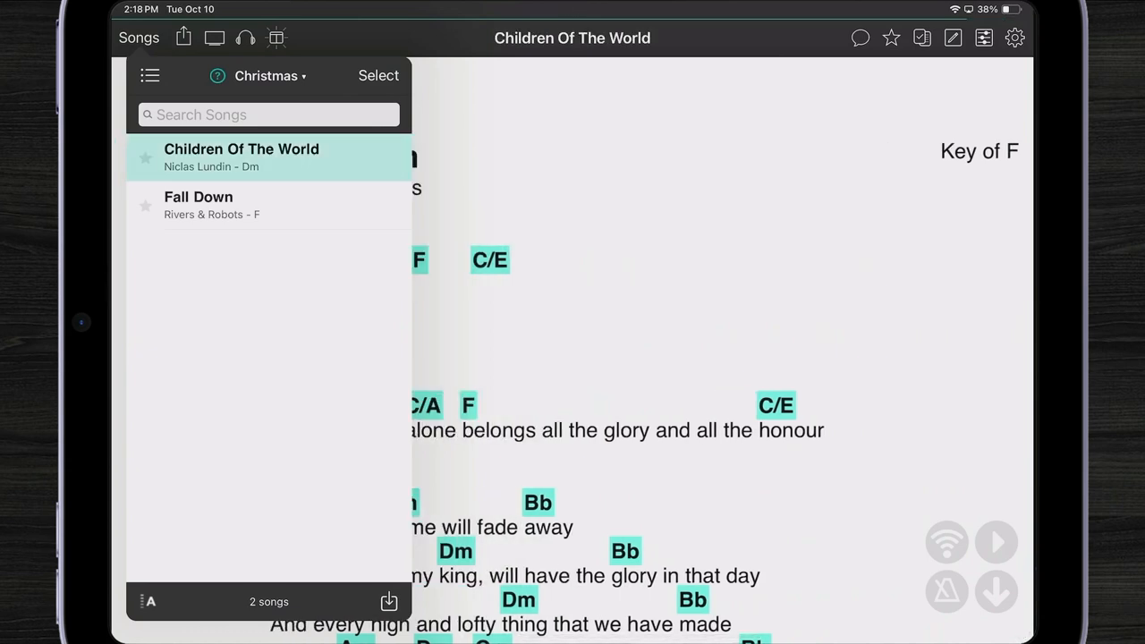
{"action": "left_click", "coordinate": [199, 204]}
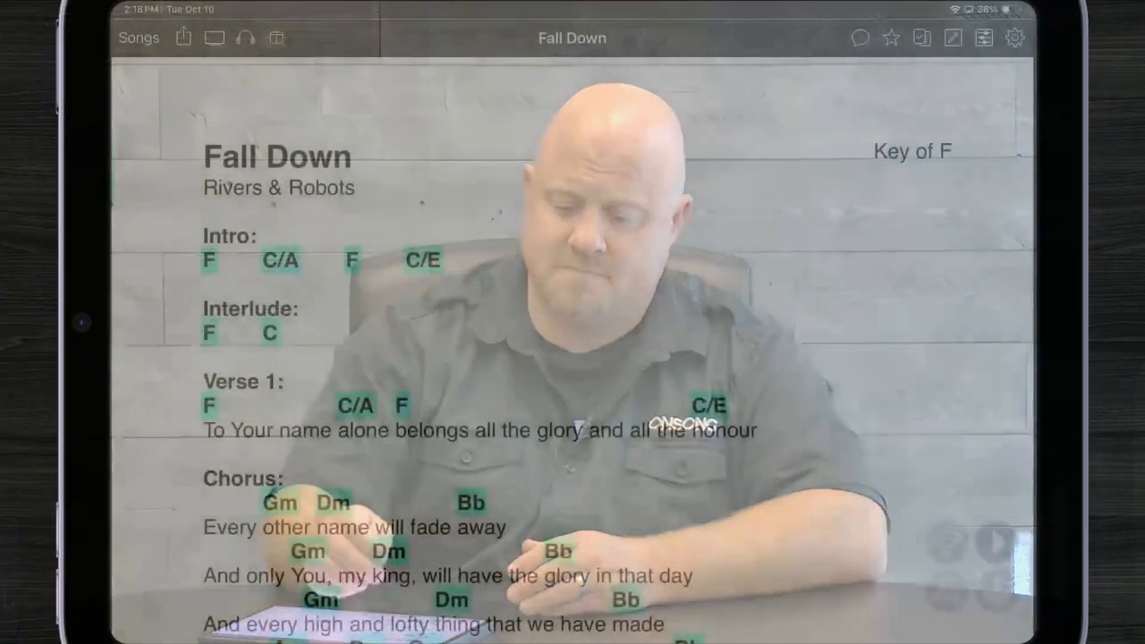
Step: Go from the song list to Active Sets in Browse
{"action": "left_click", "coordinate": [138, 37]}
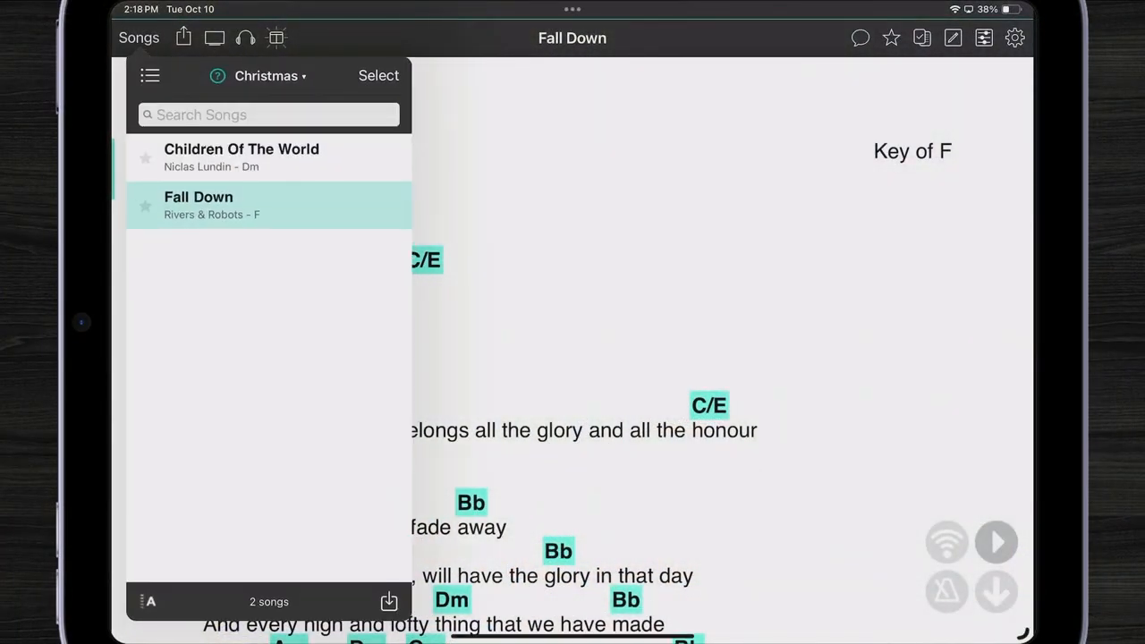
{"action": "left_click", "coordinate": [150, 75]}
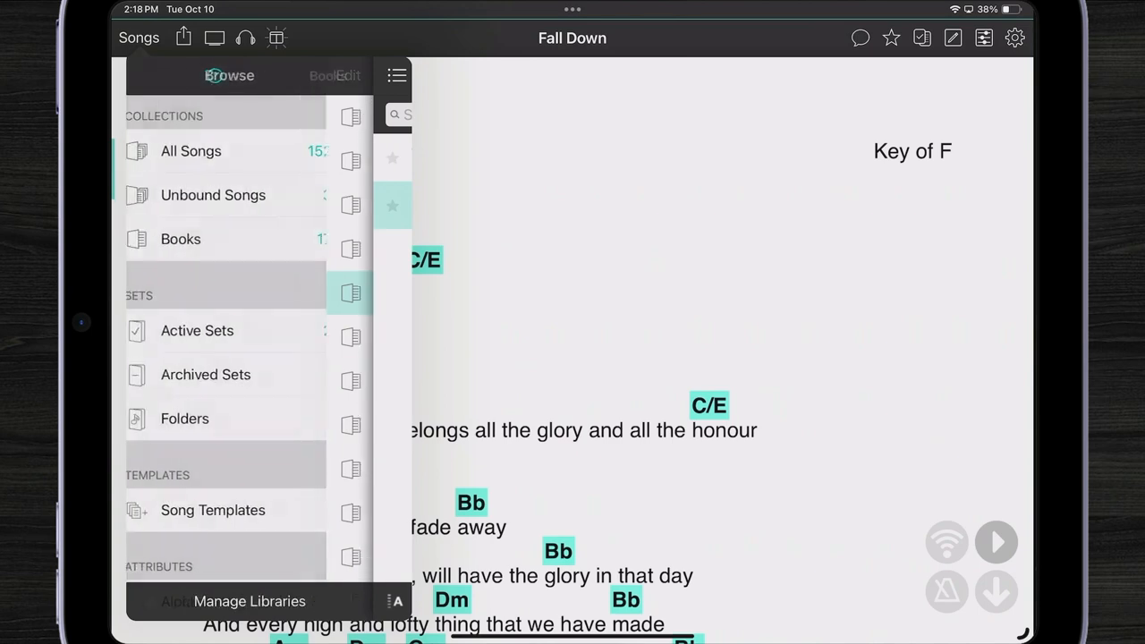
{"action": "left_click", "coordinate": [207, 330]}
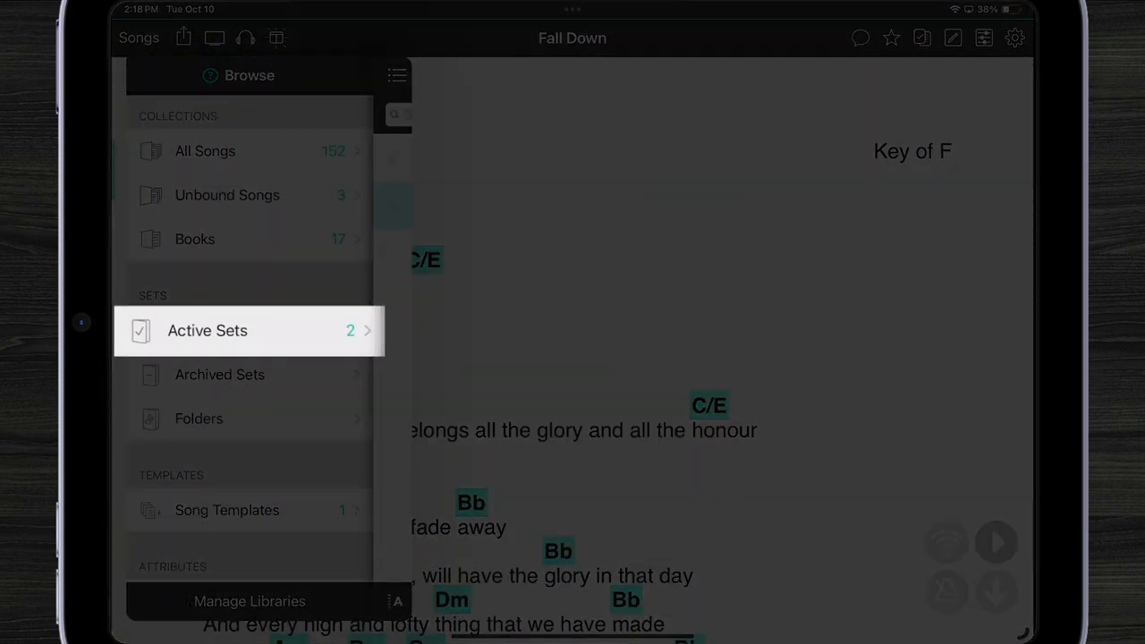
{"action": "left_click", "coordinate": [207, 330]}
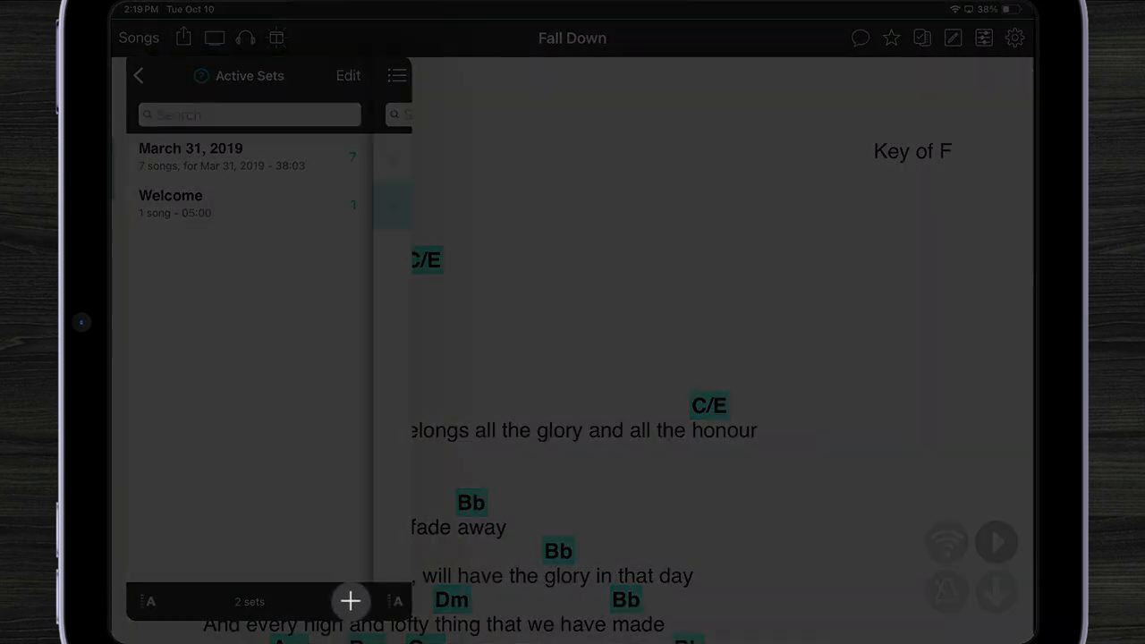
Step: Add a new set dated October 13, 2023
{"action": "left_click", "coordinate": [350, 601]}
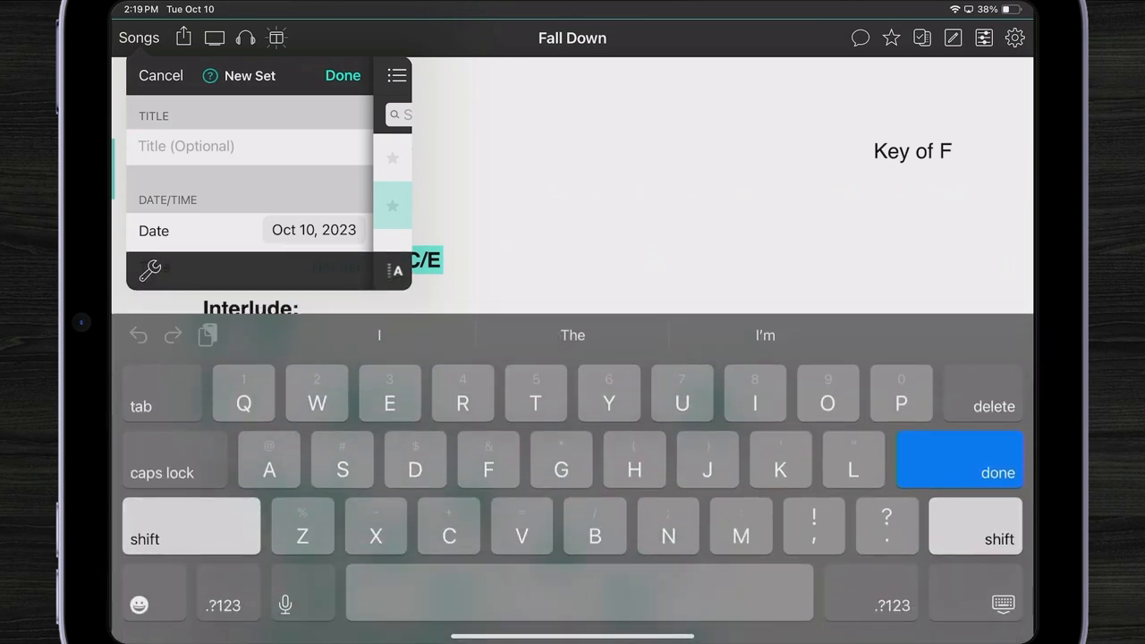
{"action": "left_click", "coordinate": [313, 230]}
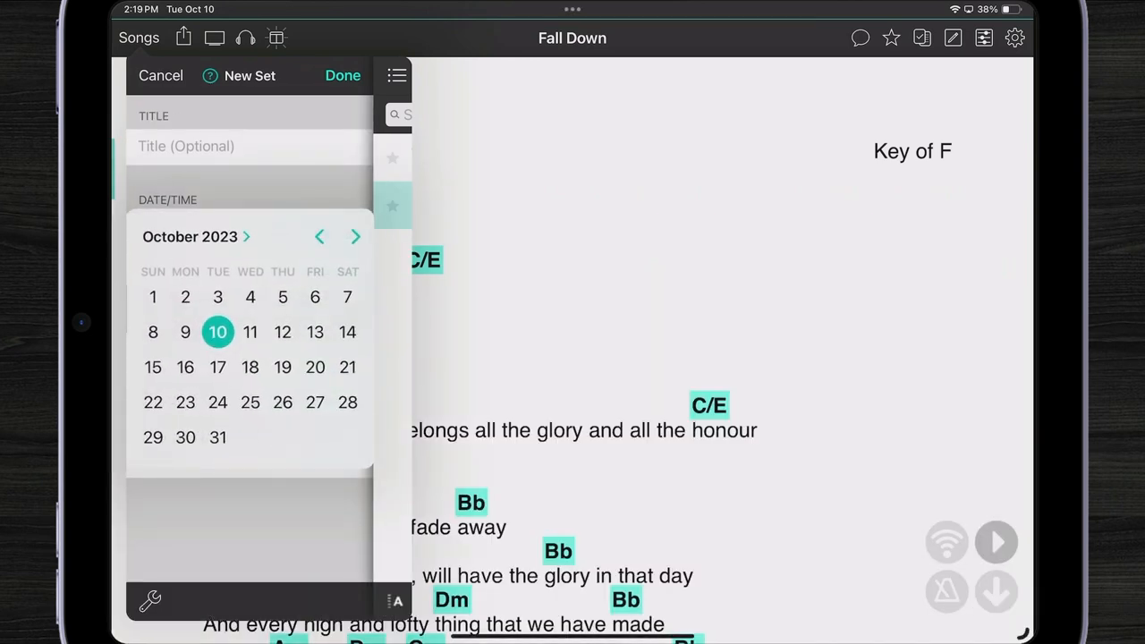
{"action": "left_click", "coordinate": [315, 332]}
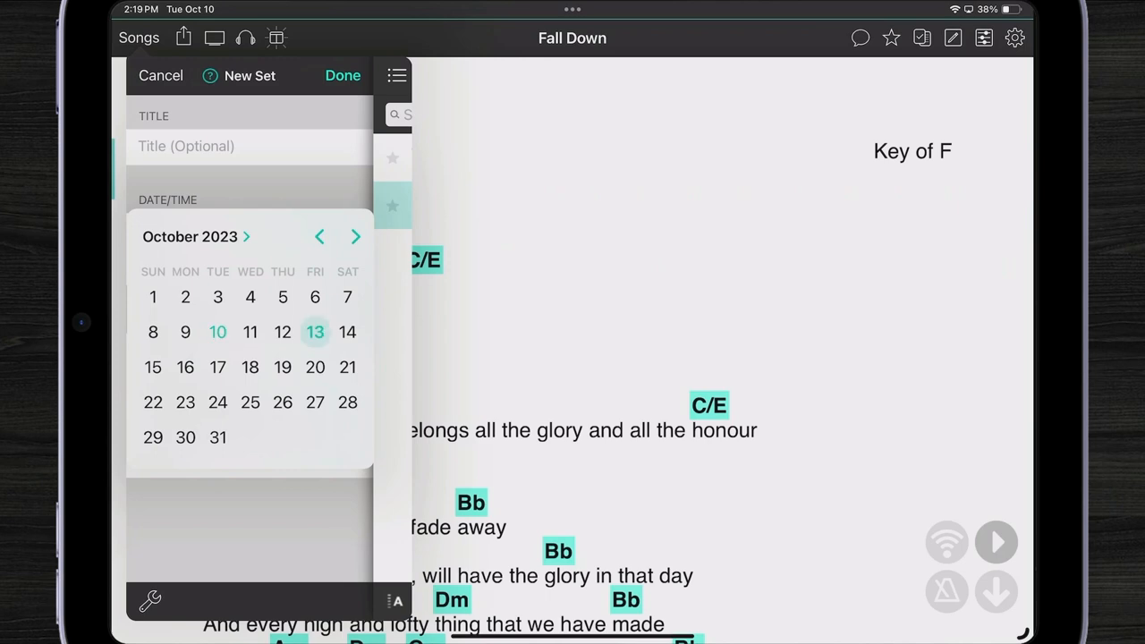
{"action": "left_click", "coordinate": [315, 332]}
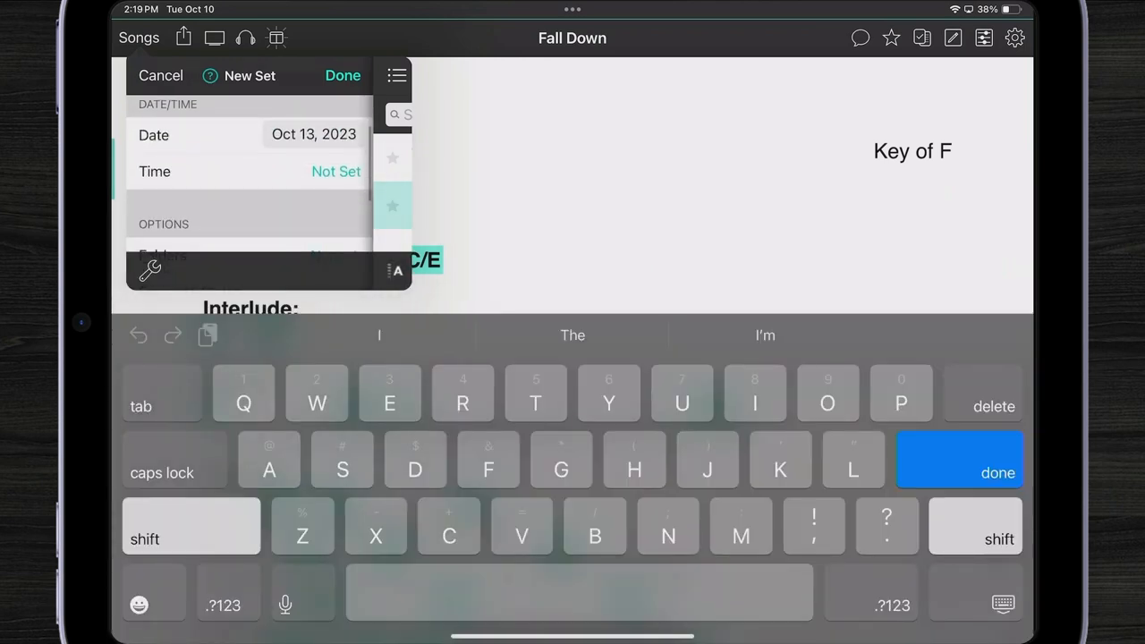
{"action": "left_click", "coordinate": [959, 473]}
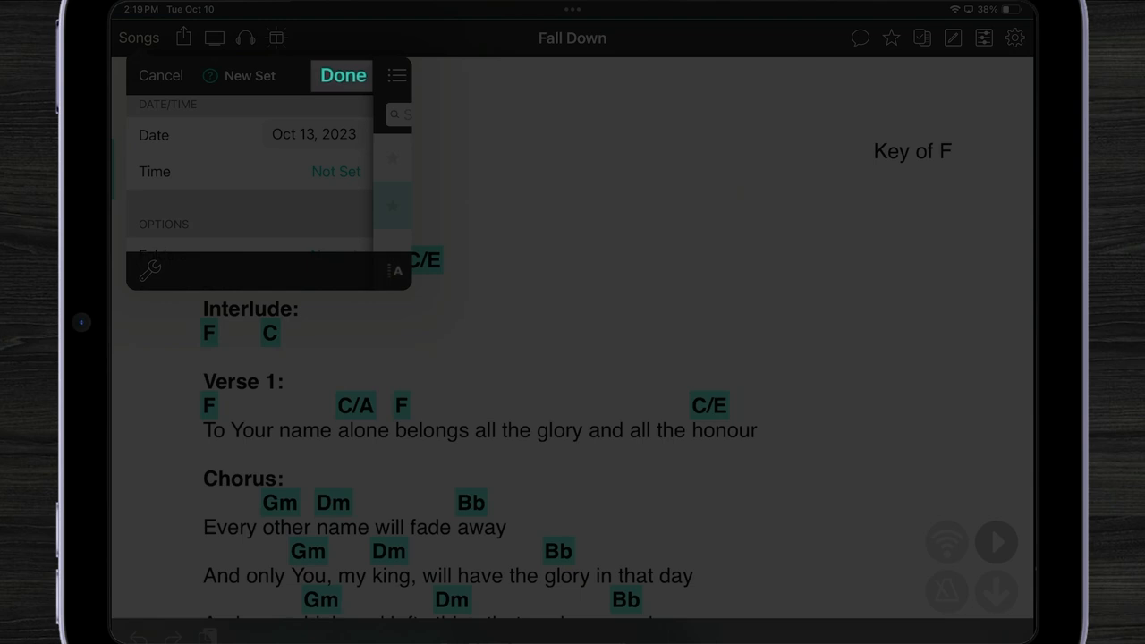
{"action": "left_click", "coordinate": [343, 75]}
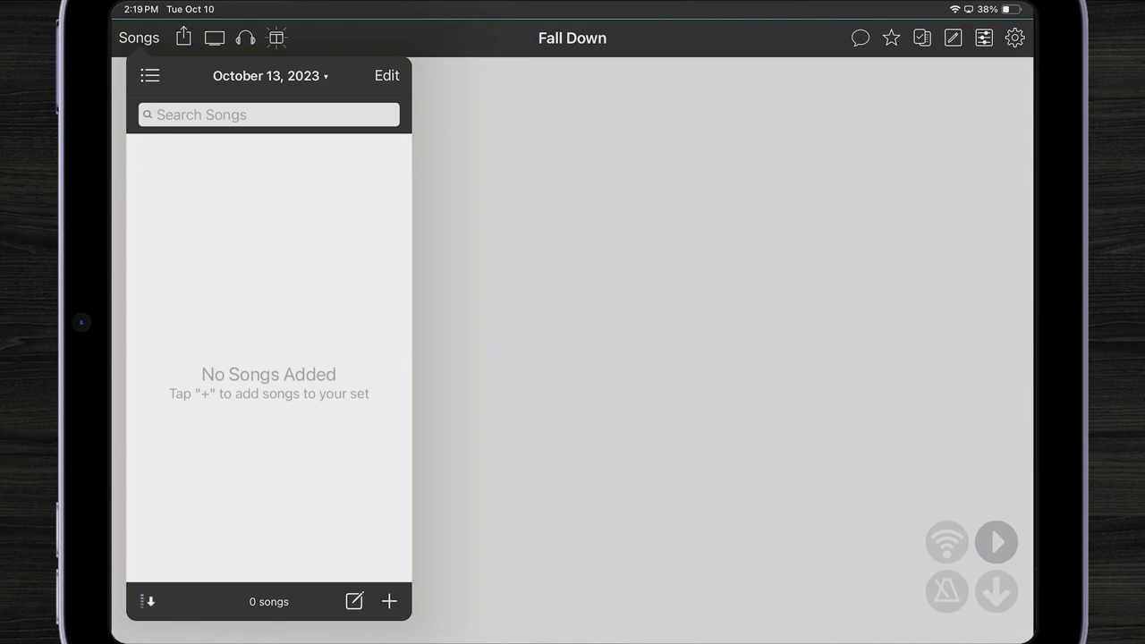
Step: Add six songs from All Songs, including Come Back Home, Dream On, Hover Over Me
{"action": "left_click", "coordinate": [389, 601]}
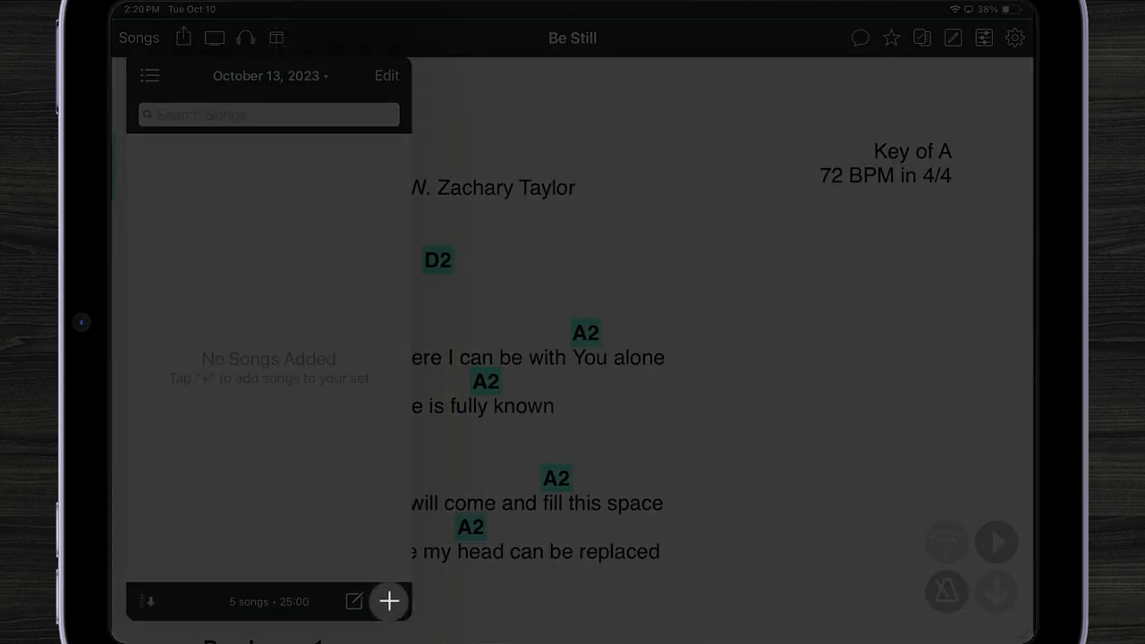
{"action": "left_click", "coordinate": [388, 601]}
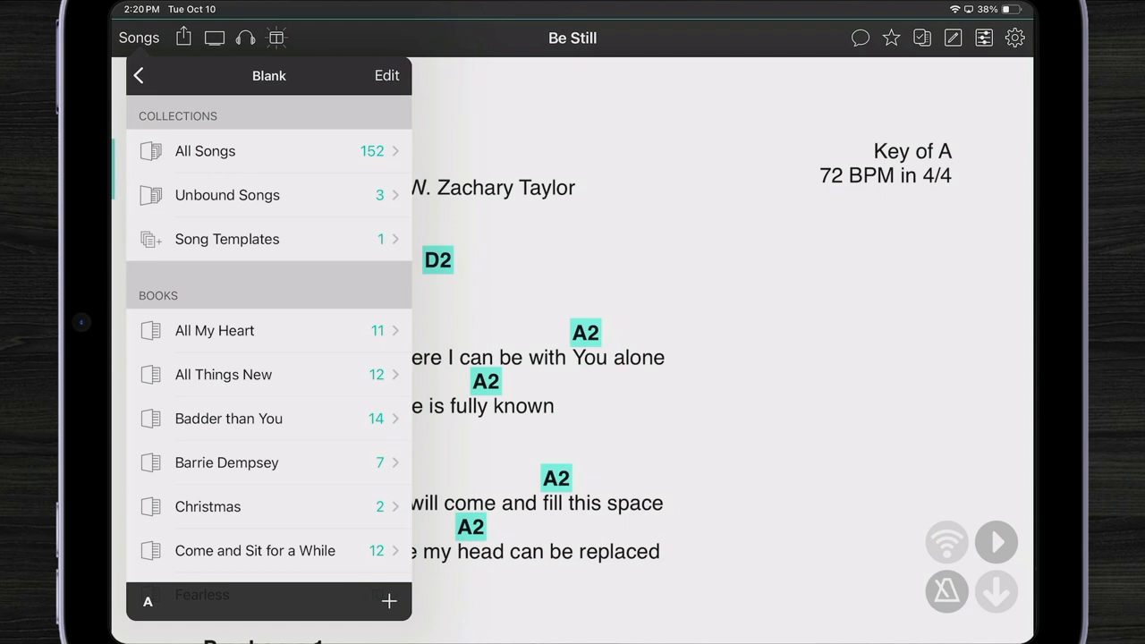
{"action": "left_click", "coordinate": [388, 601]}
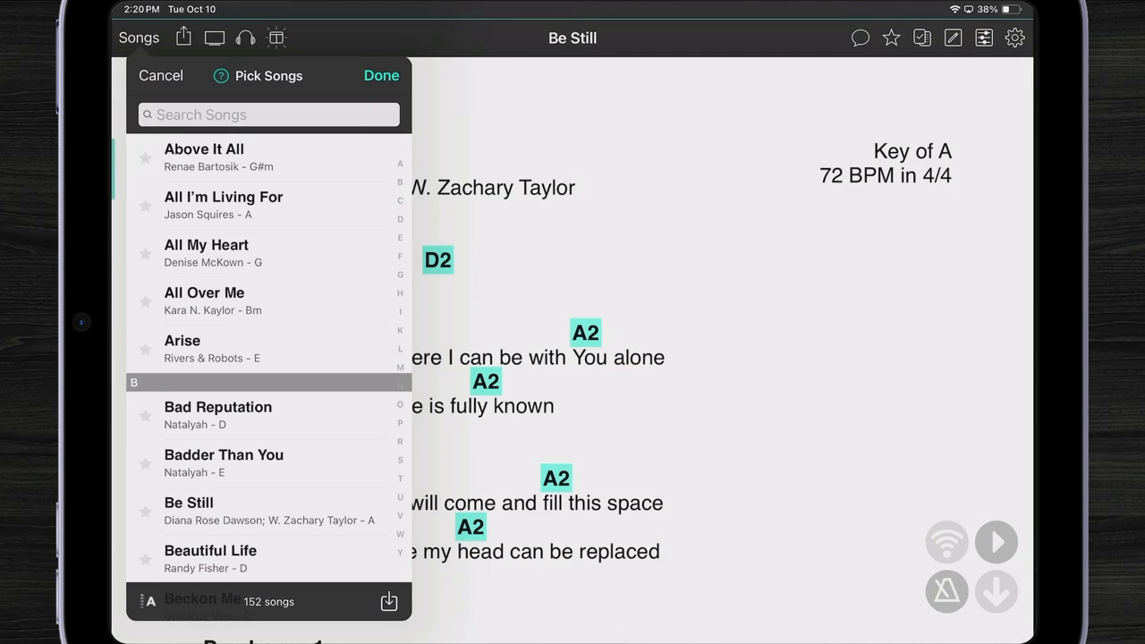
{"action": "scroll", "scroll_direction": "down", "scroll_amount": 3}
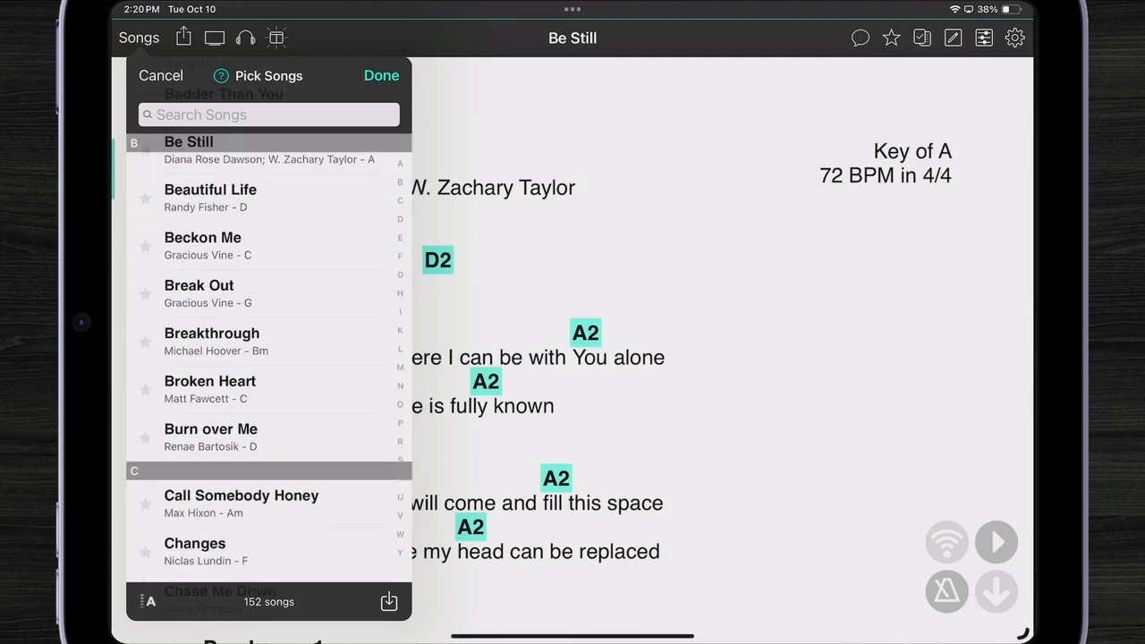
{"action": "scroll", "scroll_direction": "down", "scroll_amount": 3}
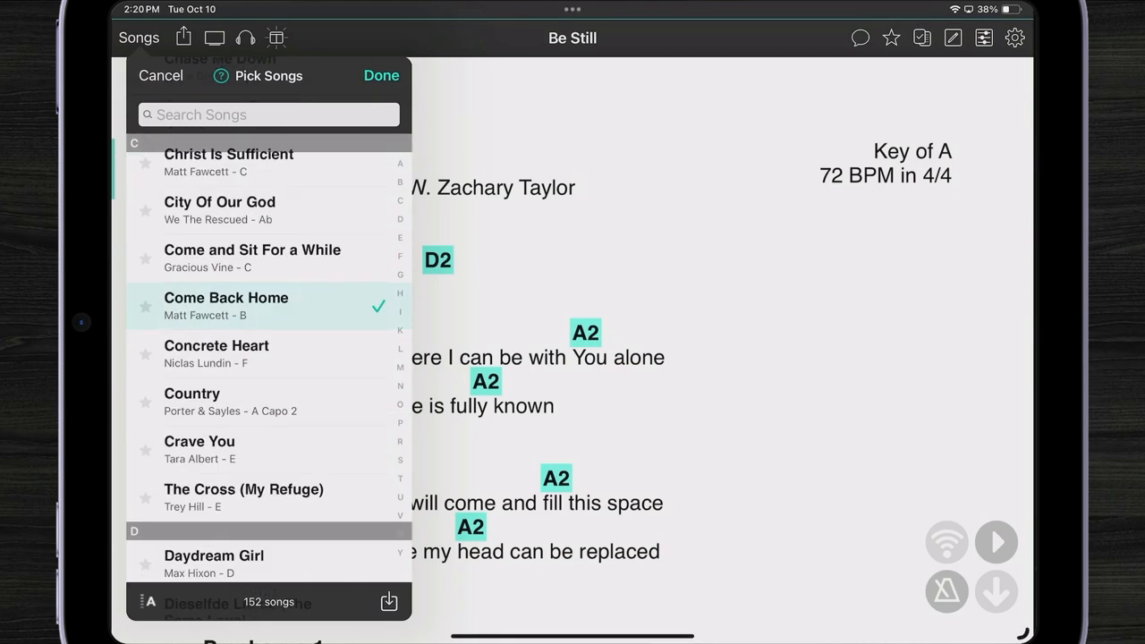
{"action": "scroll", "scroll_direction": "down", "scroll_amount": 3}
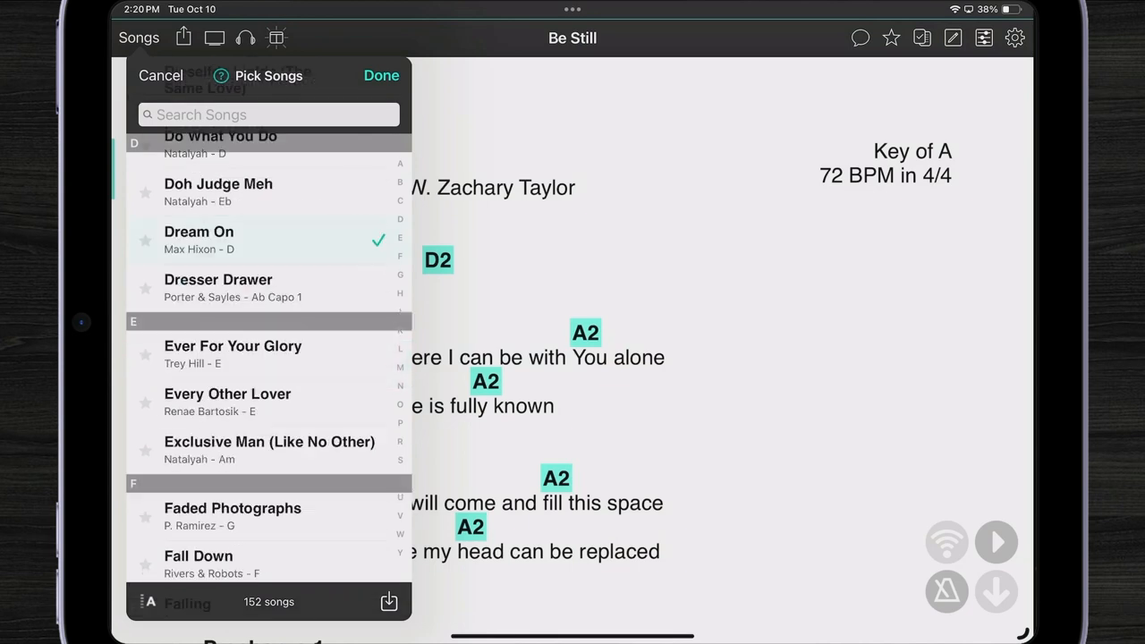
{"action": "scroll", "scroll_direction": "down", "scroll_amount": 3}
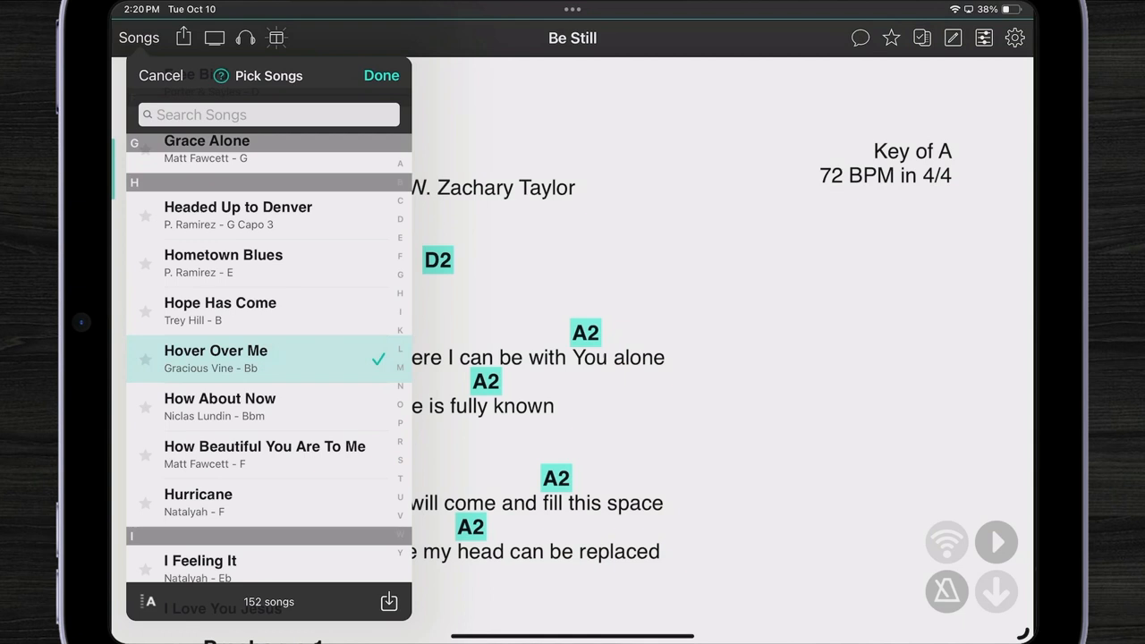
{"action": "left_click", "coordinate": [381, 75]}
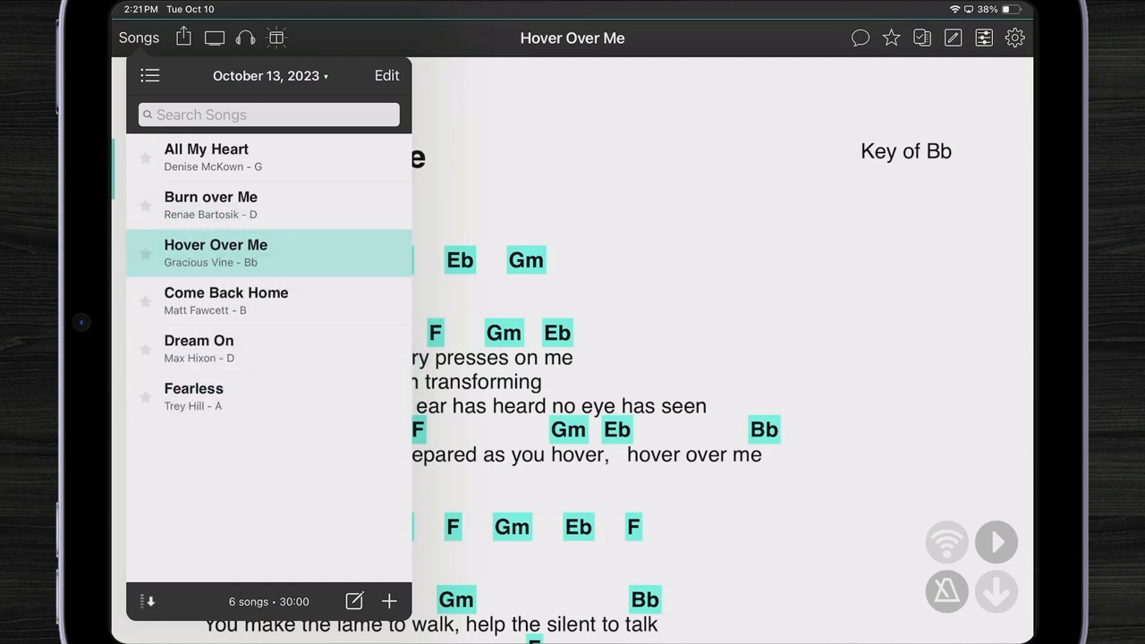
Step: Rearrange the set's songs with Hover Over Me second, then open Come Back Home
{"action": "left_click", "coordinate": [386, 76]}
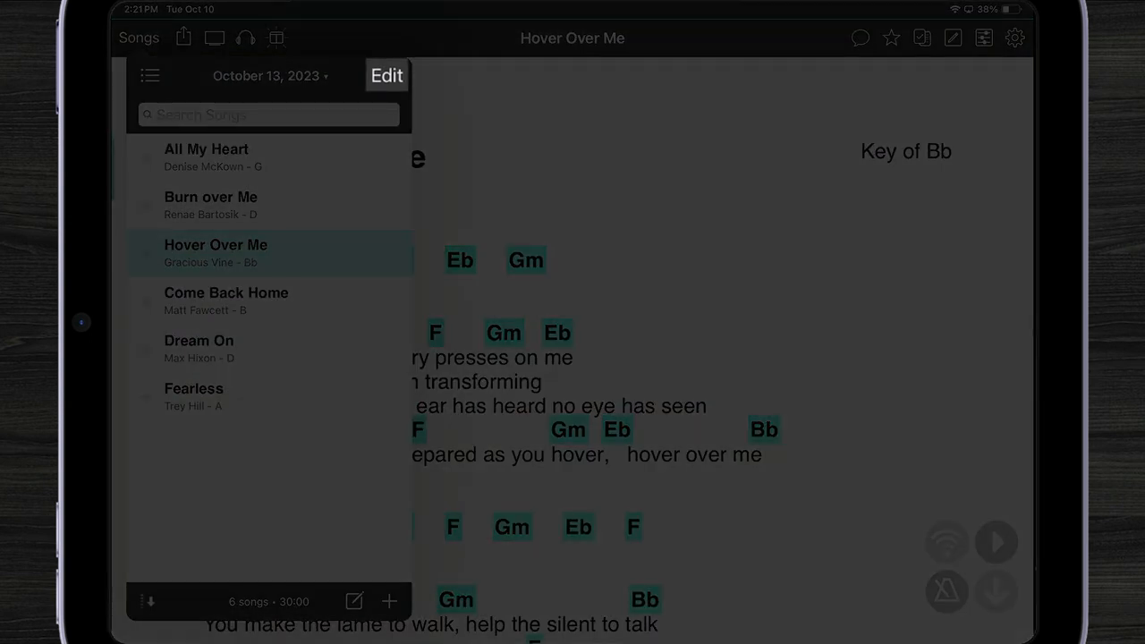
{"action": "left_click", "coordinate": [387, 75]}
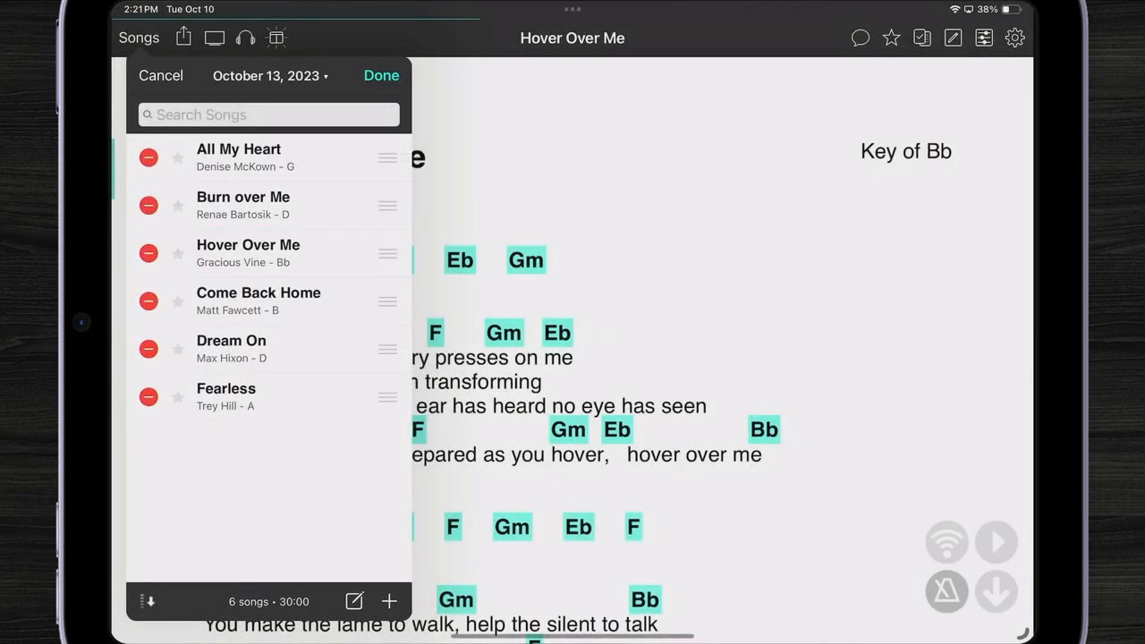
{"action": "left_click_drag", "start_coordinate": [388, 205], "coordinate": [387, 292]}
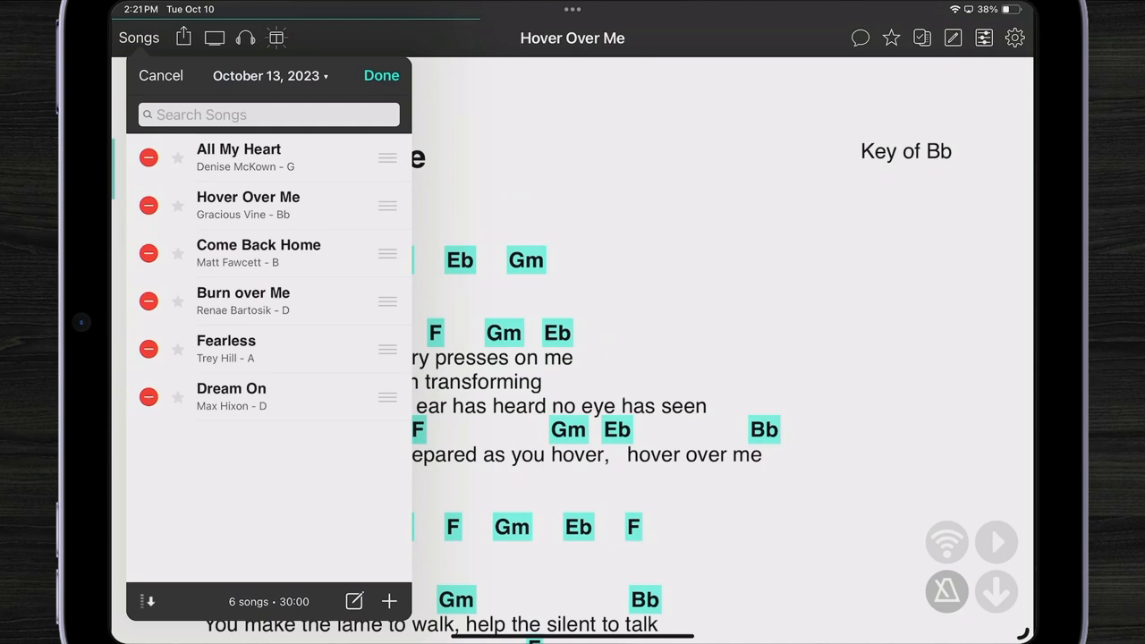
{"action": "left_click", "coordinate": [380, 75]}
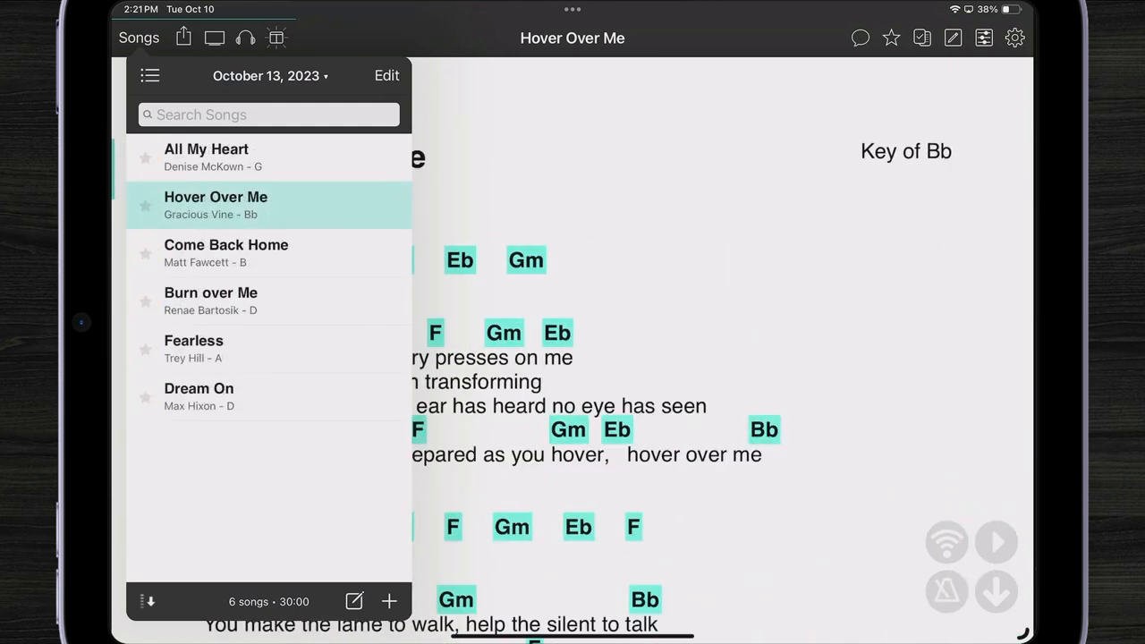
{"action": "left_click", "coordinate": [226, 251]}
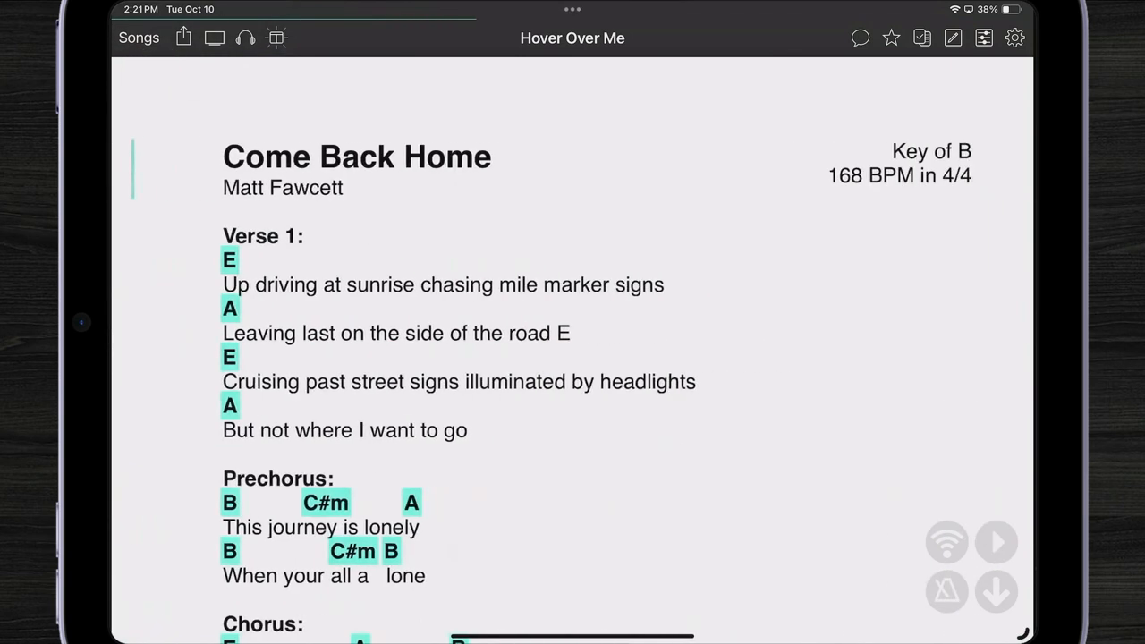
{"action": "left_click_drag", "start_coordinate": [805, 358], "coordinate": [268, 358]}
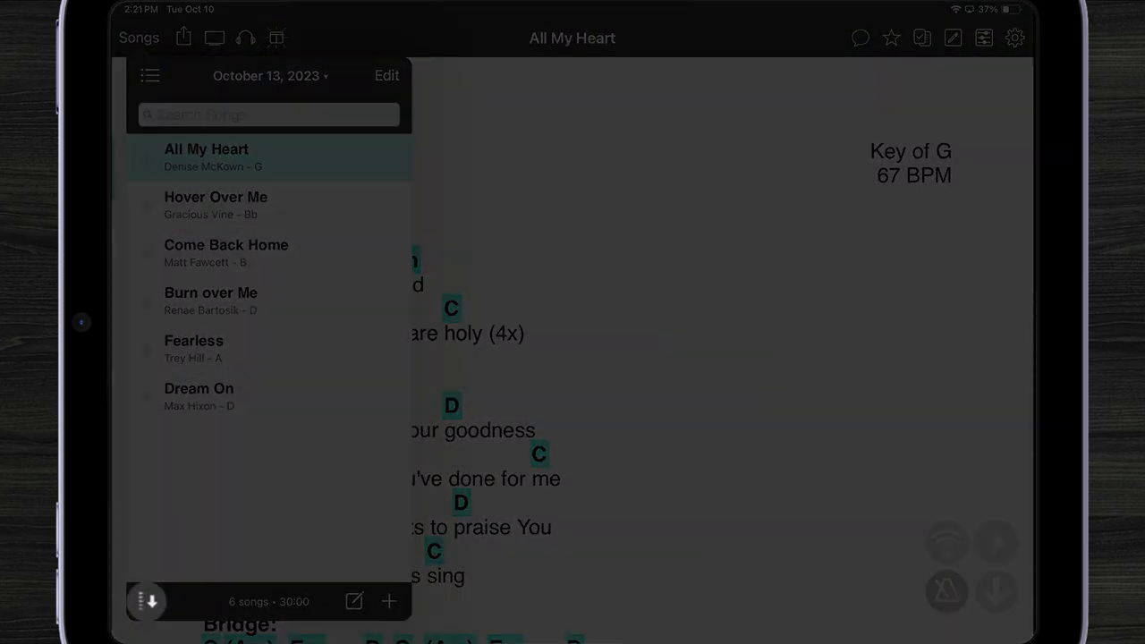
{"action": "left_click", "coordinate": [150, 75]}
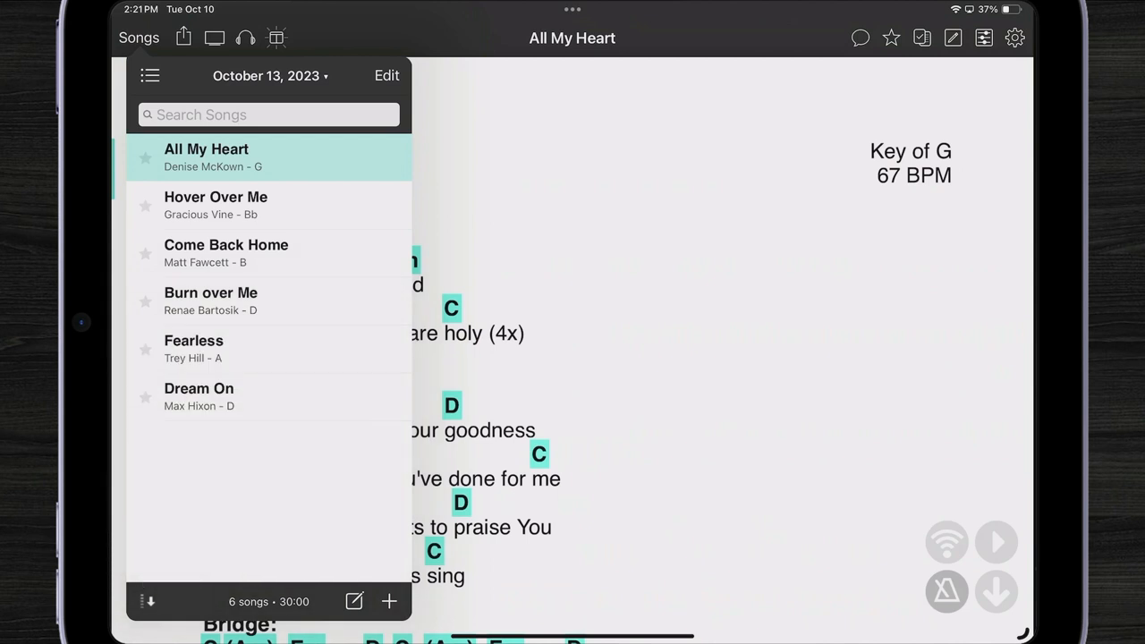
{"action": "left_click", "coordinate": [150, 601]}
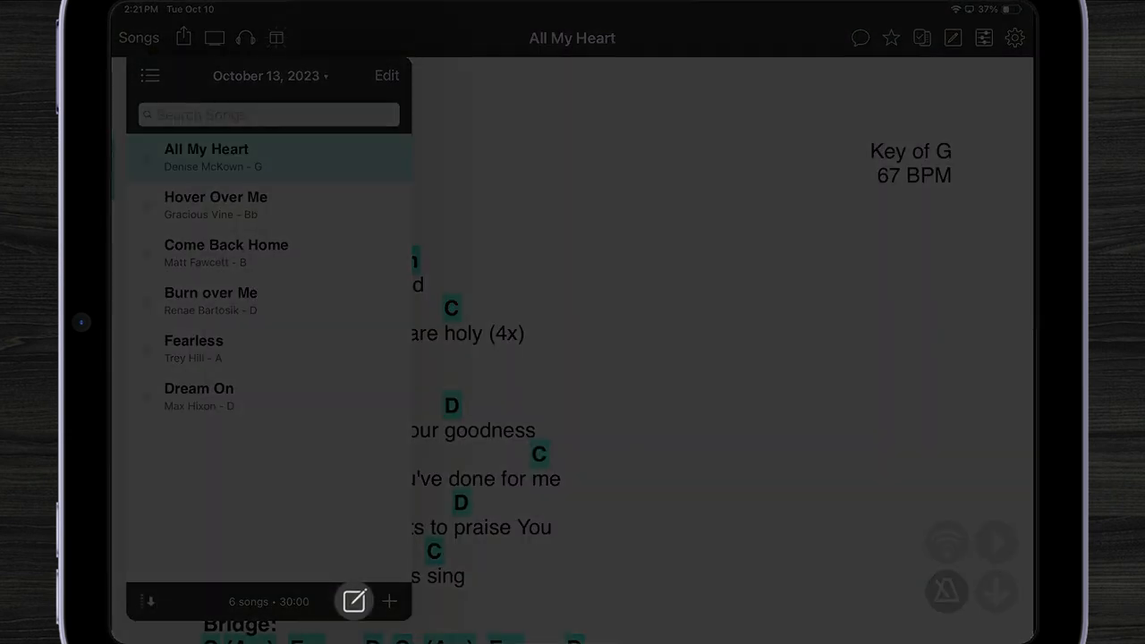
Step: Add a green Break moment to the set and open it
{"action": "left_click", "coordinate": [389, 600]}
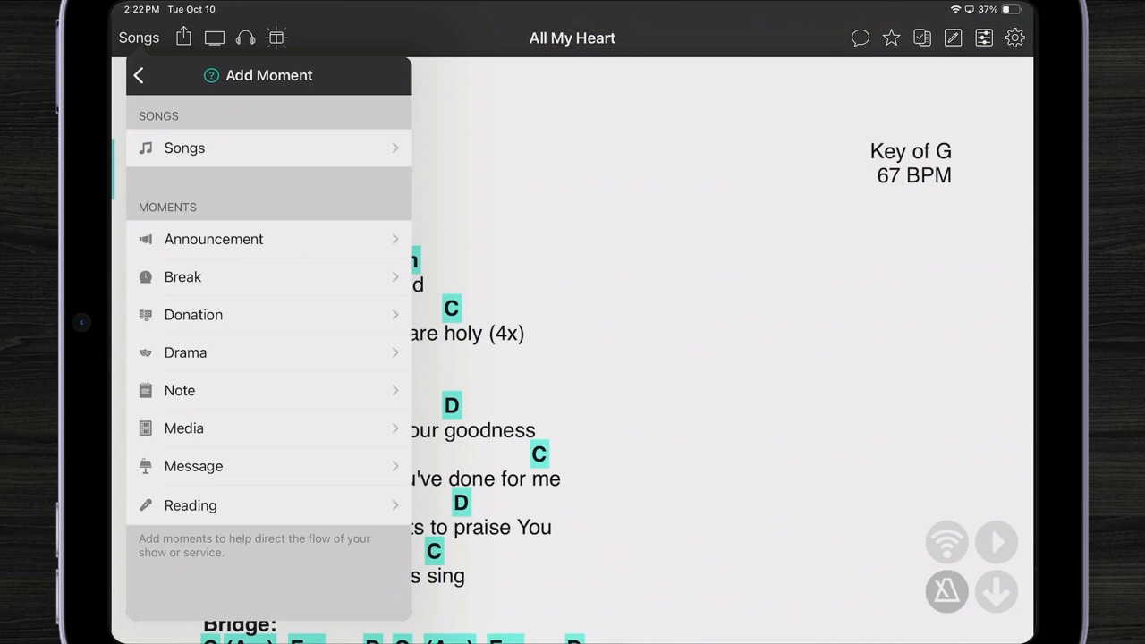
{"action": "left_click", "coordinate": [182, 276]}
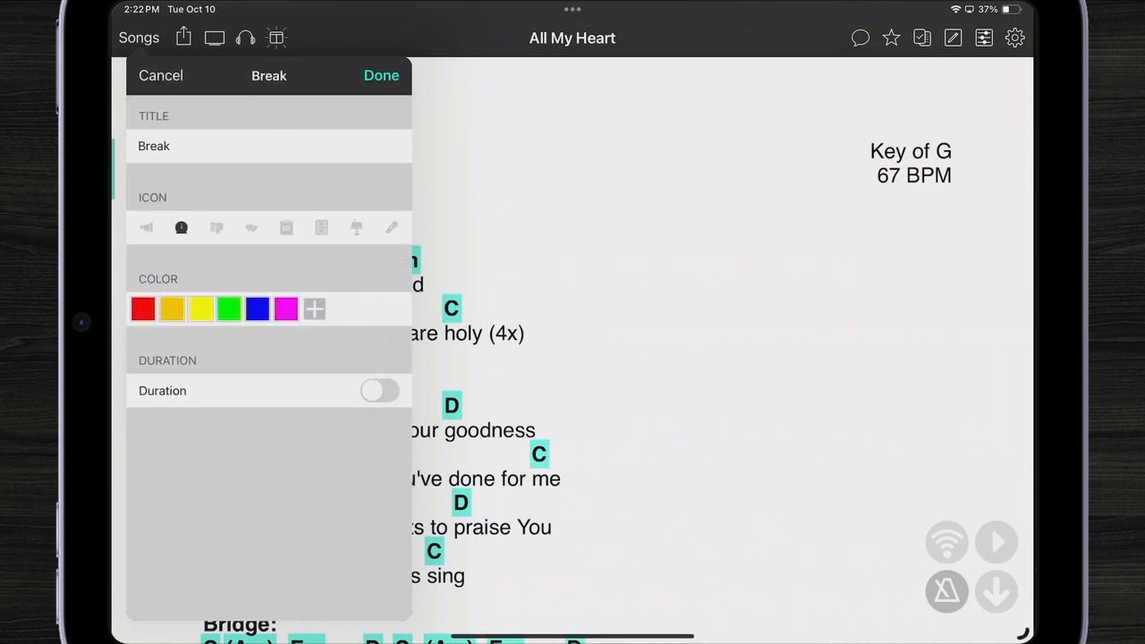
{"action": "left_click", "coordinate": [229, 308]}
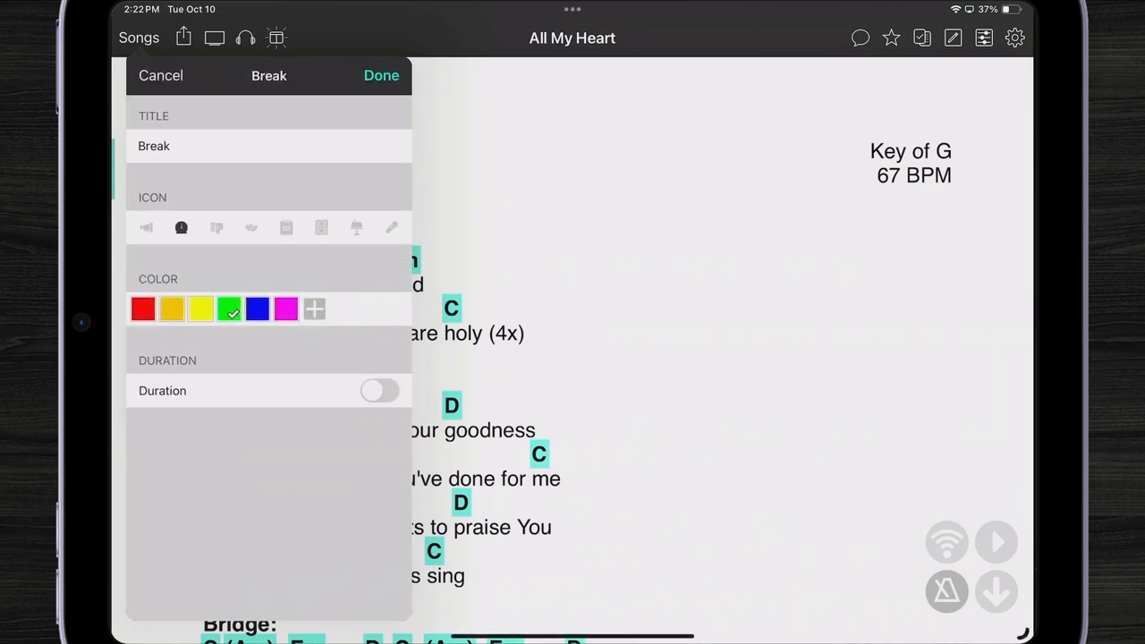
{"action": "left_click", "coordinate": [381, 75]}
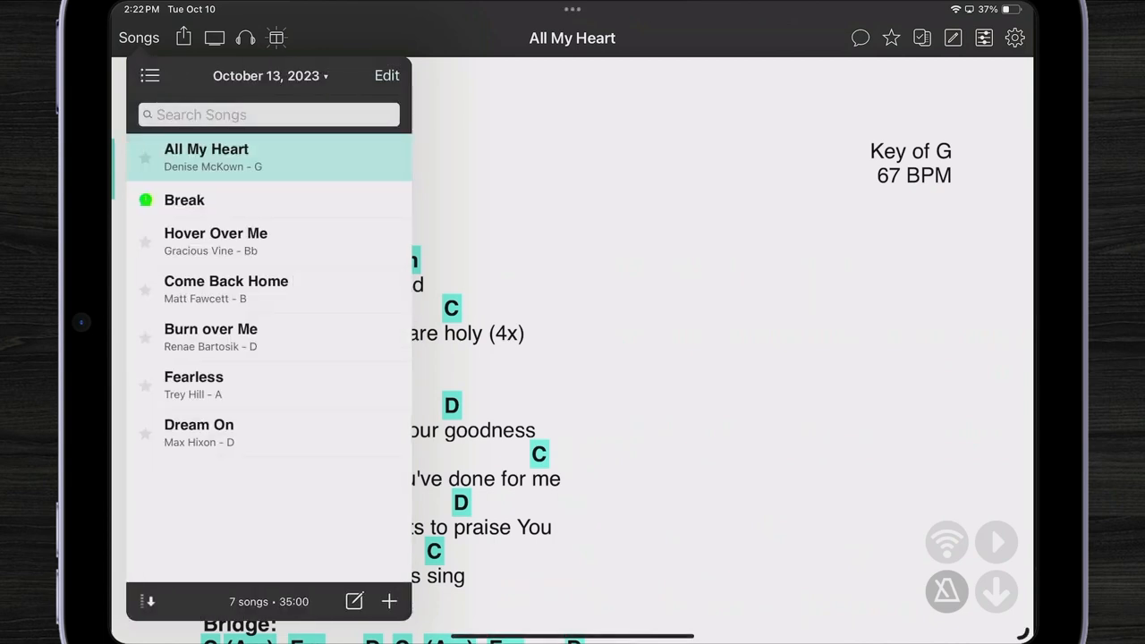
{"action": "left_click", "coordinate": [185, 200]}
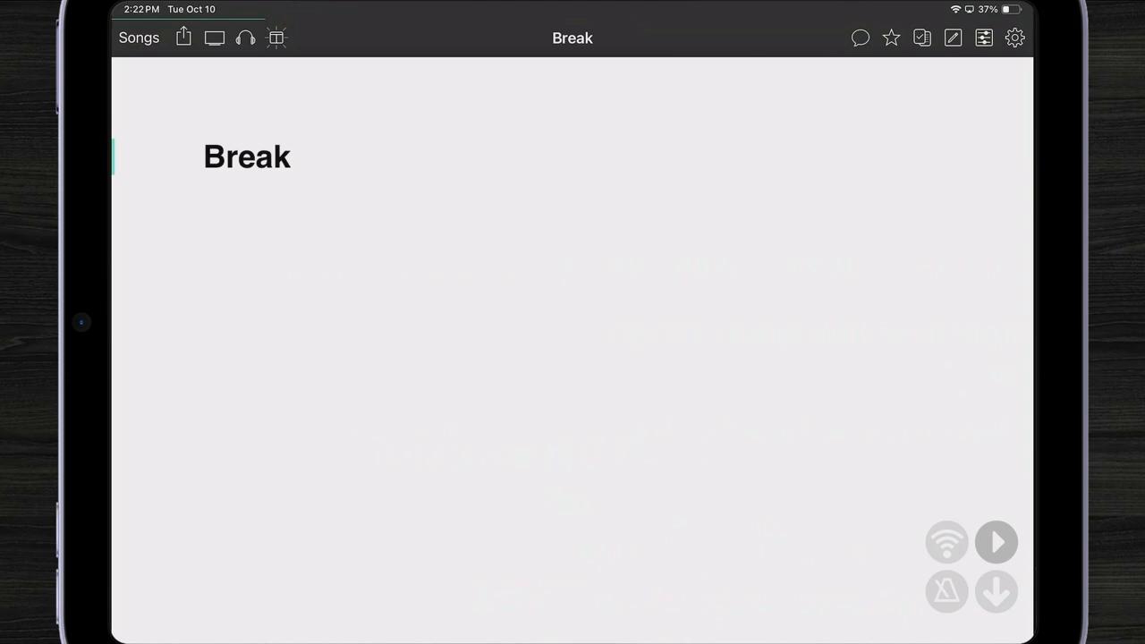
Step: Add the line 'various notes to say' beneath the Break title in the lyrics editor
{"action": "left_click", "coordinate": [921, 38]}
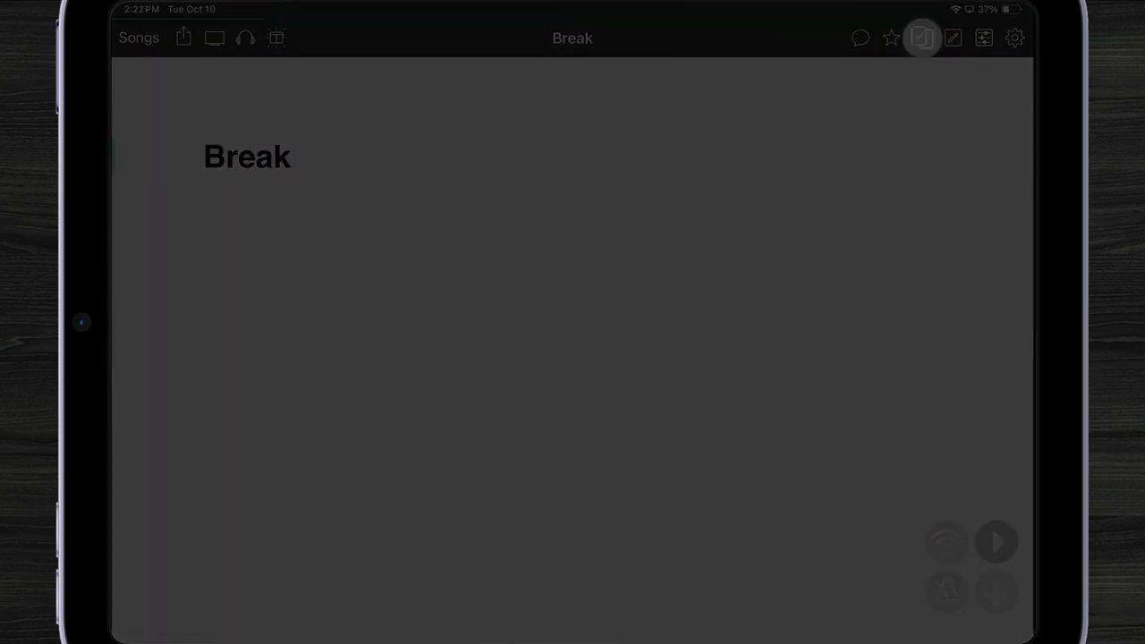
{"action": "left_click", "coordinate": [921, 38]}
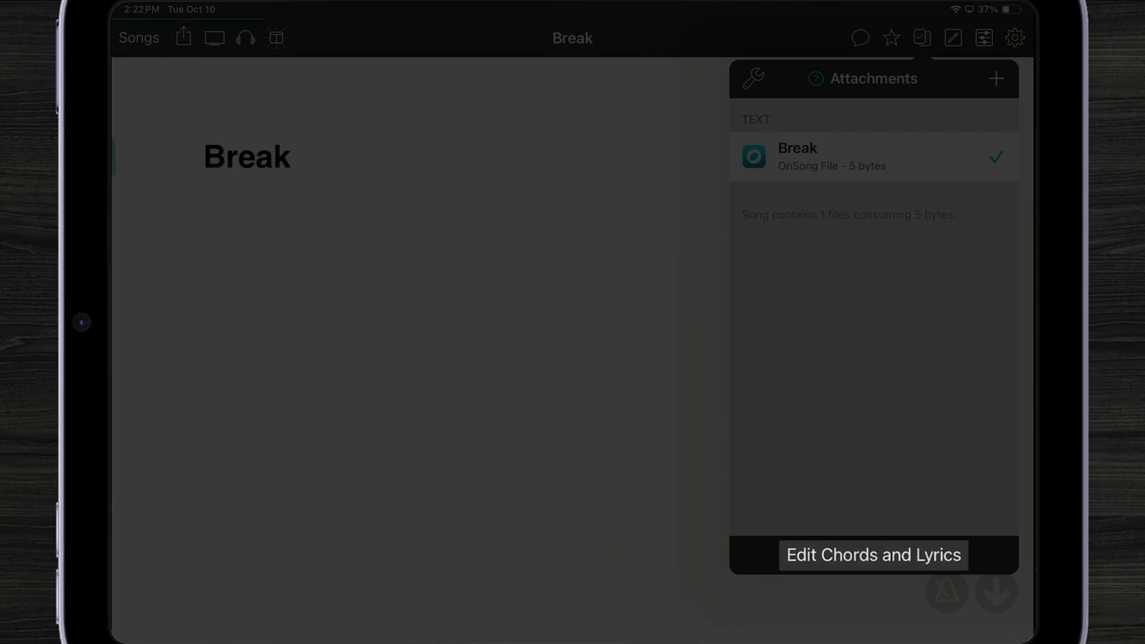
{"action": "left_click", "coordinate": [872, 554]}
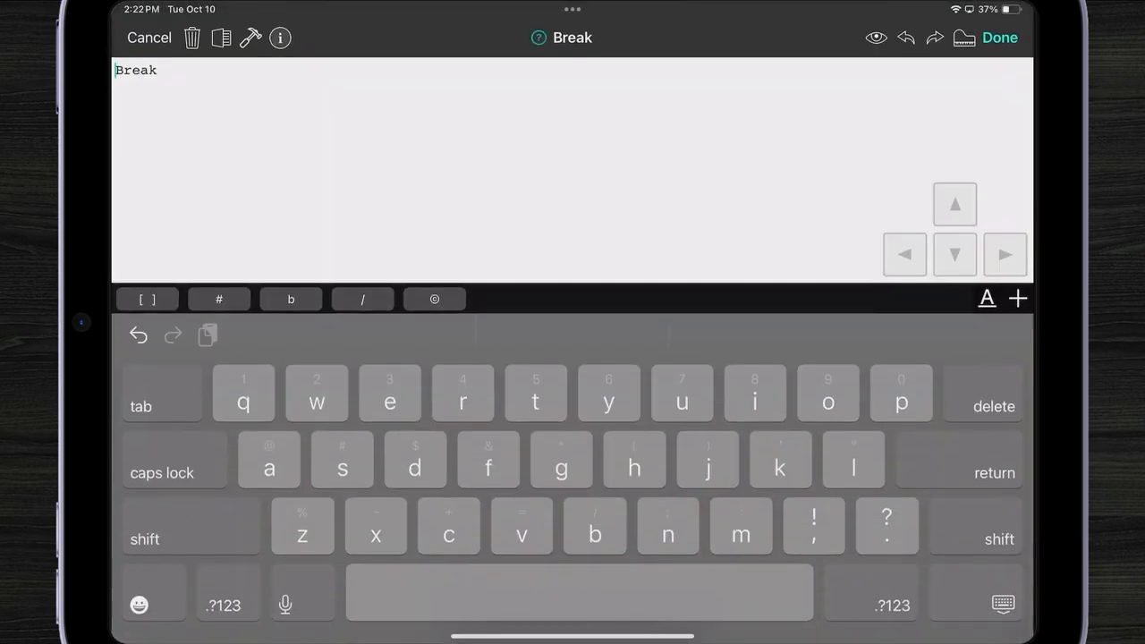
{"action": "key", "text": "return"}
{"action": "type", "text": "various notes"}
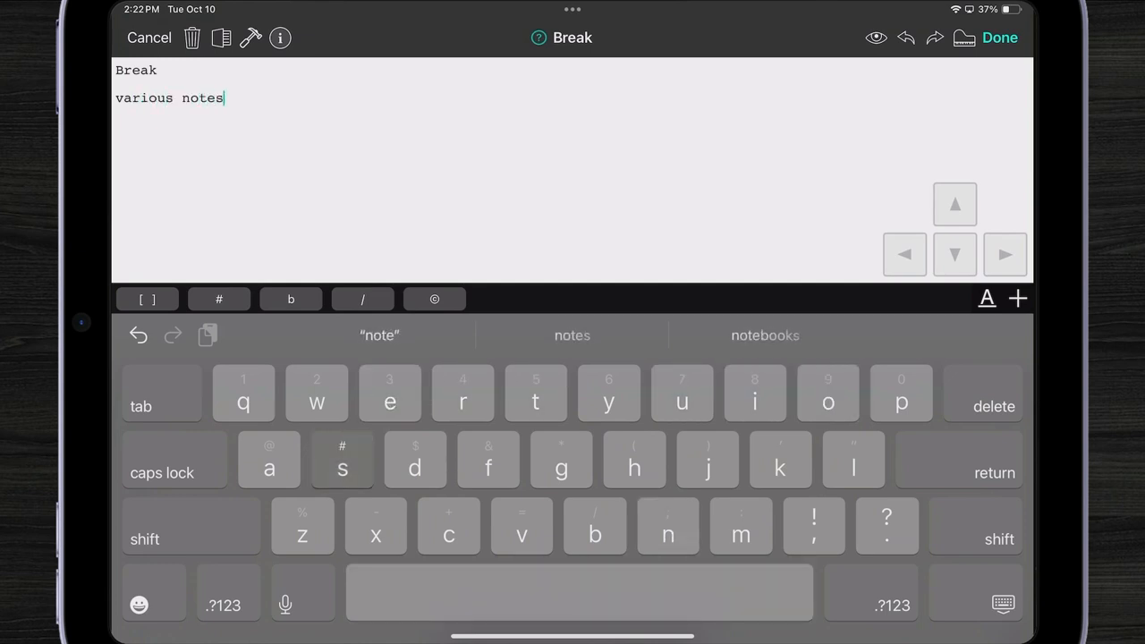
{"action": "type", "text": "to say"}
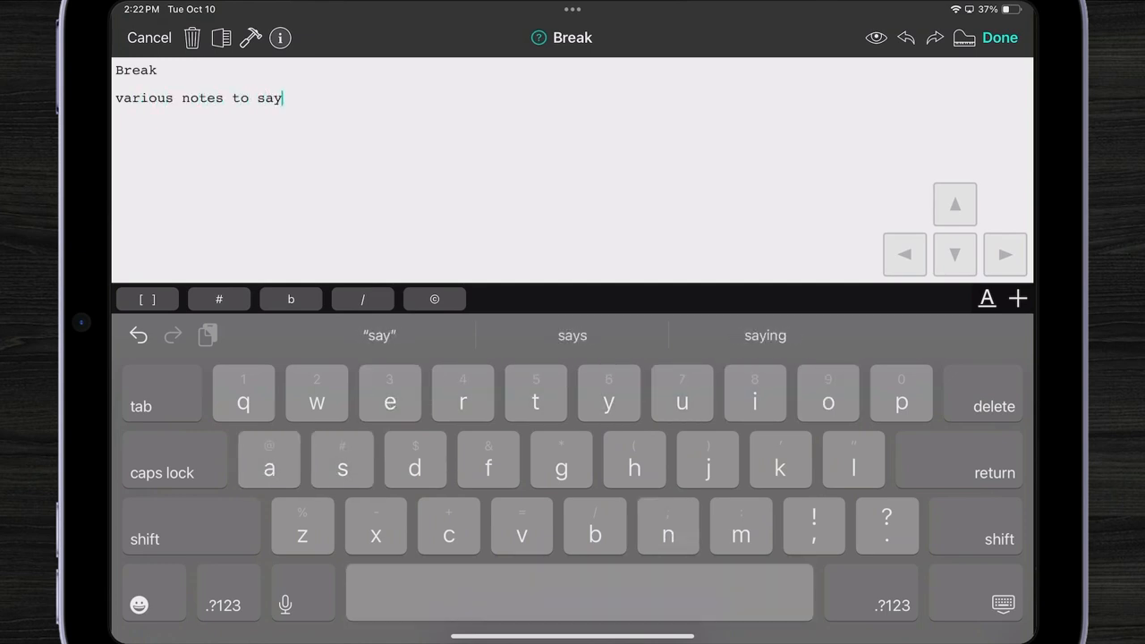
{"action": "left_click", "coordinate": [999, 37]}
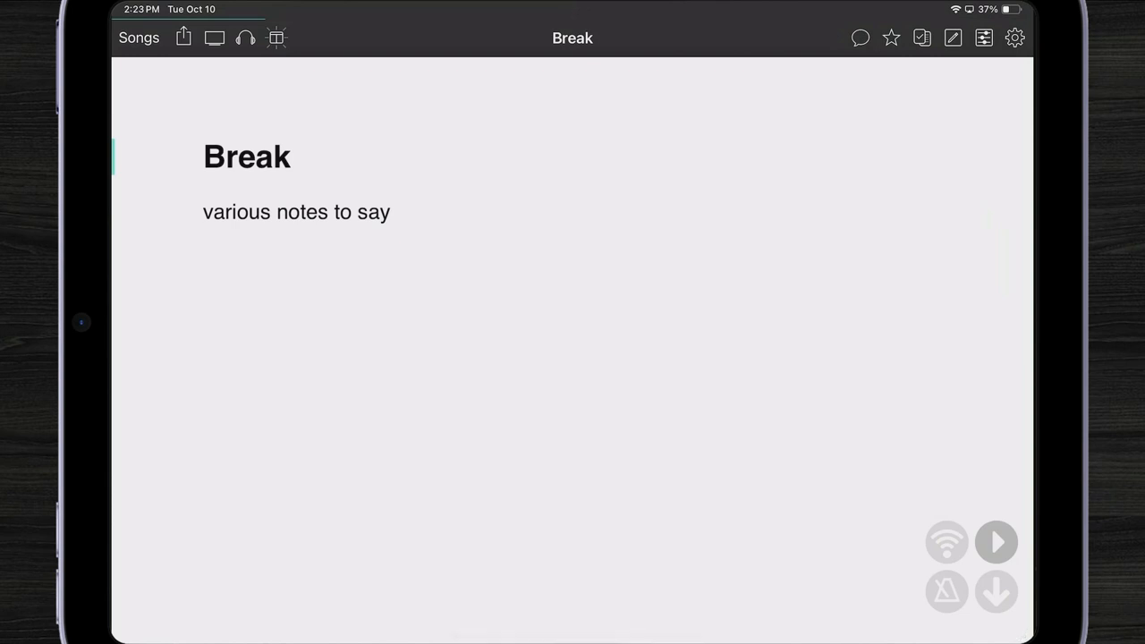
{"action": "left_click", "coordinate": [138, 37]}
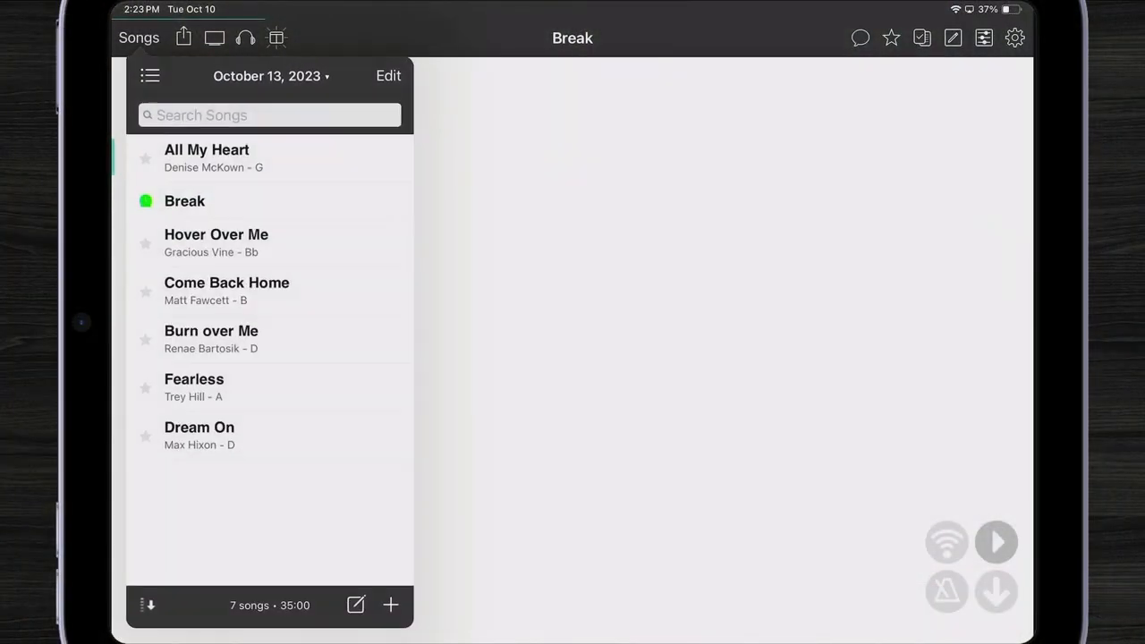
Step: Back in Browse, view songs alphabetically and Kara N. Kaylor's songs by artist
{"action": "left_click", "coordinate": [150, 75]}
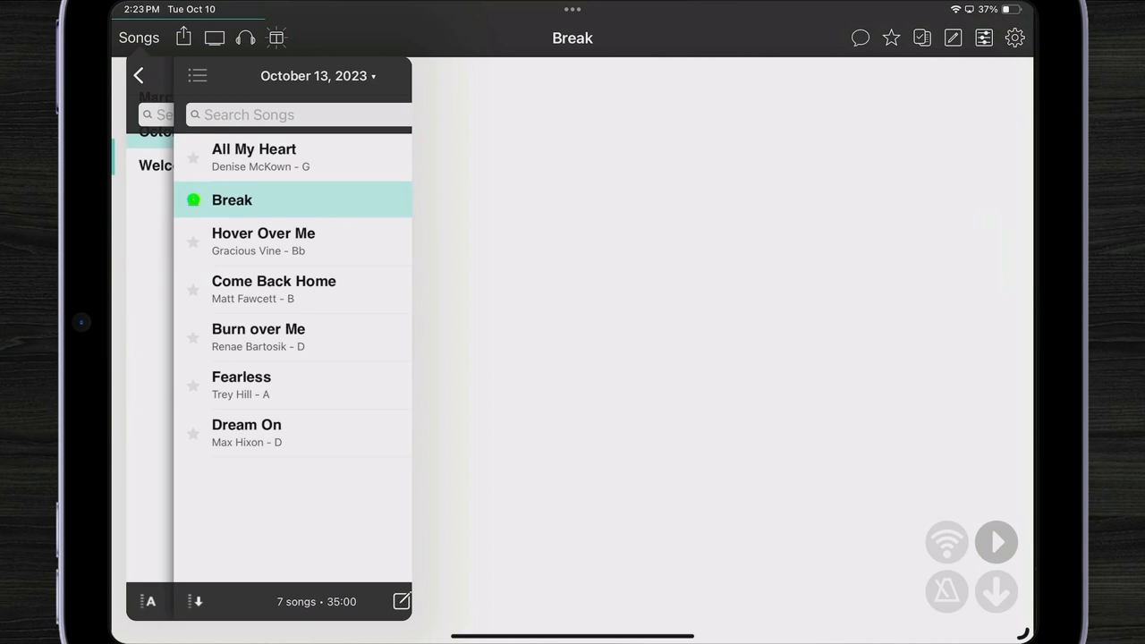
{"action": "left_click", "coordinate": [138, 75]}
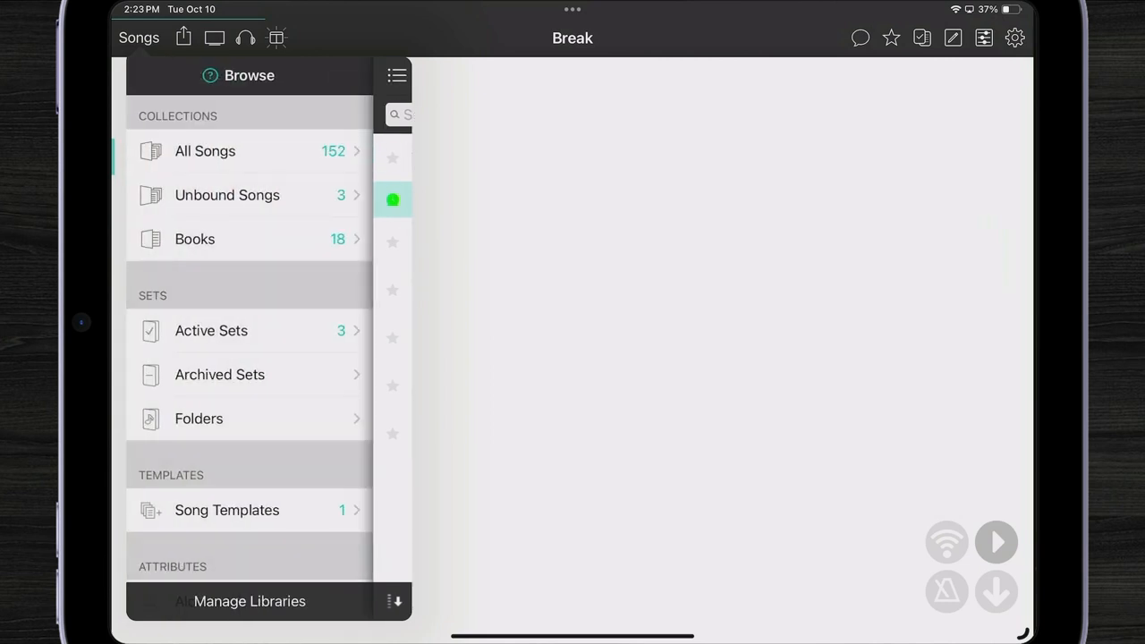
{"action": "scroll", "scroll_direction": "down", "scroll_amount": 3}
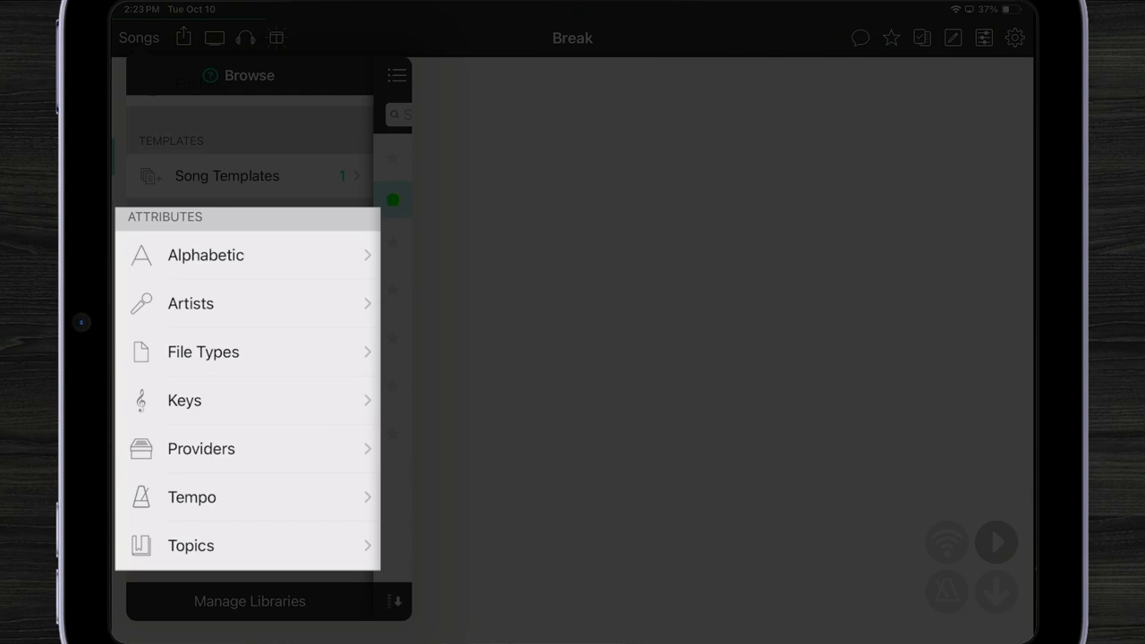
{"action": "left_click", "coordinate": [206, 255]}
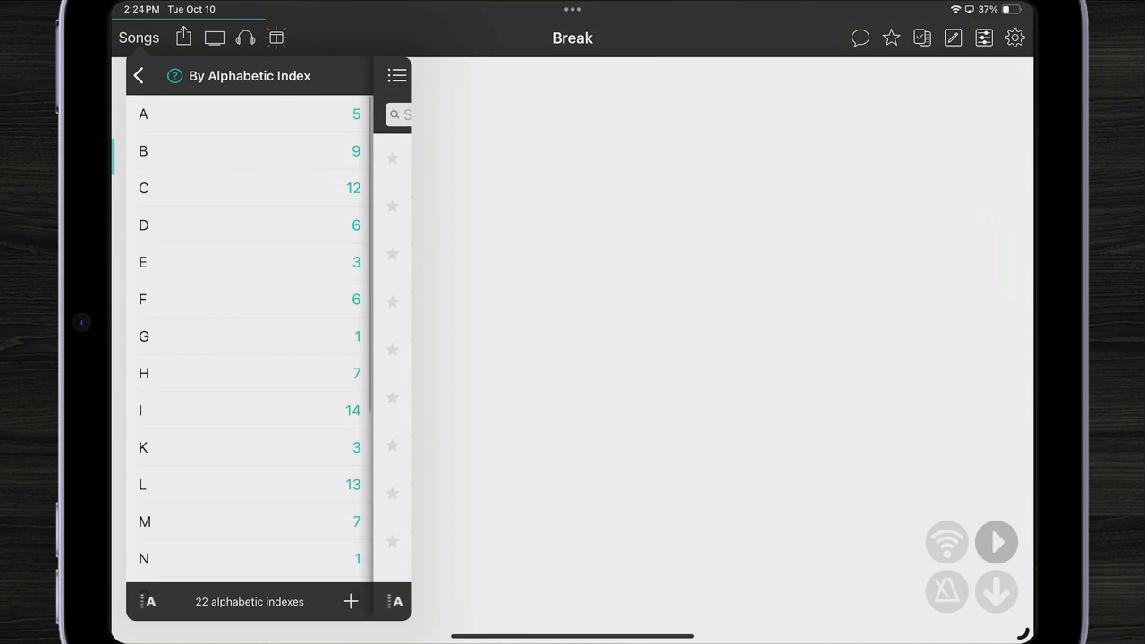
{"action": "left_click", "coordinate": [396, 601]}
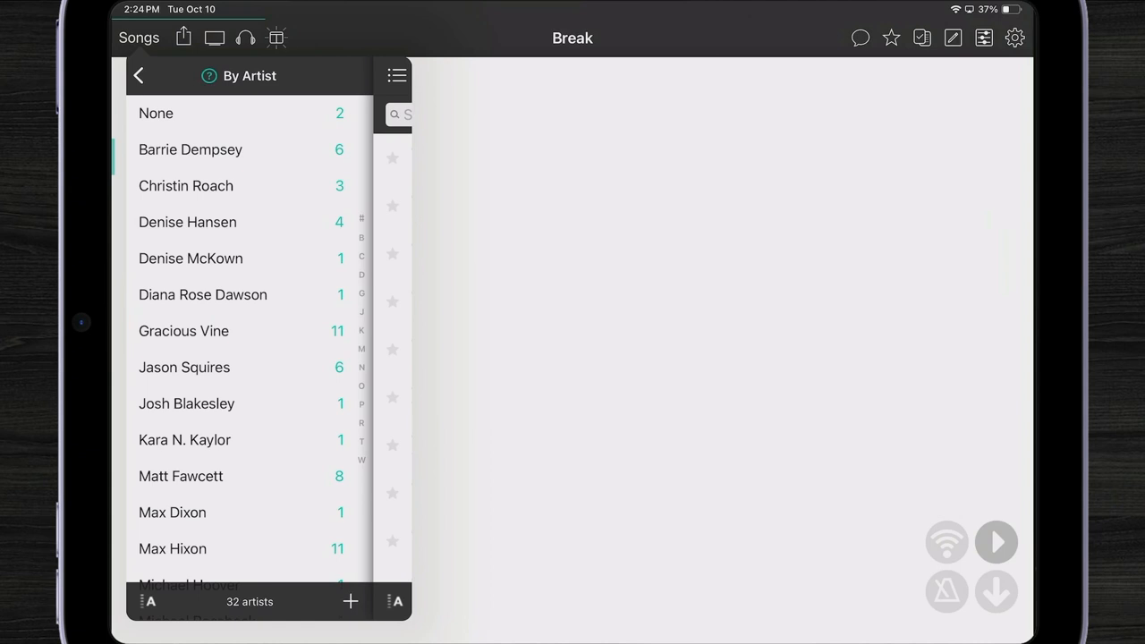
{"action": "left_click", "coordinate": [184, 439]}
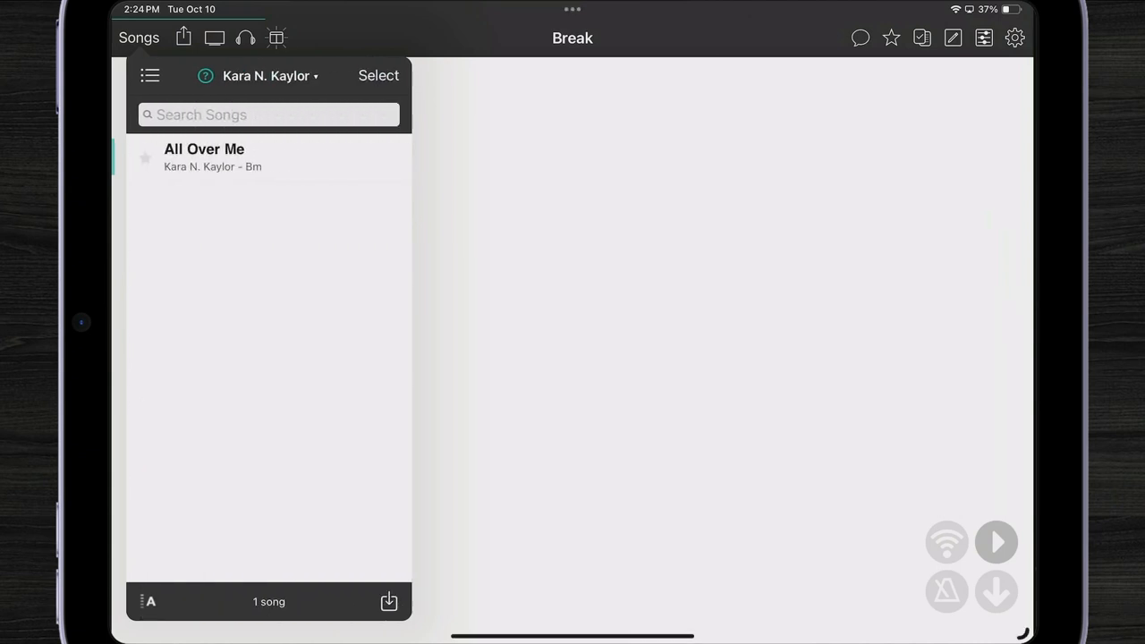
{"action": "left_click", "coordinate": [149, 75]}
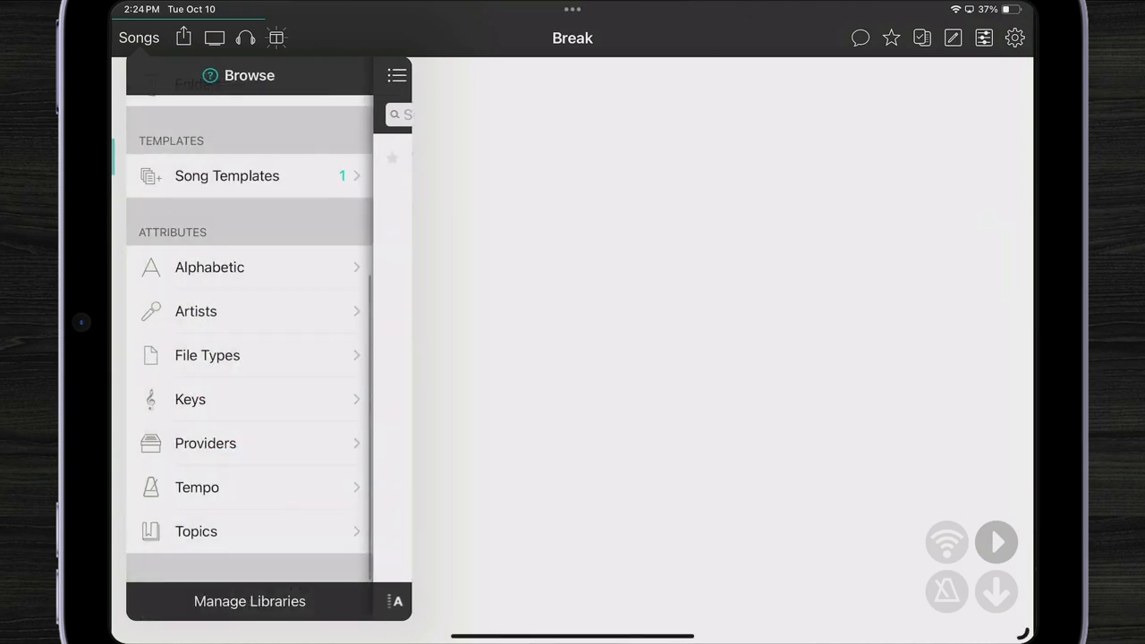
Step: Browse songs in the key of Bm and with Allegretto tempo
{"action": "left_click", "coordinate": [206, 354]}
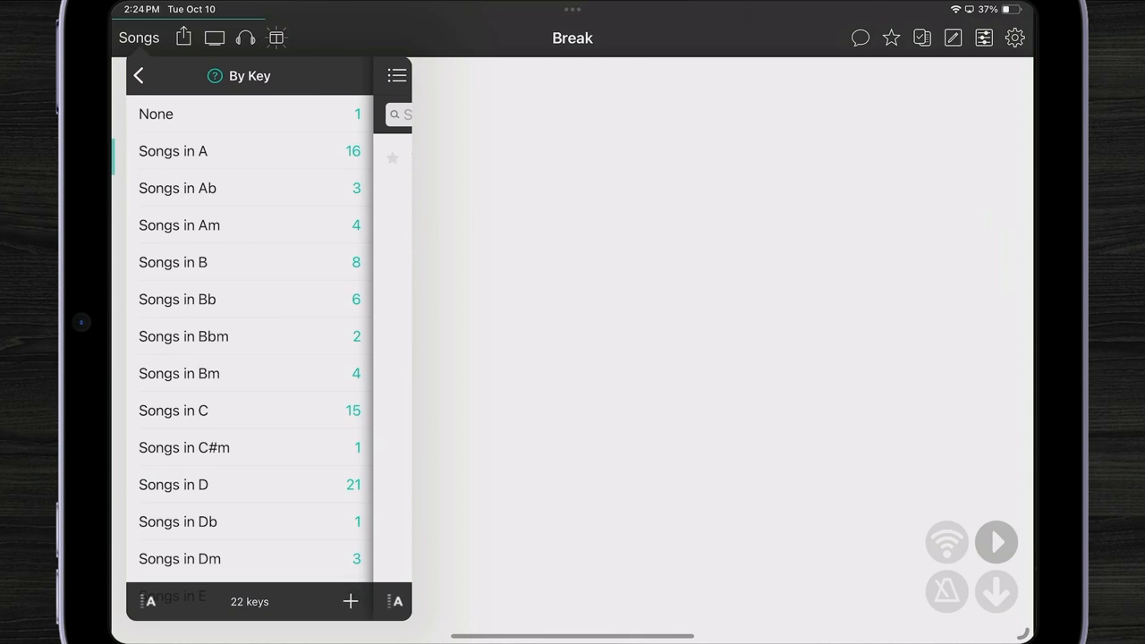
{"action": "left_click", "coordinate": [179, 373]}
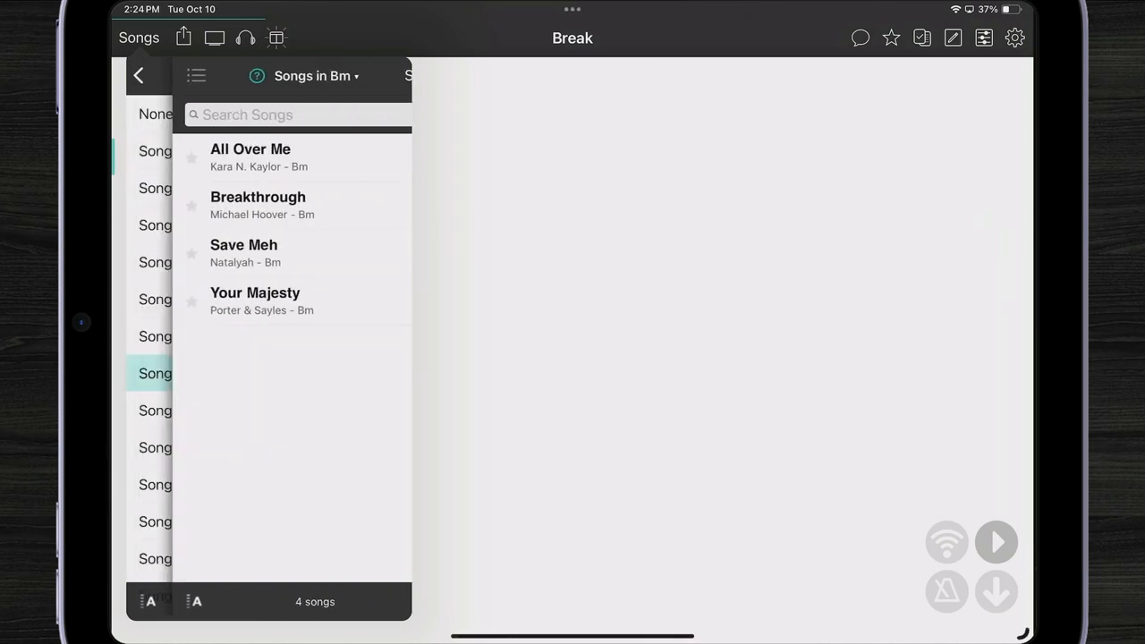
{"action": "left_click", "coordinate": [138, 75]}
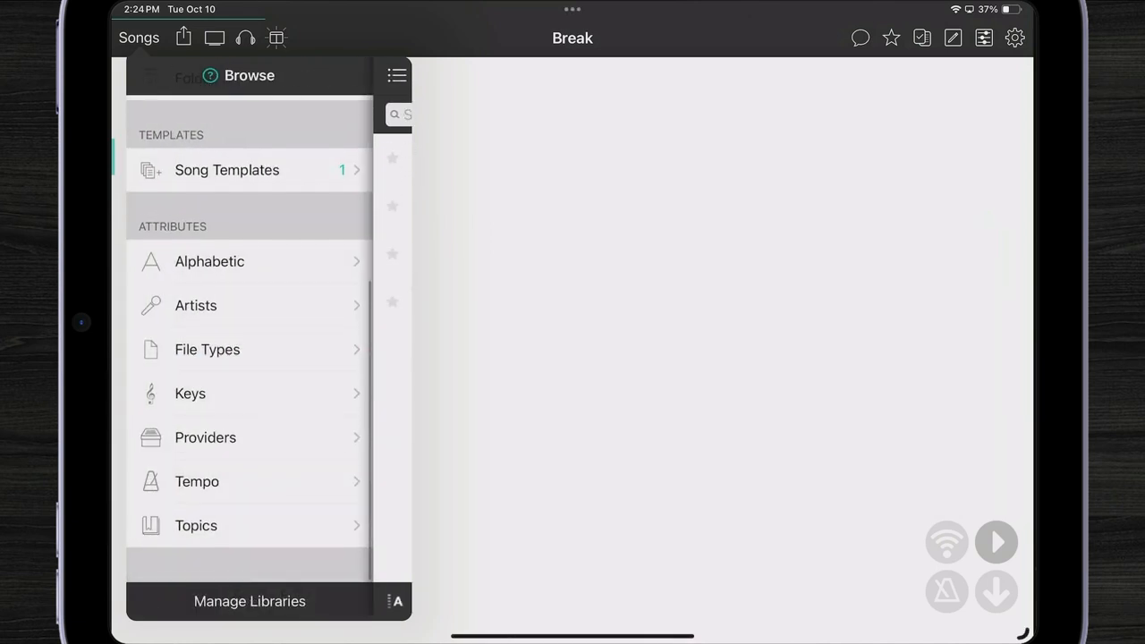
{"action": "left_click", "coordinate": [197, 481]}
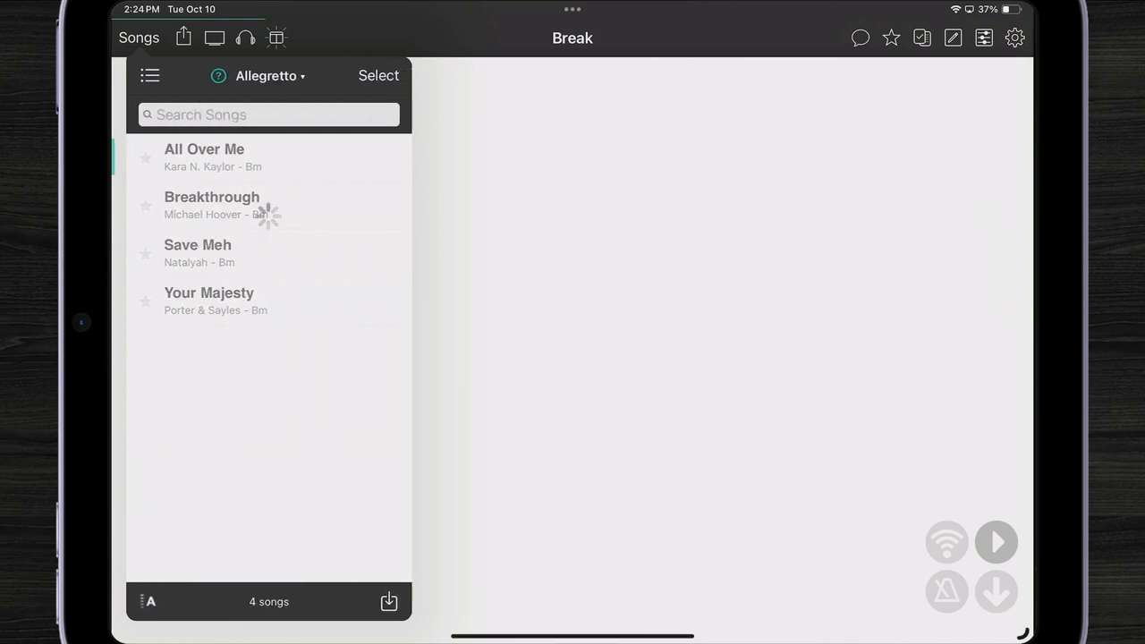
{"action": "left_click", "coordinate": [150, 75]}
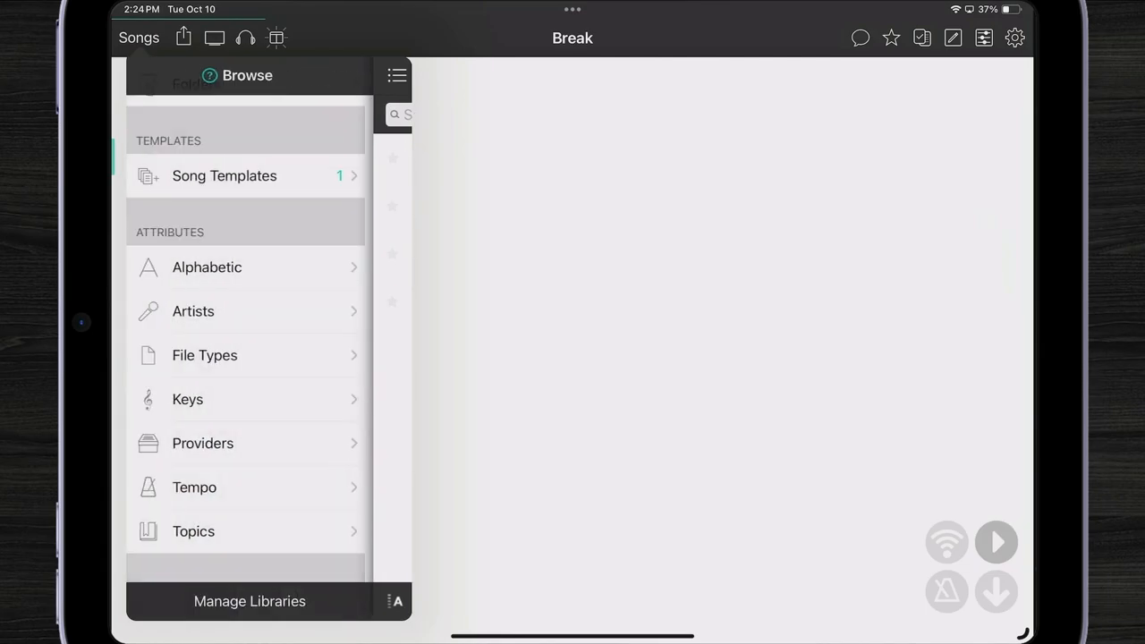
Step: Filter songs by topic, add a Love topic, and scroll through its 88 songs
{"action": "left_click", "coordinate": [193, 531]}
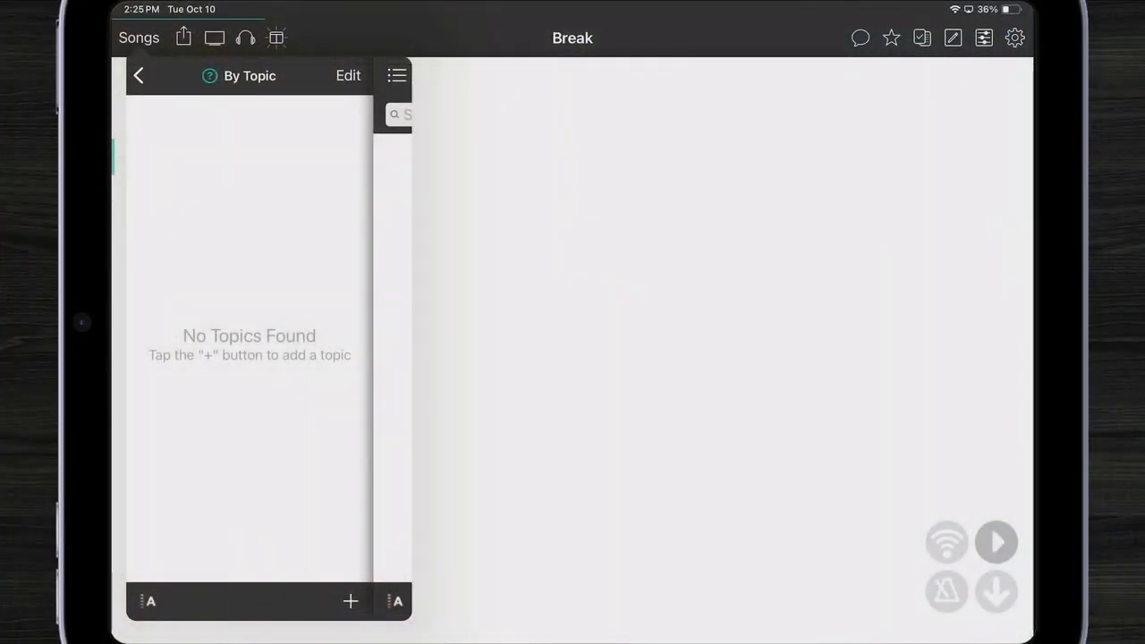
{"action": "left_click", "coordinate": [350, 601]}
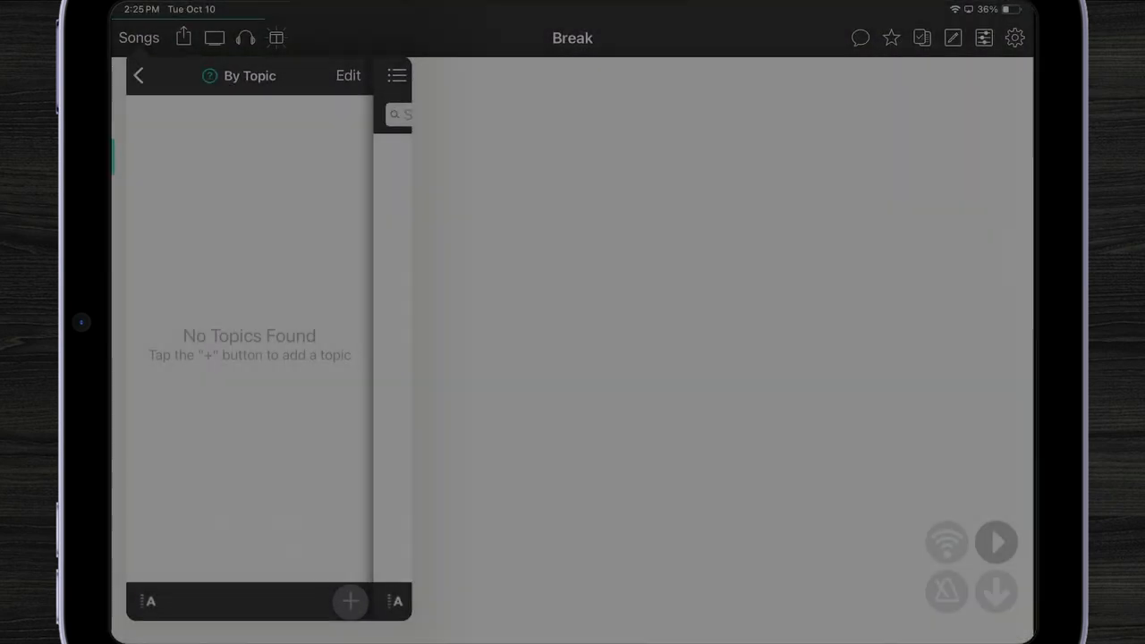
{"action": "left_click", "coordinate": [349, 601]}
{"action": "type", "text": "Love"}
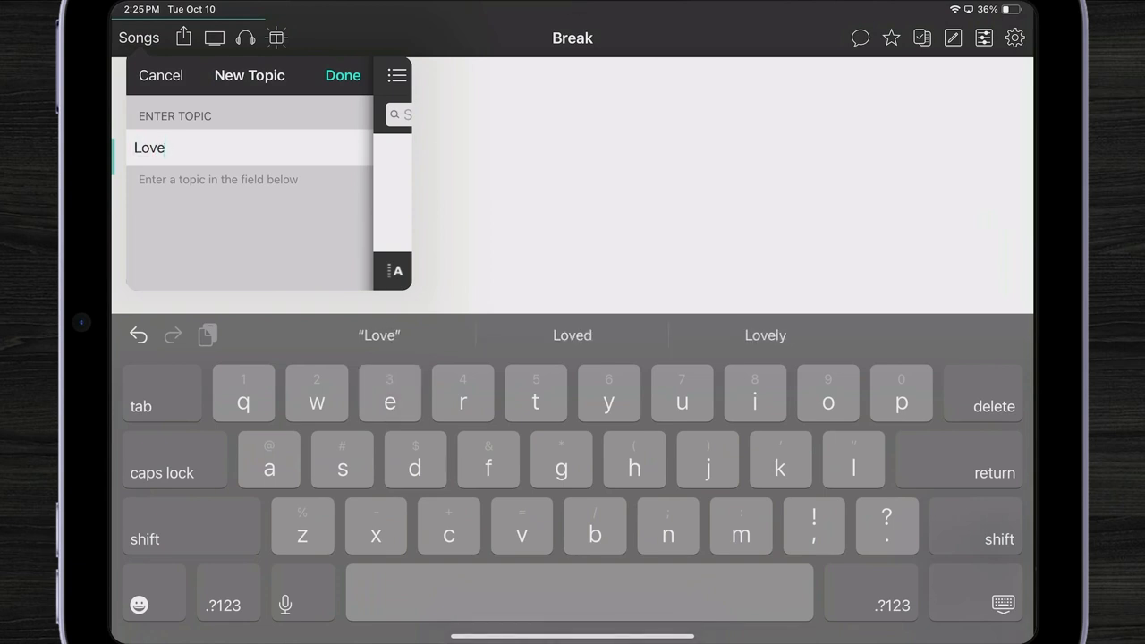
{"action": "left_click", "coordinate": [343, 75]}
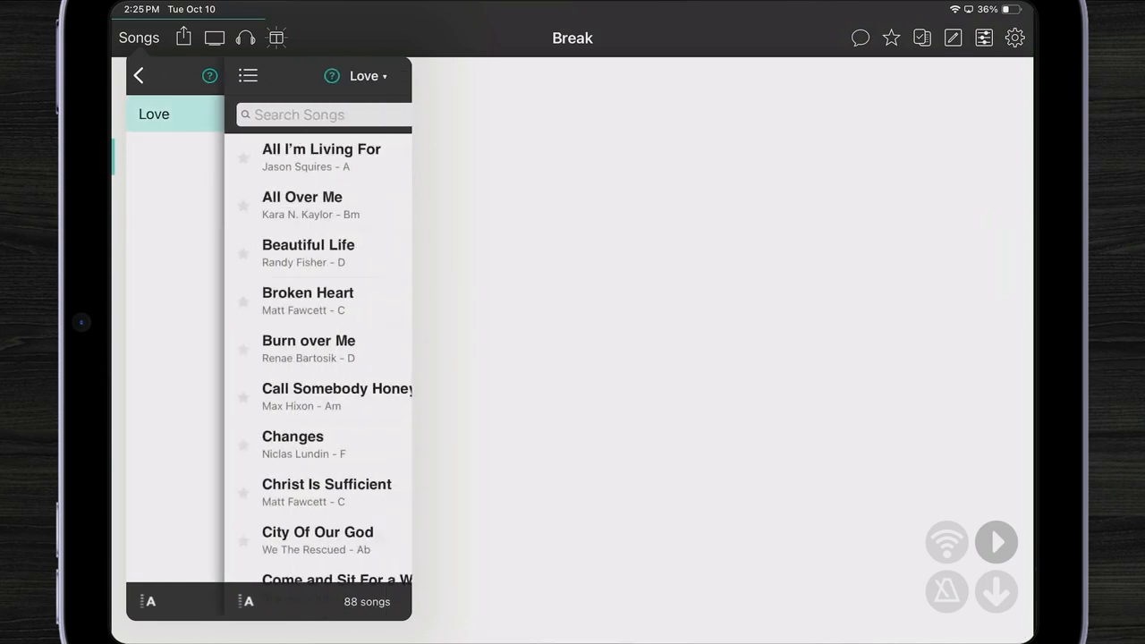
{"action": "scroll", "scroll_direction": "down", "scroll_amount": 3}
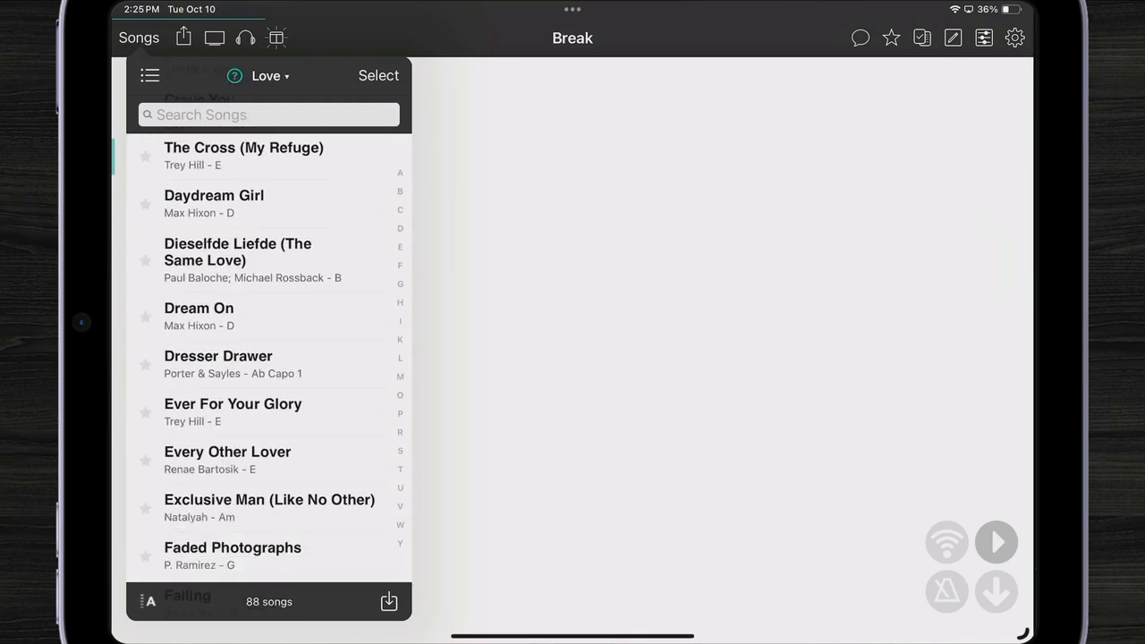
{"action": "scroll", "scroll_direction": "down", "scroll_amount": 3}
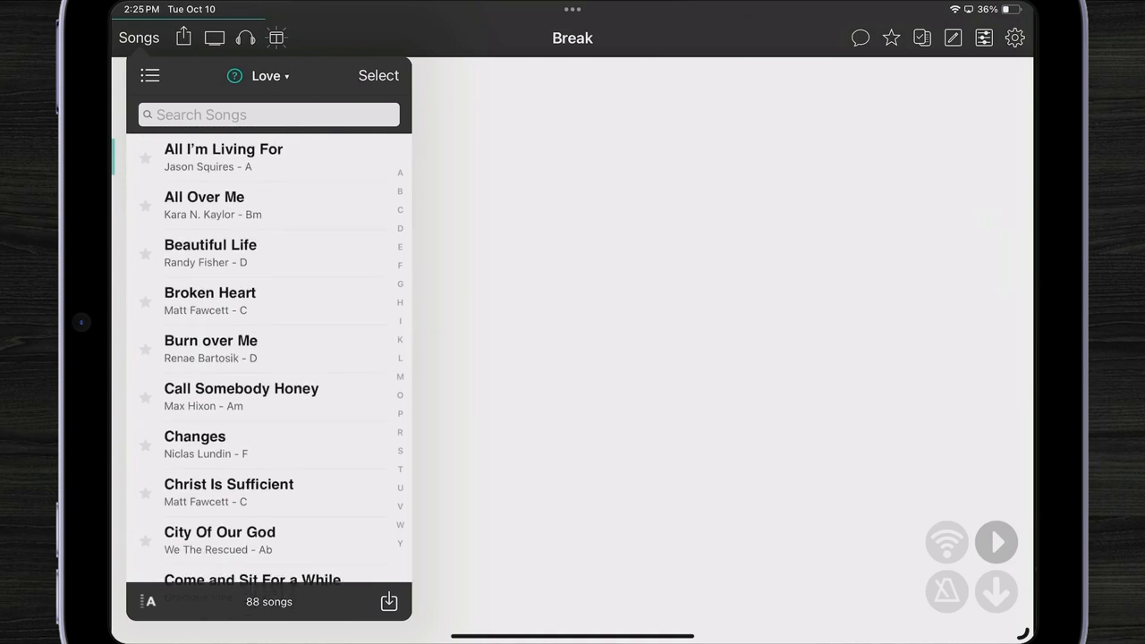
Step: Add a topic named 'Dance' and view its 17 songs in the By Topic list
{"action": "left_click", "coordinate": [265, 76]}
{"action": "type", "text": "Da"}
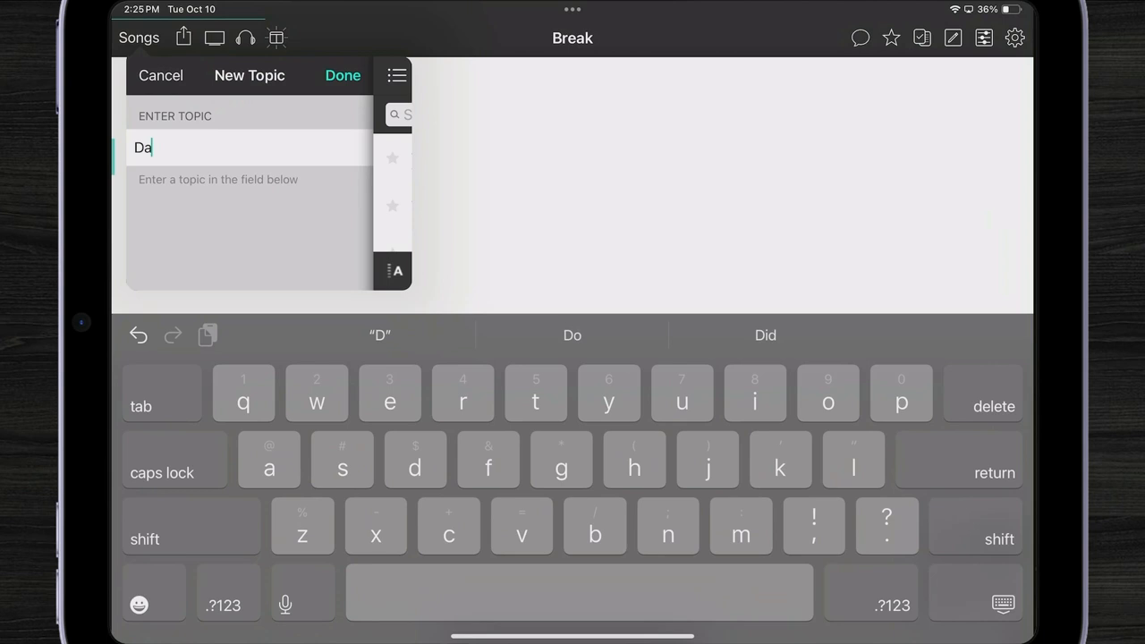
{"action": "type", "text": "nce"}
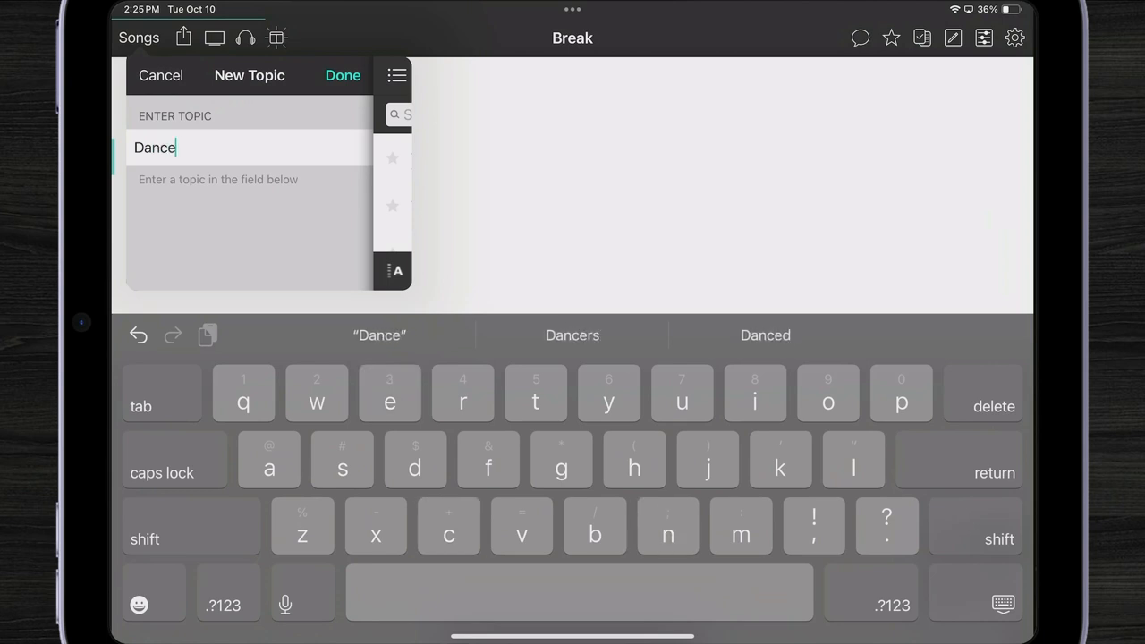
{"action": "left_click", "coordinate": [342, 75]}
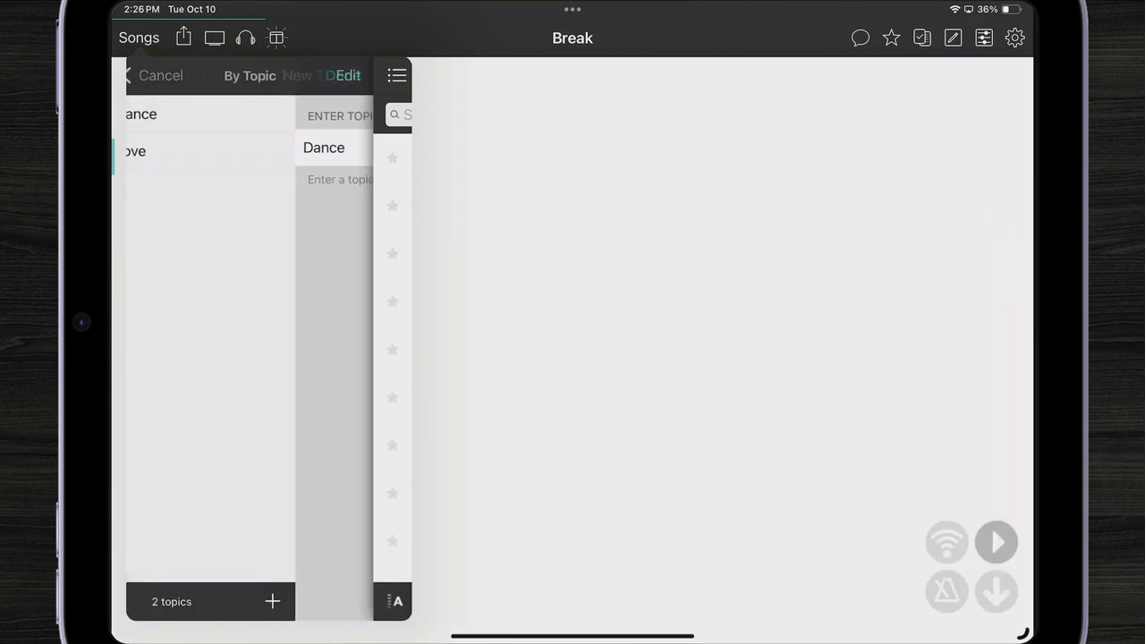
{"action": "left_click", "coordinate": [323, 148]}
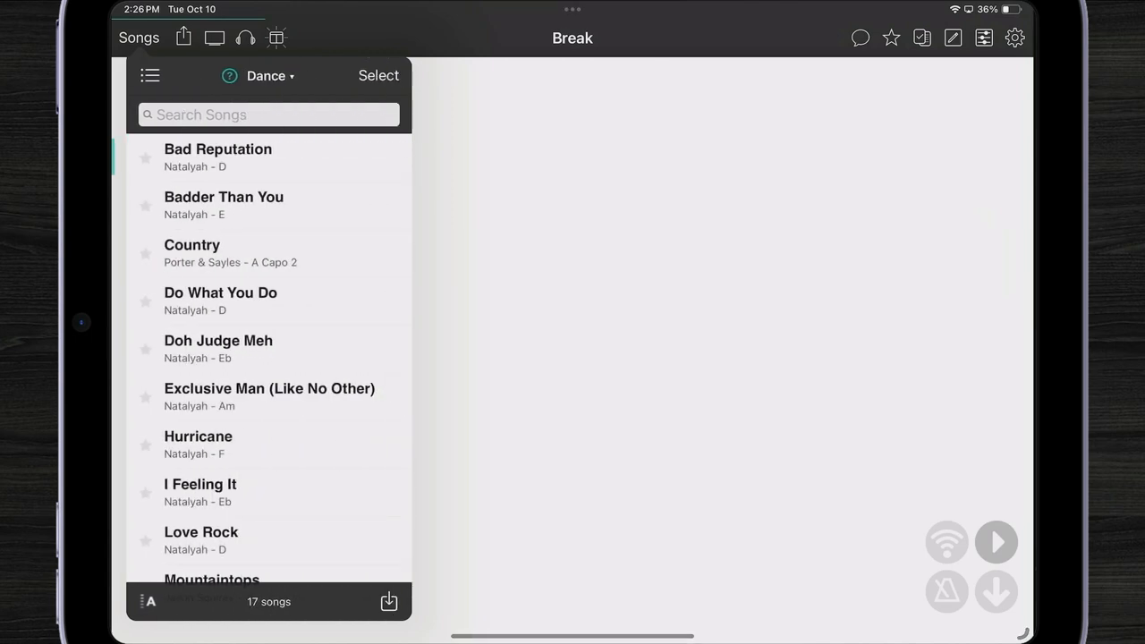
{"action": "left_click", "coordinate": [266, 75]}
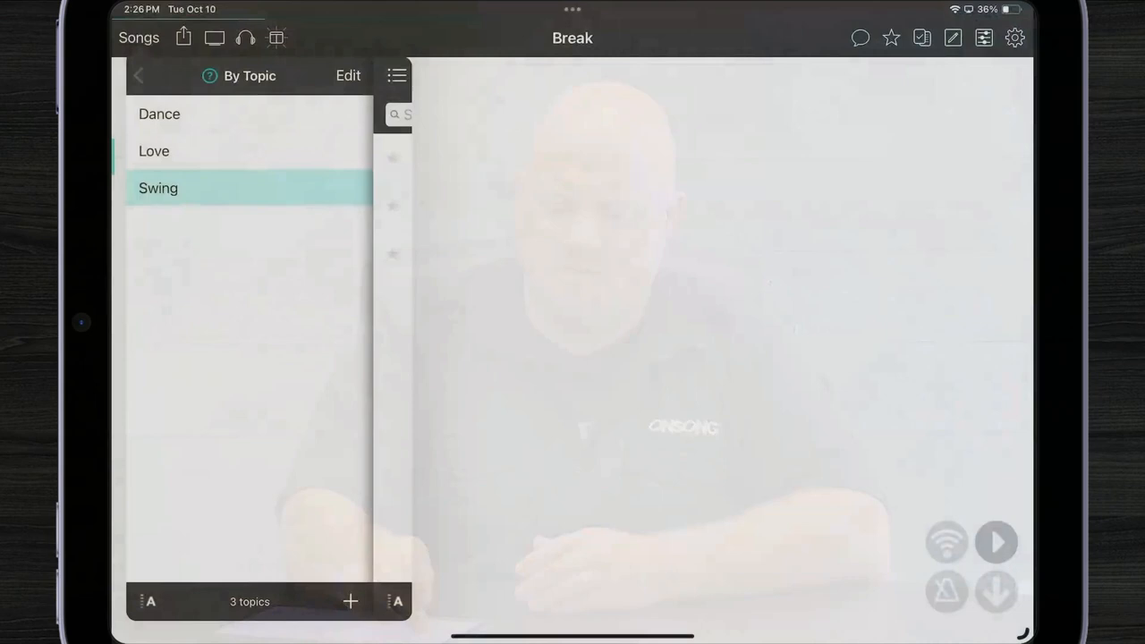
Step: From All Songs, scroll the 152-song library and open Welcome To OnSong
{"action": "left_click", "coordinate": [138, 75]}
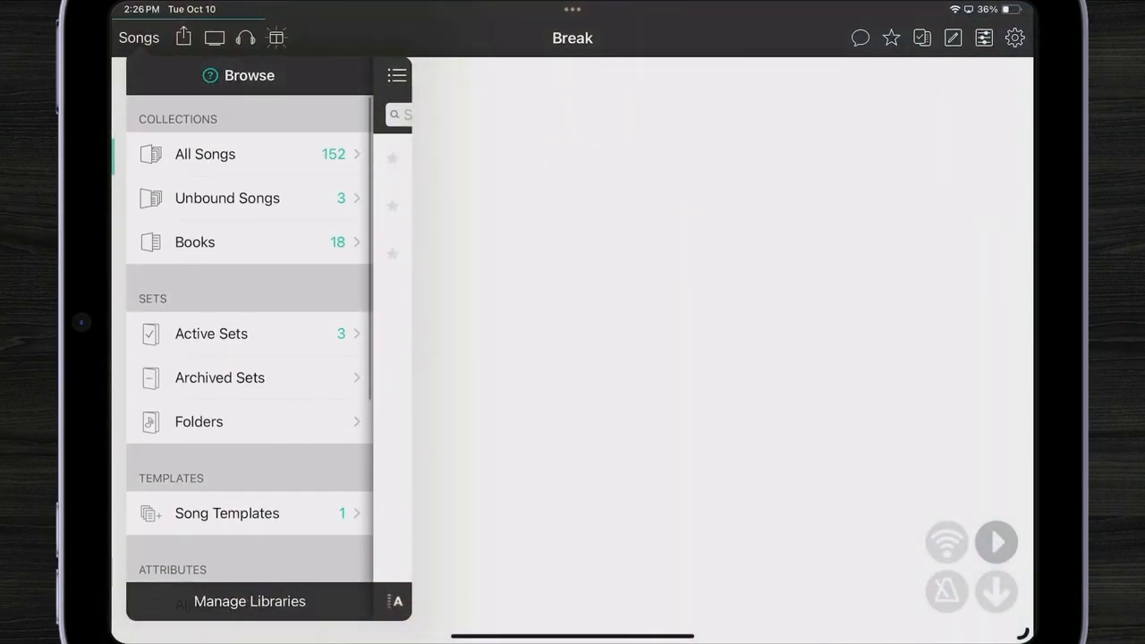
{"action": "left_click", "coordinate": [204, 153]}
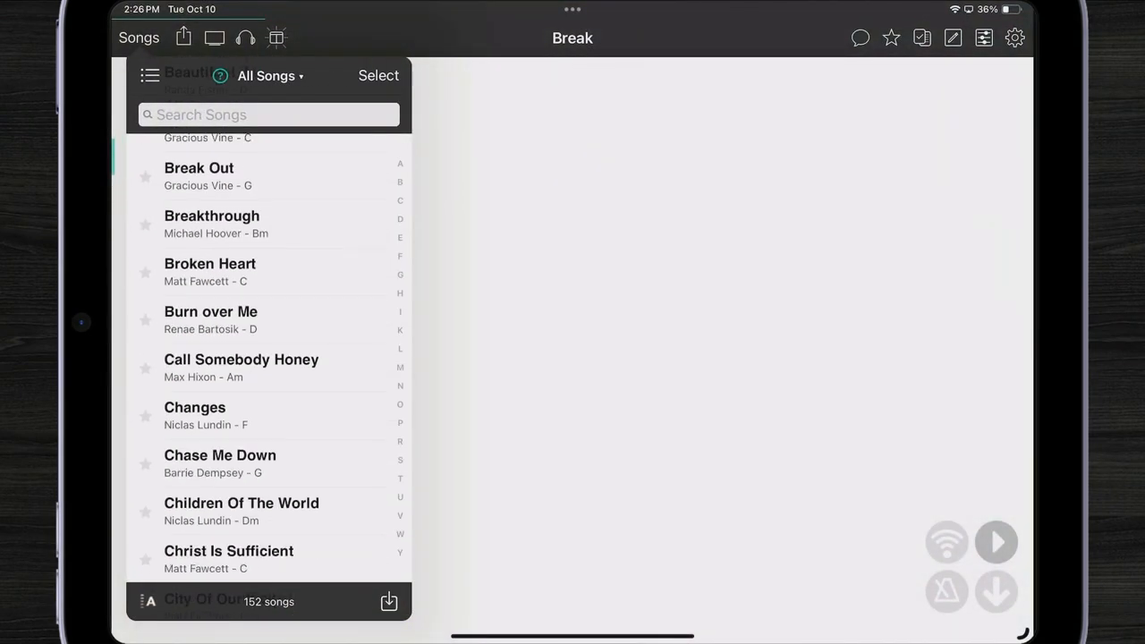
{"action": "scroll", "scroll_direction": "down", "scroll_amount": 3}
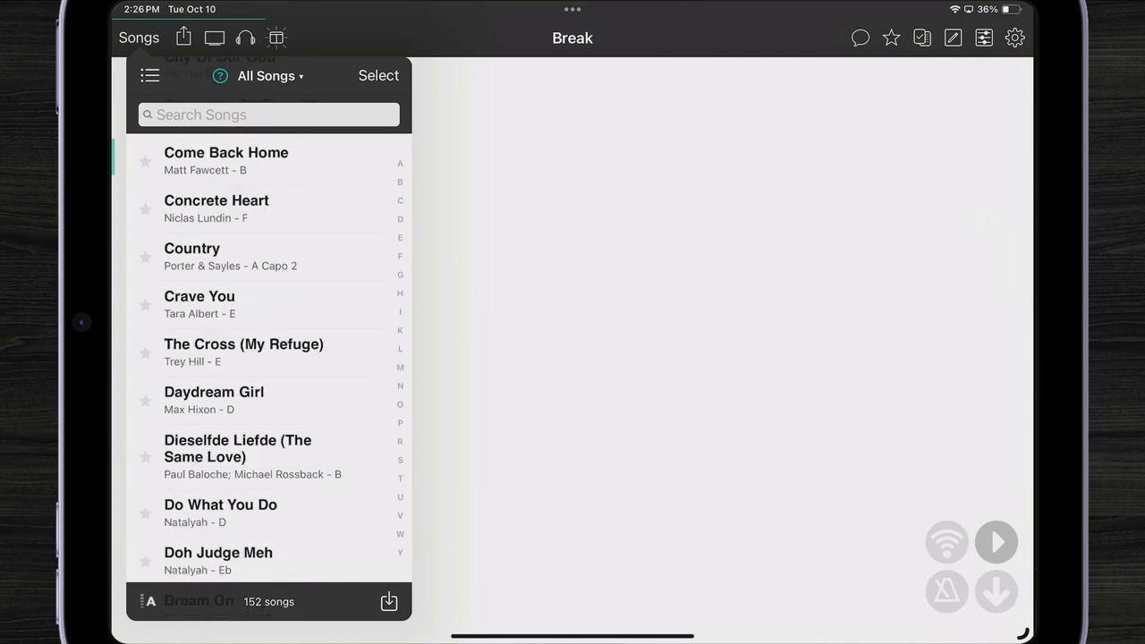
{"action": "scroll", "scroll_direction": "down", "scroll_amount": 3}
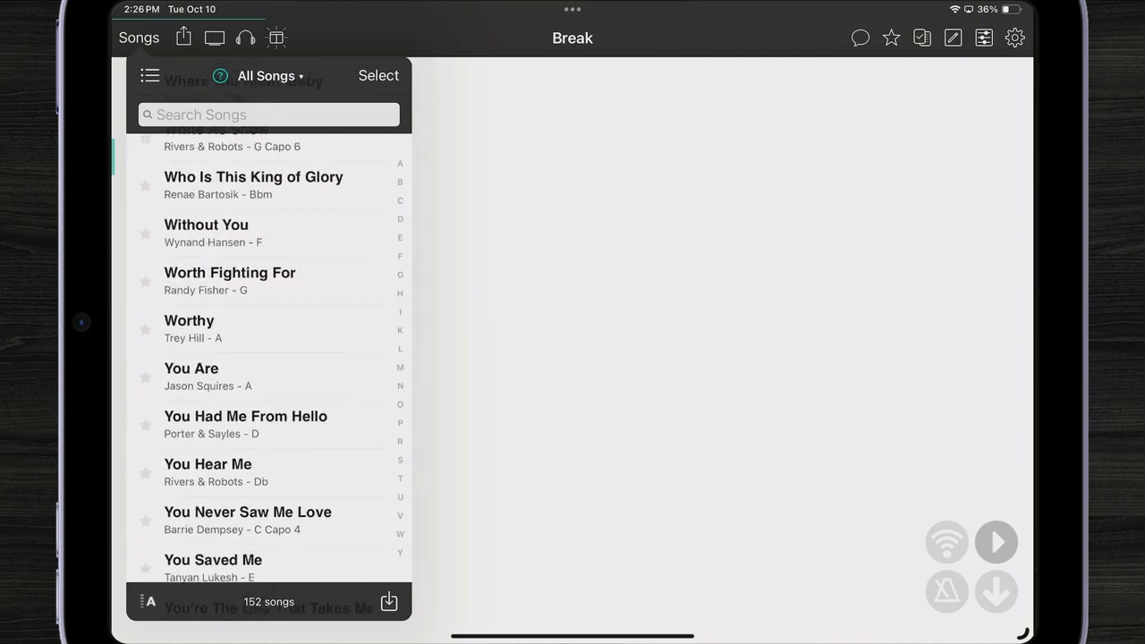
{"action": "left_click", "coordinate": [237, 304]}
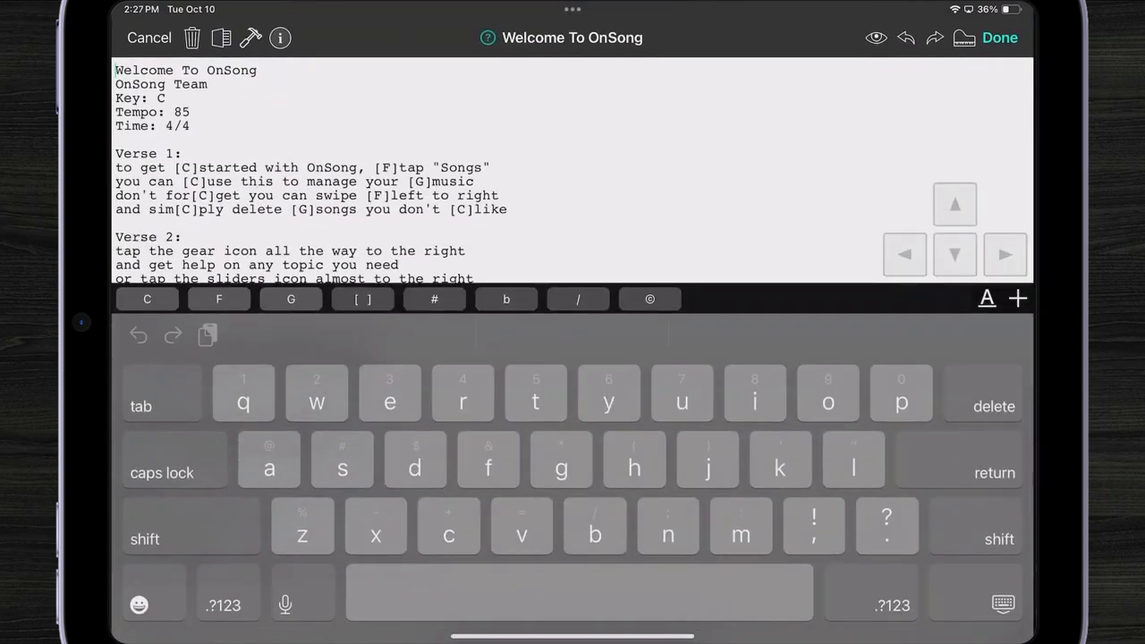
Step: Enter 'Swing' as the song's keyword in its info and finish the Welcome To OnSong edit
{"action": "left_click", "coordinate": [280, 38]}
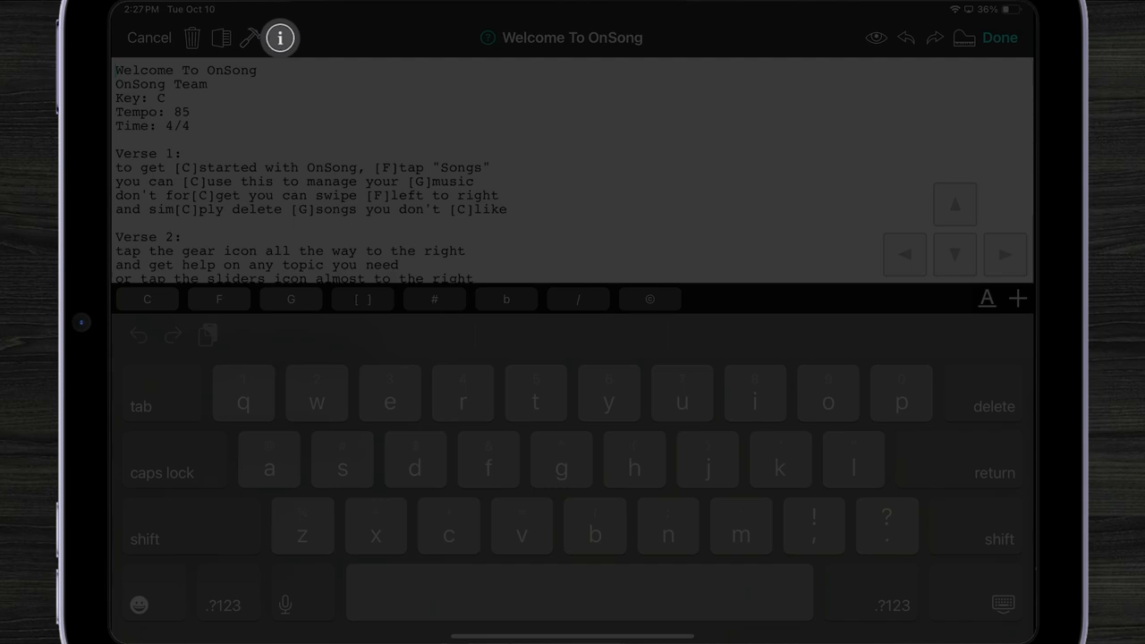
{"action": "left_click", "coordinate": [280, 38]}
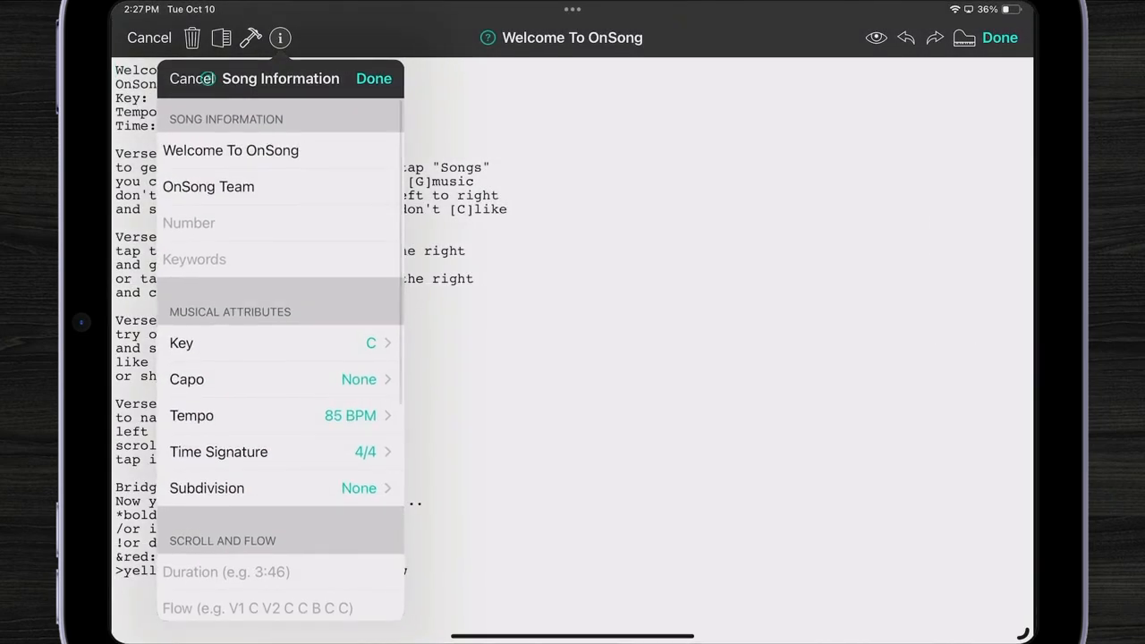
{"action": "left_click", "coordinate": [194, 258]}
{"action": "type", "text": "Swin"}
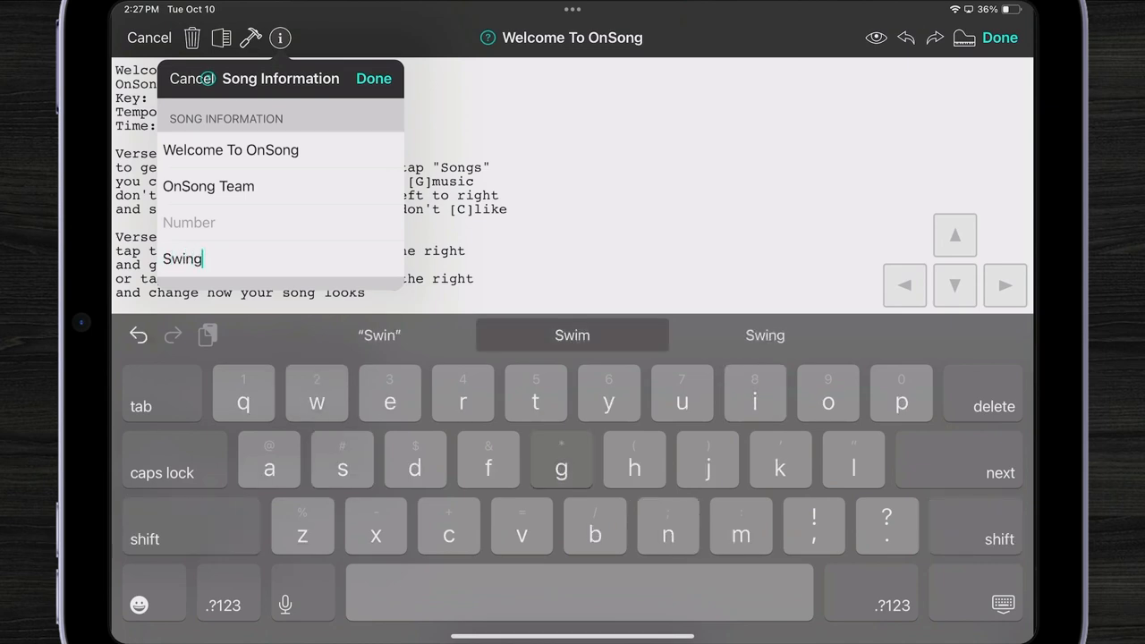
{"action": "type", "text": "g"}
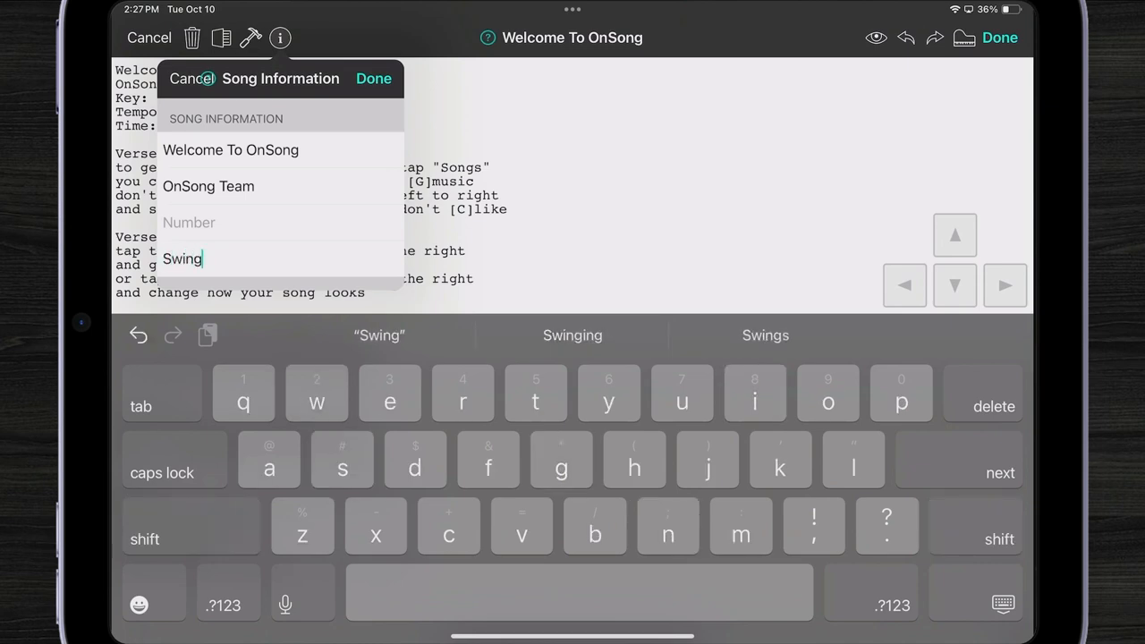
{"action": "left_click", "coordinate": [373, 79]}
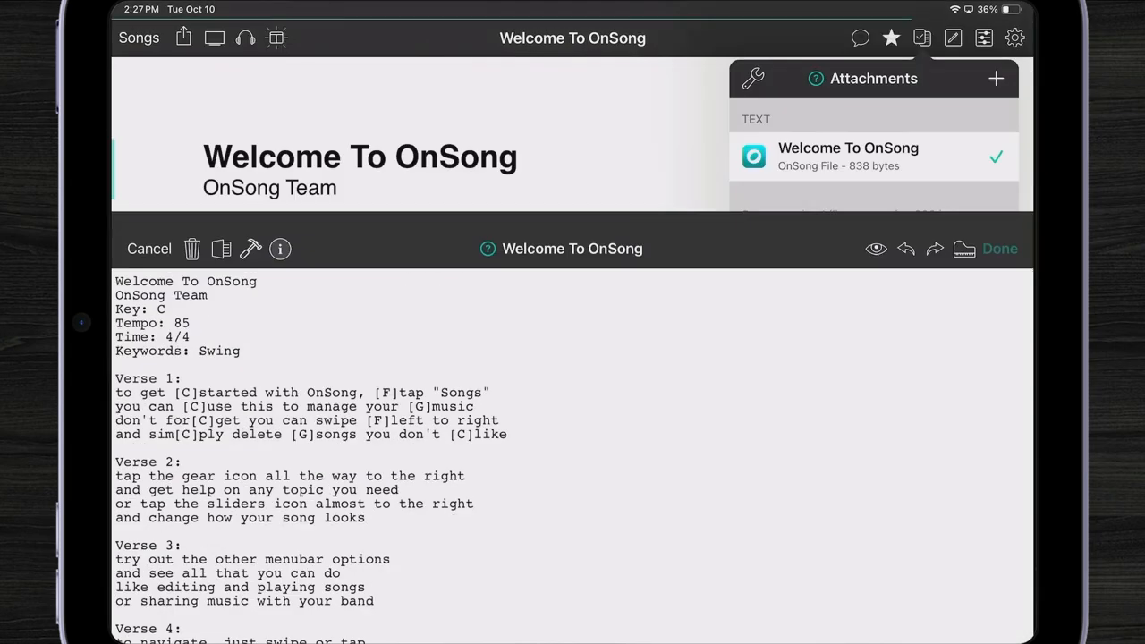
{"action": "left_click", "coordinate": [1000, 249]}
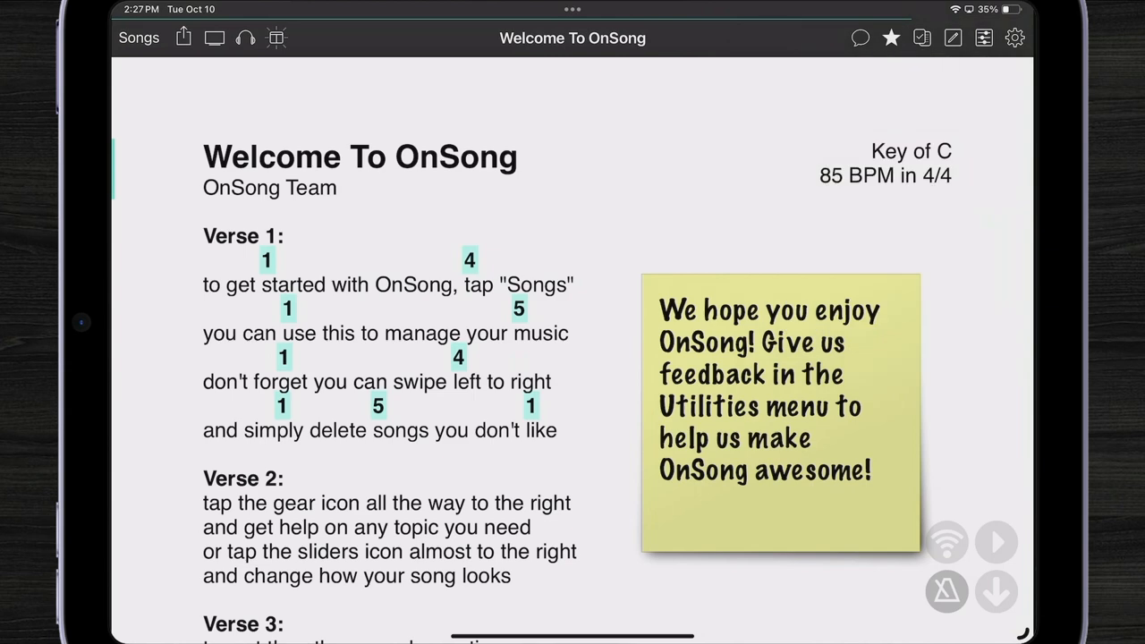
Step: View the Swing topic's songs in the By Topic list, then return to Browse
{"action": "left_click", "coordinate": [139, 38]}
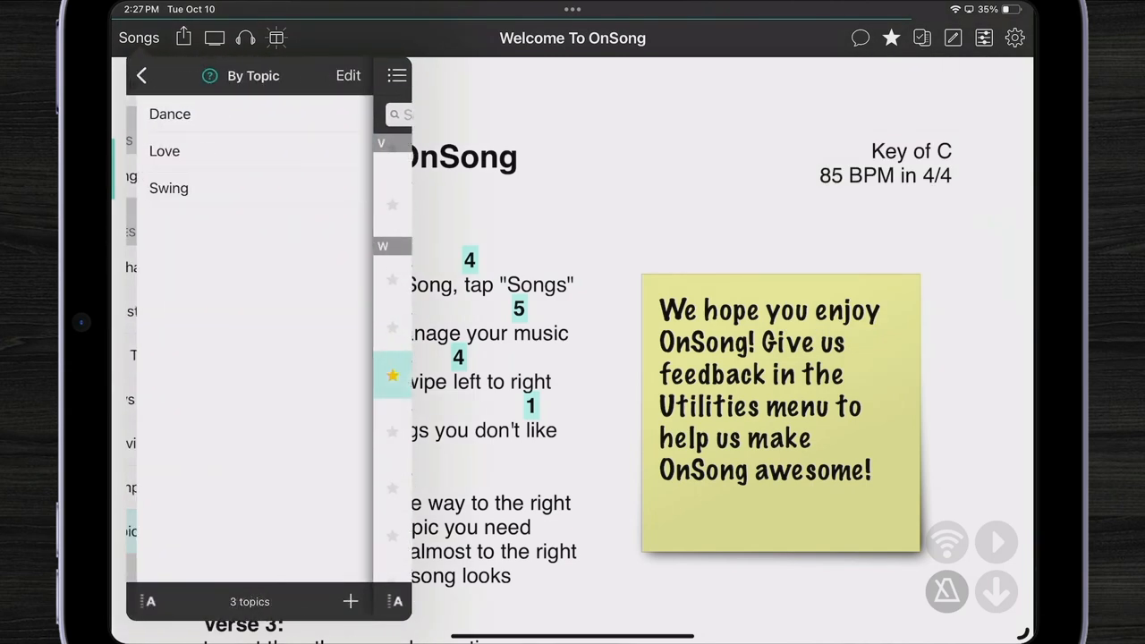
{"action": "left_click", "coordinate": [168, 188]}
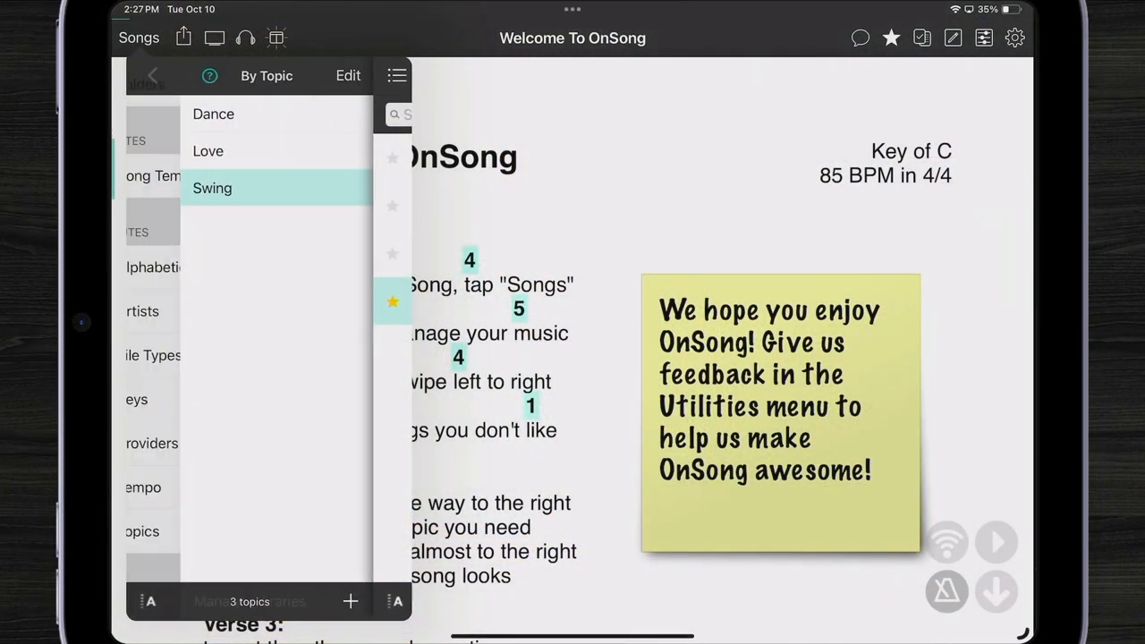
{"action": "left_click", "coordinate": [153, 75]}
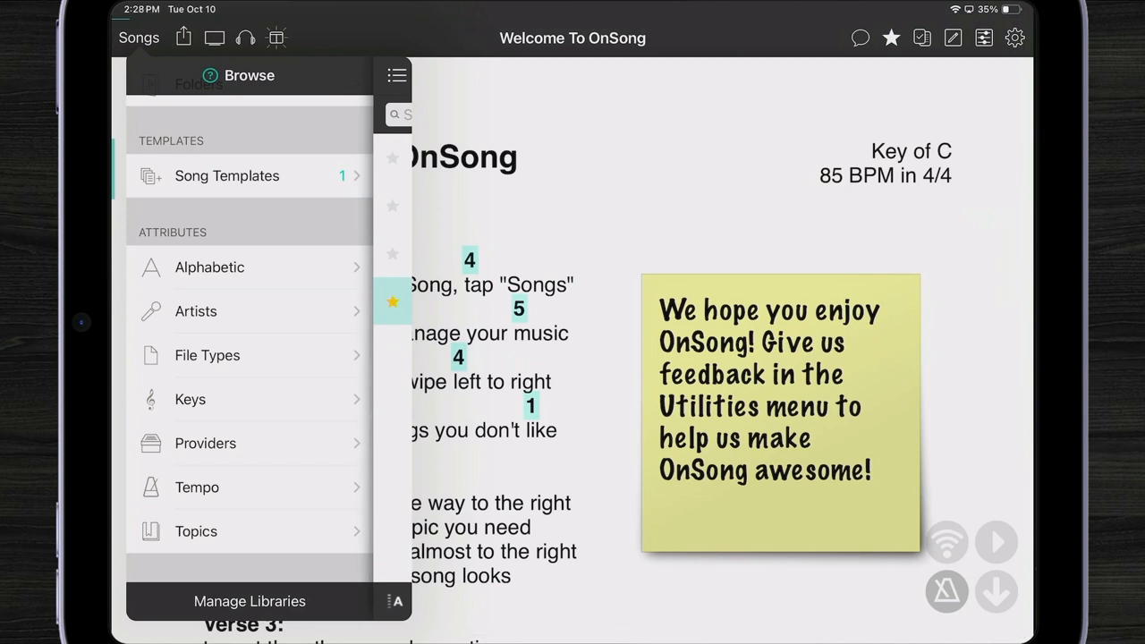
Step: Select I Run To You, Mountaintops, Not Finished Yet and Your Name under Jason Squires and add them to Current Set
{"action": "left_click", "coordinate": [195, 310]}
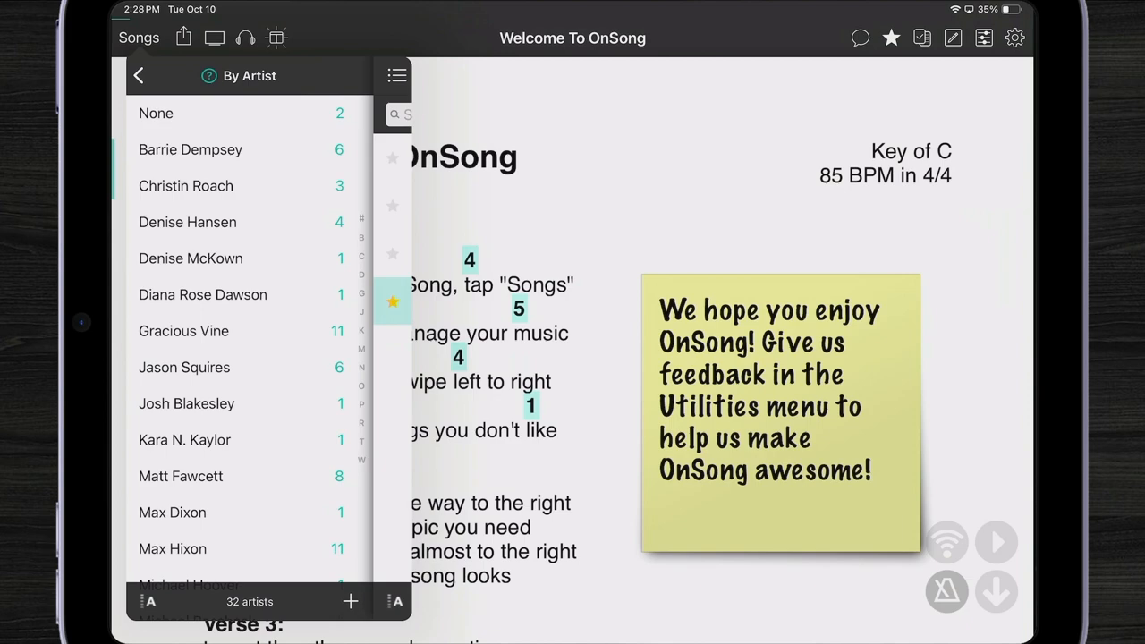
{"action": "left_click", "coordinate": [184, 367]}
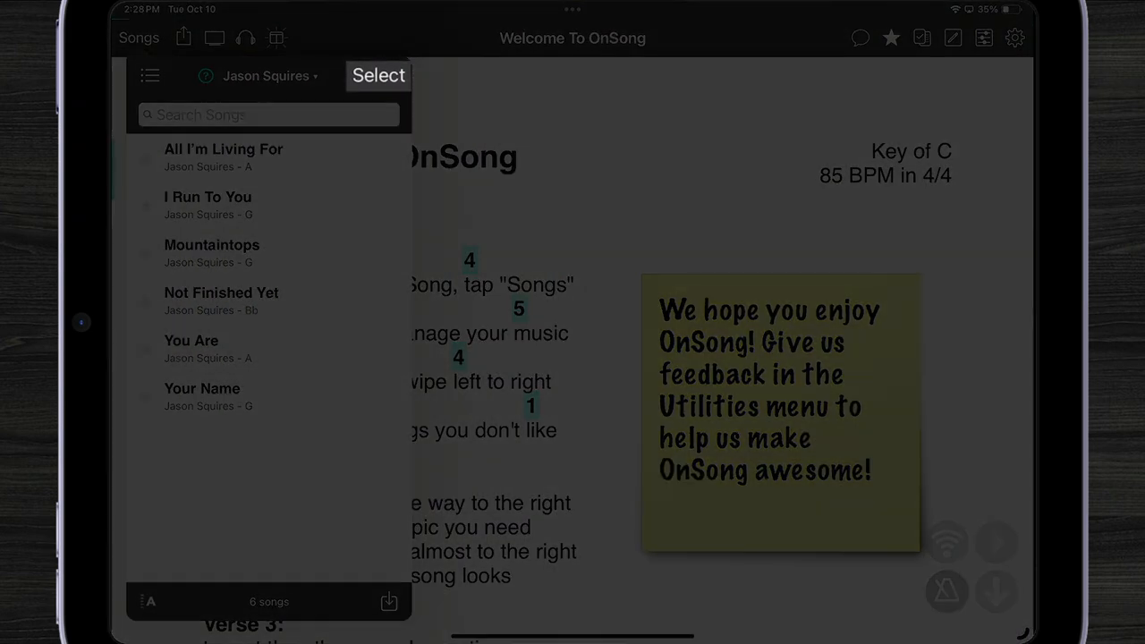
{"action": "left_click", "coordinate": [378, 75]}
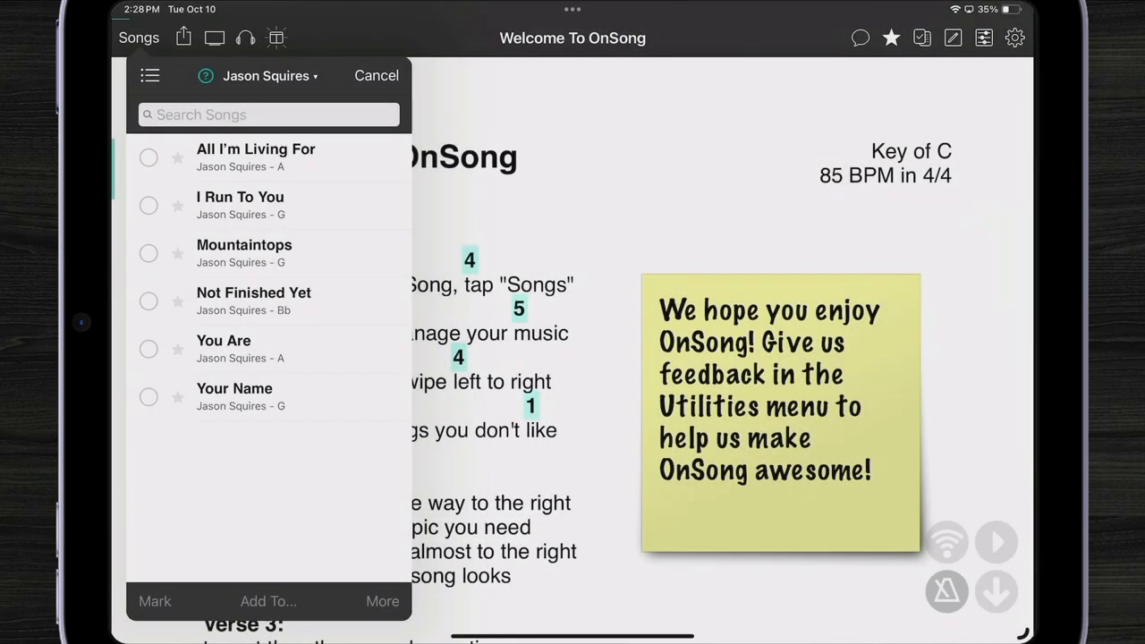
{"action": "left_click", "coordinate": [149, 205]}
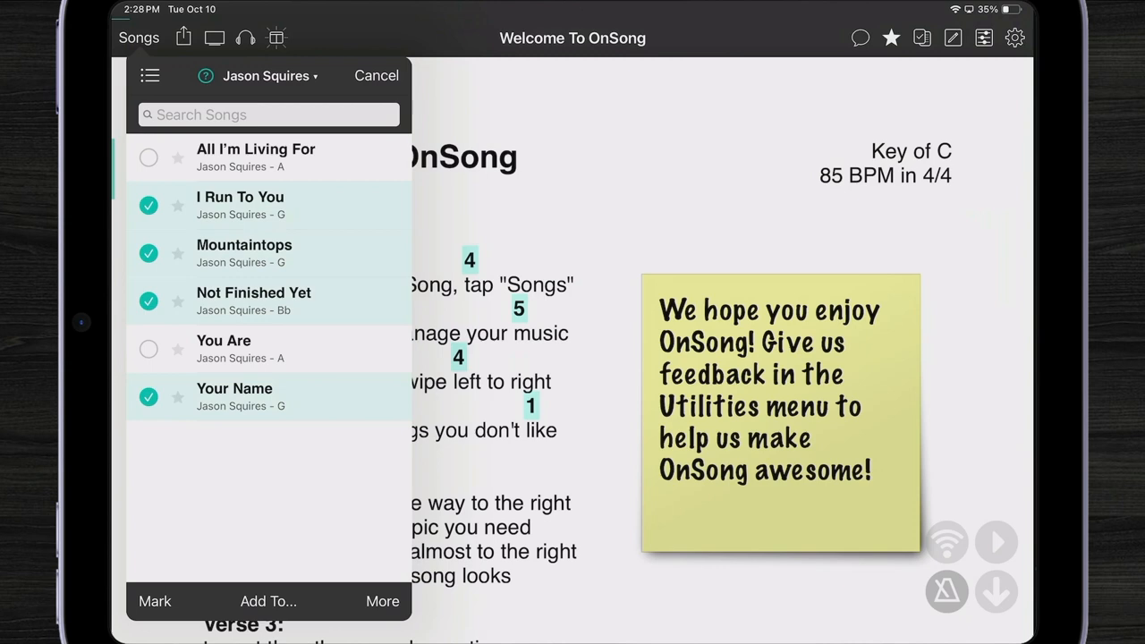
{"action": "left_click", "coordinate": [382, 601]}
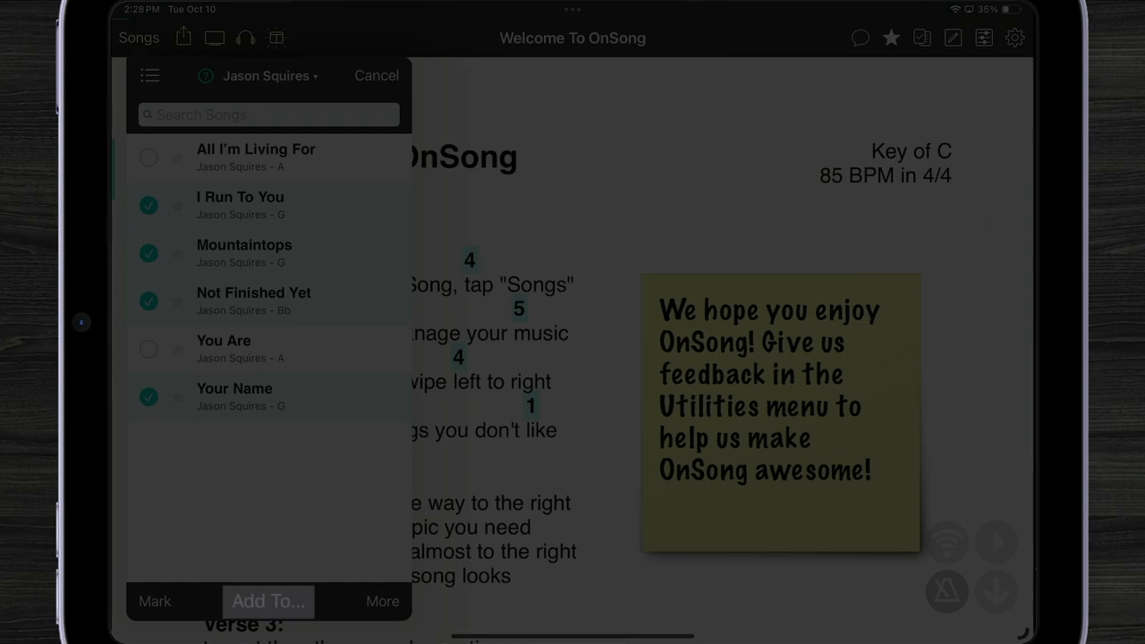
{"action": "left_click", "coordinate": [268, 601]}
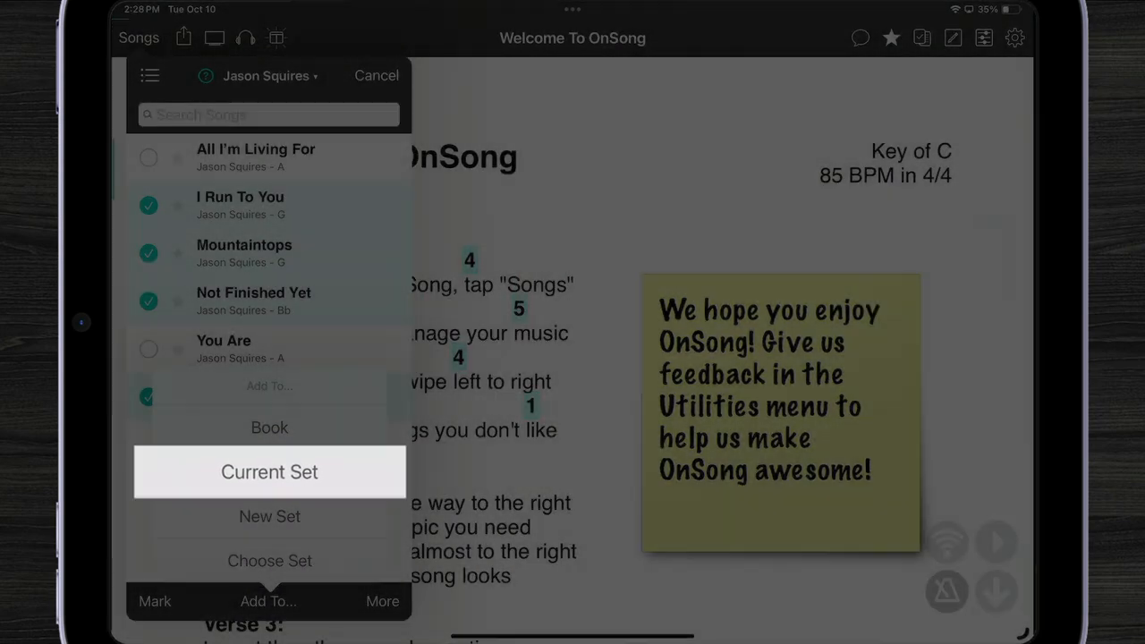
{"action": "left_click", "coordinate": [375, 75]}
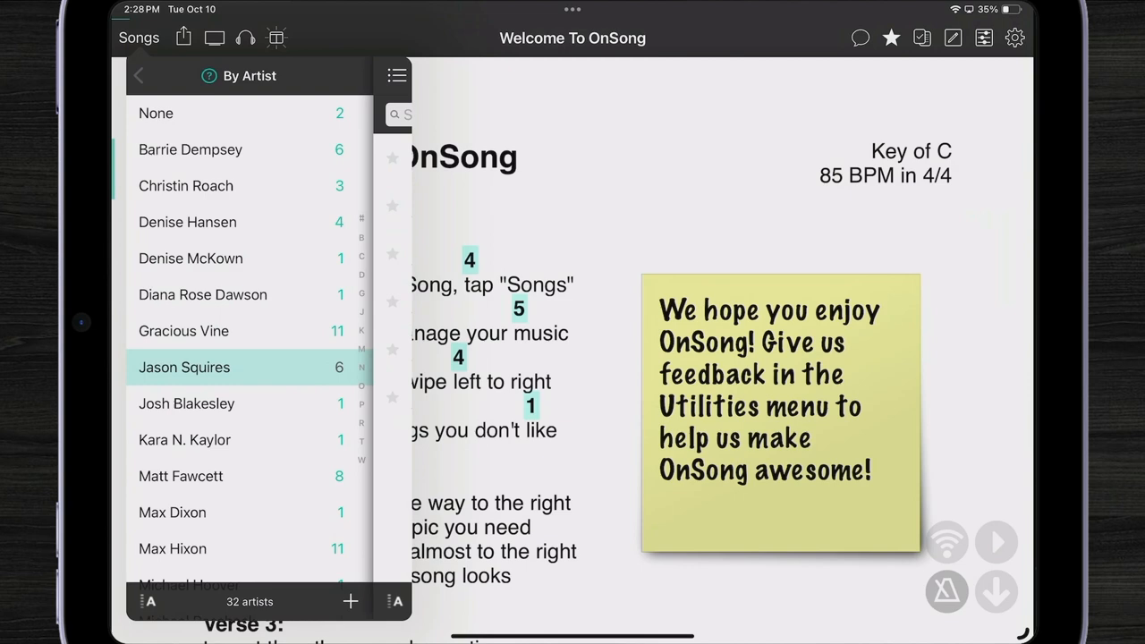
{"action": "left_click", "coordinate": [139, 75]}
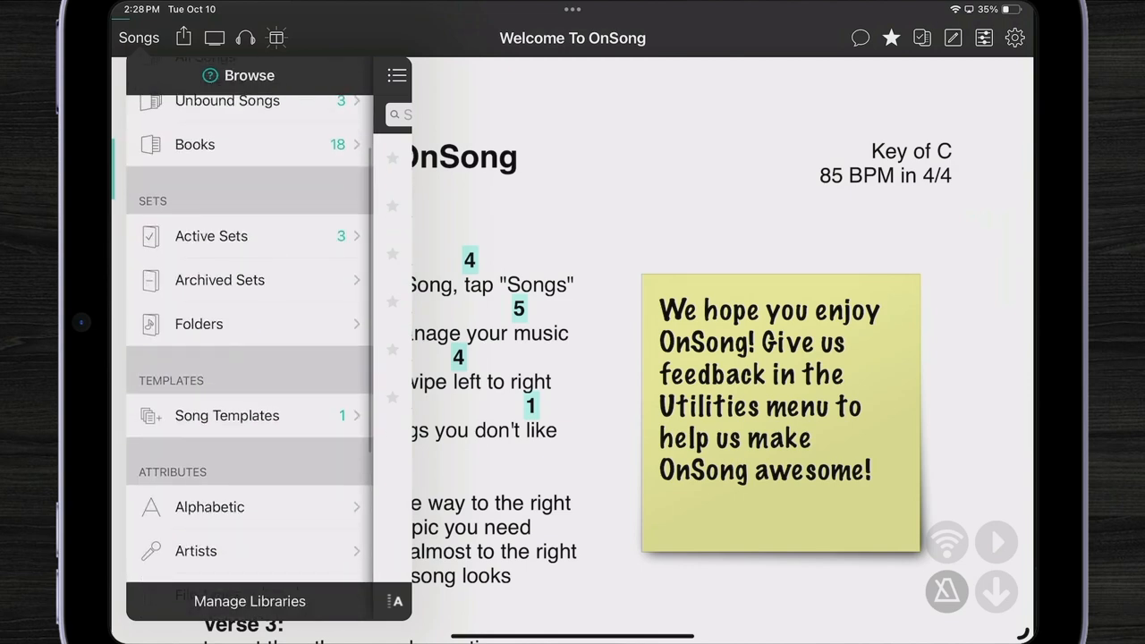
Step: Open the October 13, 2023 set and scroll its 11 songs down to 'Your Name'
{"action": "left_click", "coordinate": [211, 235]}
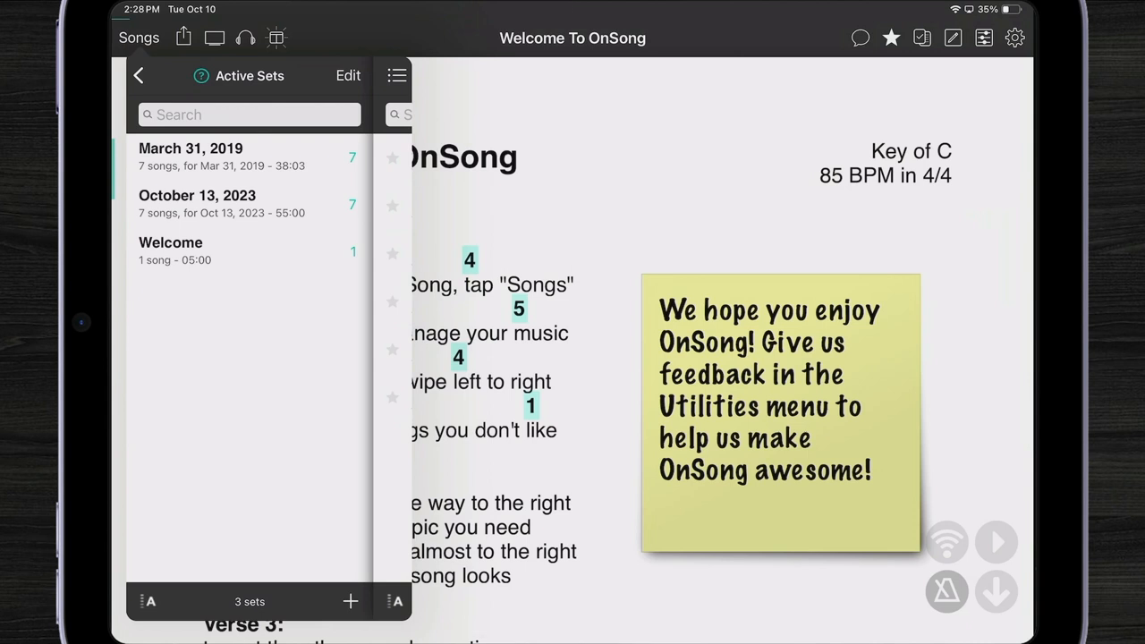
{"action": "left_click", "coordinate": [197, 204]}
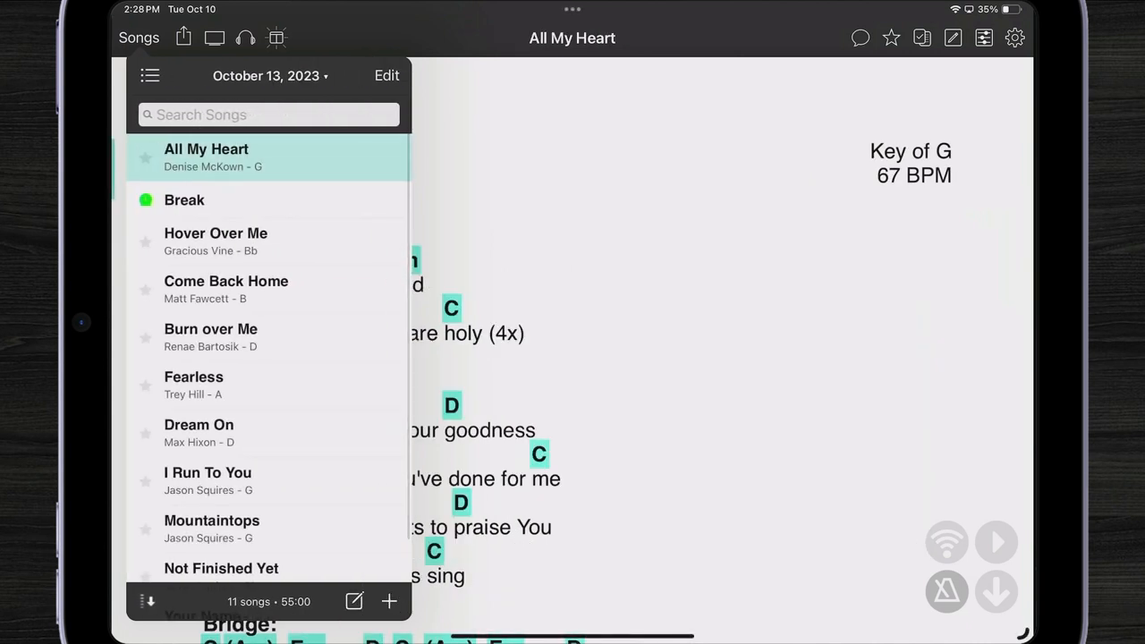
{"action": "scroll", "scroll_direction": "down", "scroll_amount": 3}
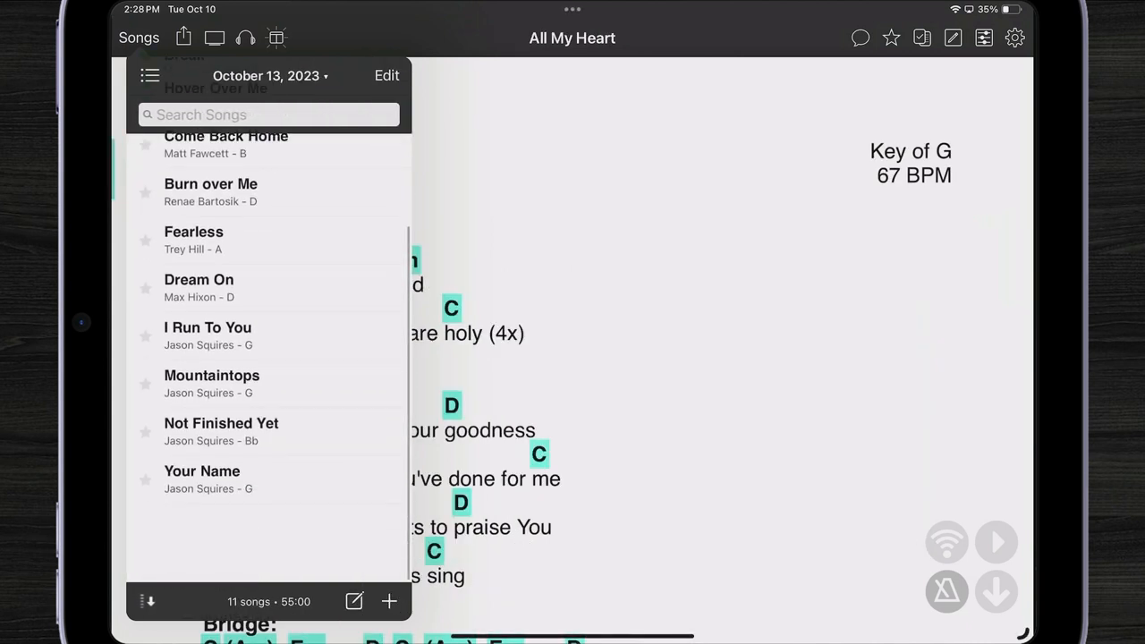
{"action": "left_click", "coordinate": [150, 75]}
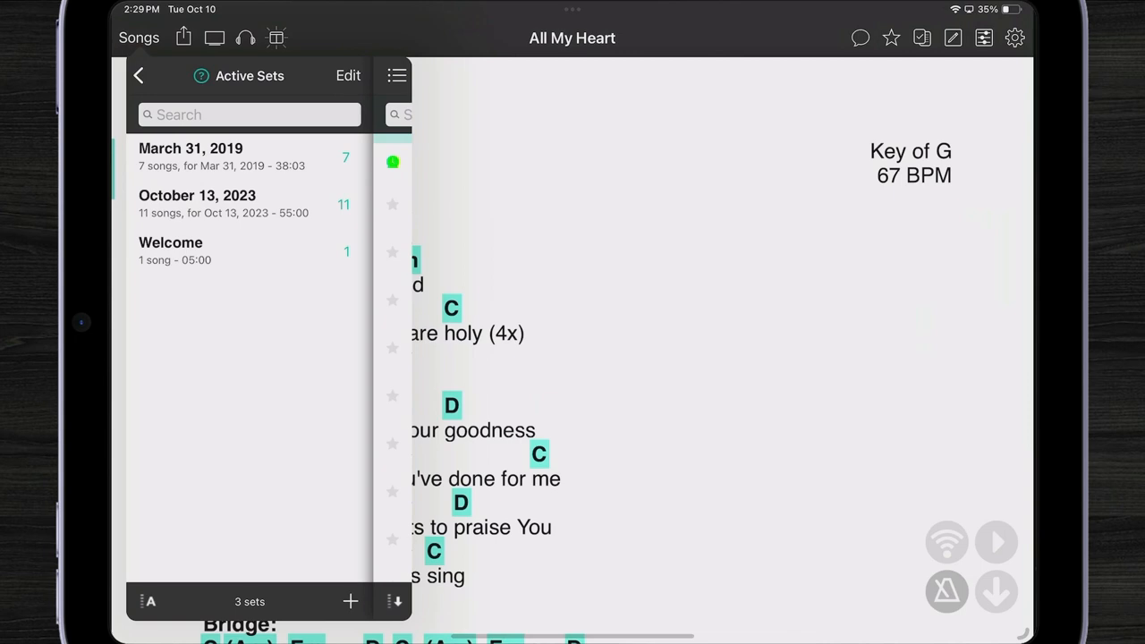
Step: Archive the March 31, 2019 set and confirm it appears under Archived Sets
{"action": "left_click", "coordinate": [248, 156]}
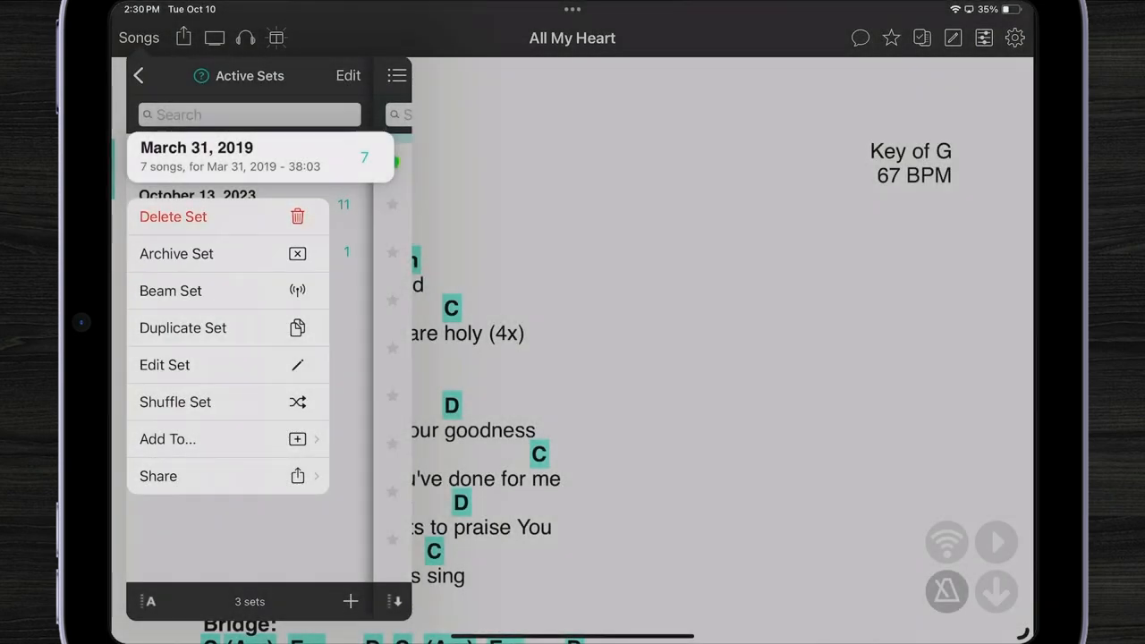
{"action": "left_click", "coordinate": [173, 217]}
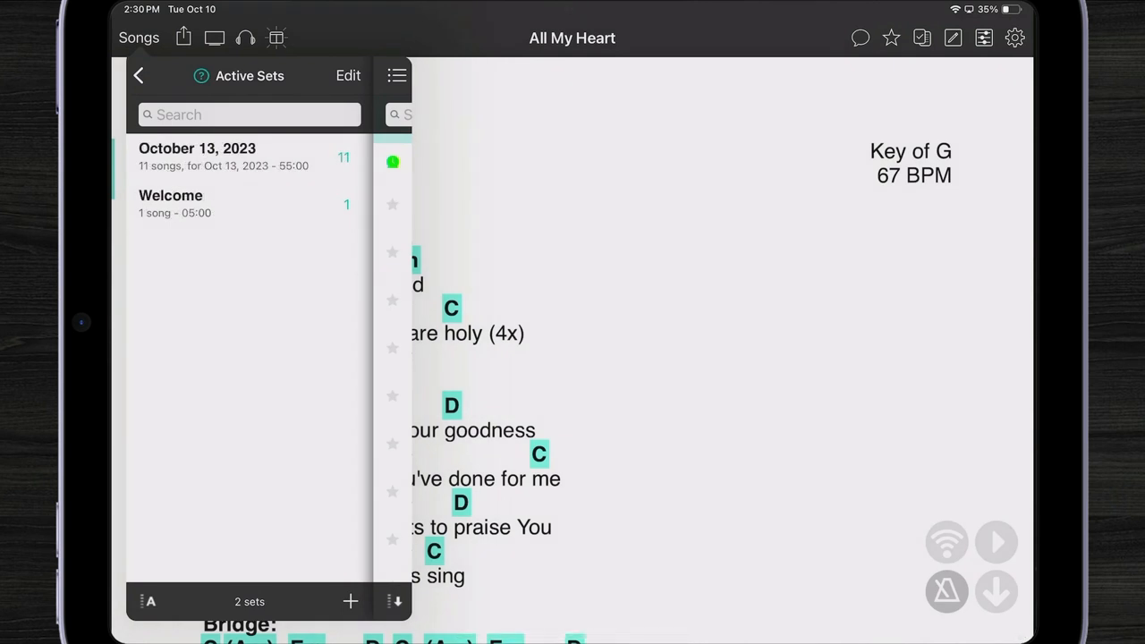
{"action": "left_click", "coordinate": [139, 75]}
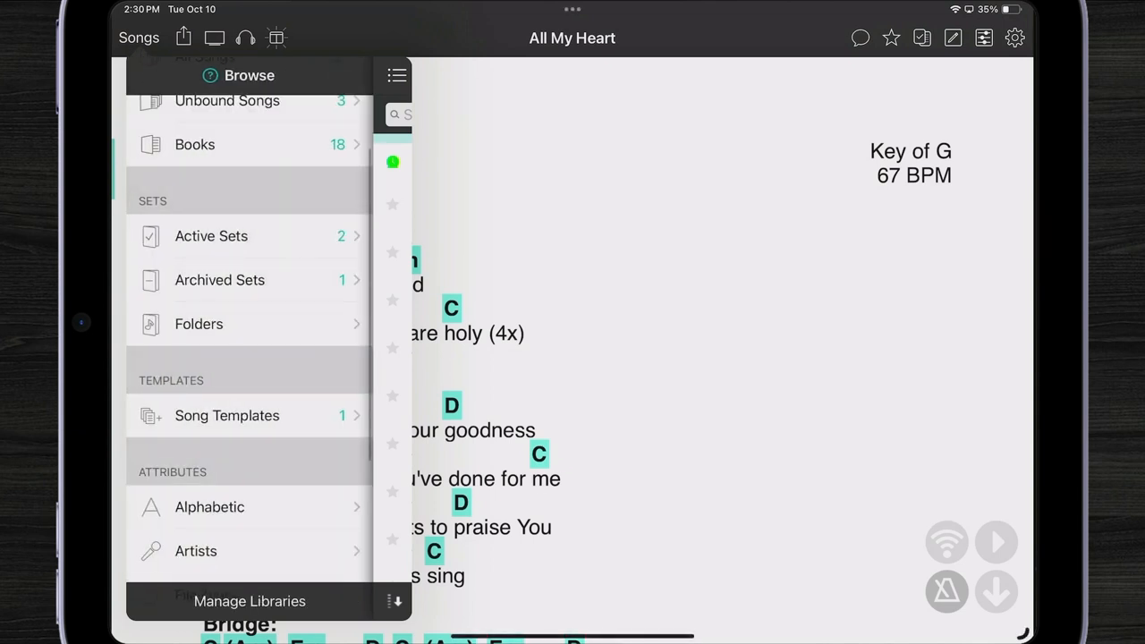
{"action": "left_click", "coordinate": [220, 280]}
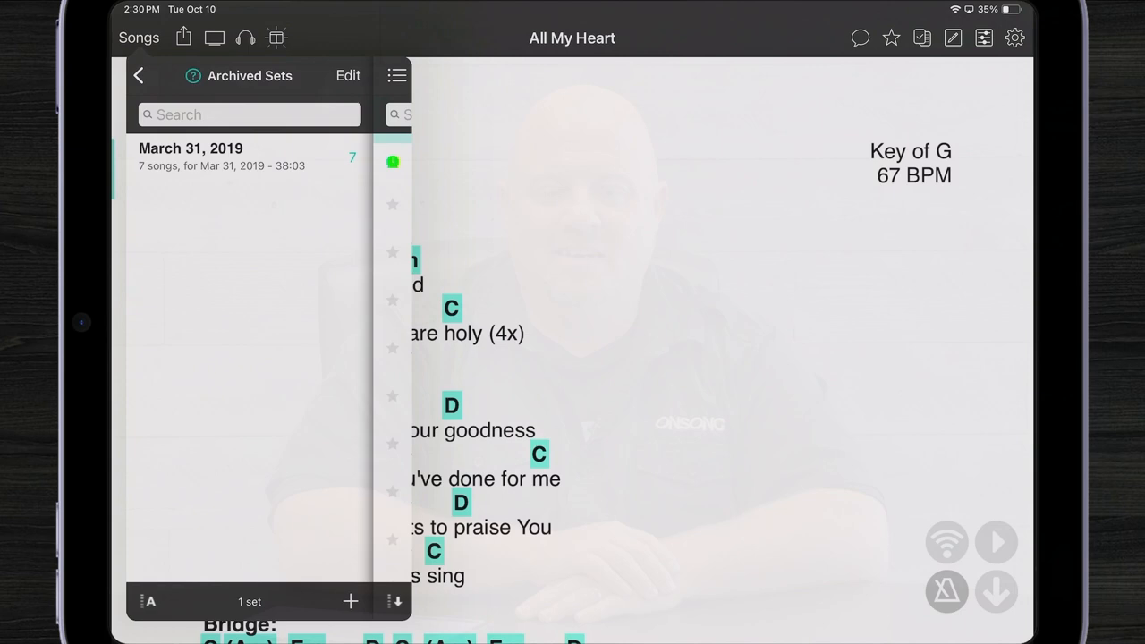
{"action": "left_click", "coordinate": [138, 75]}
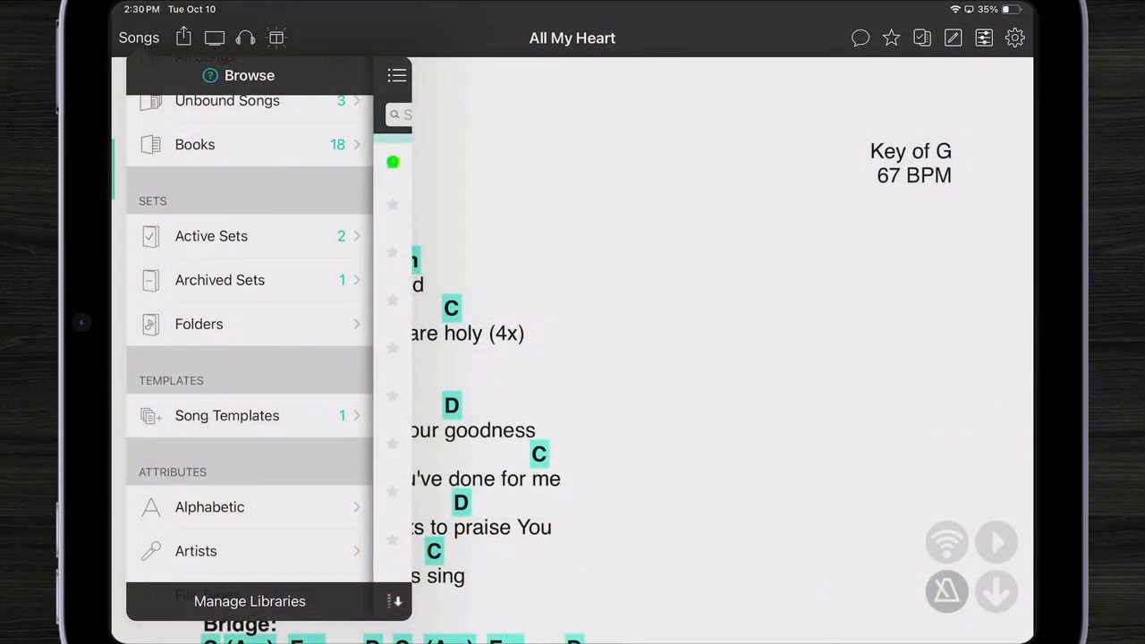
Step: In Folders, add a folder titled 'Coffeehouse' and open it to confirm it is empty
{"action": "left_click", "coordinate": [249, 324]}
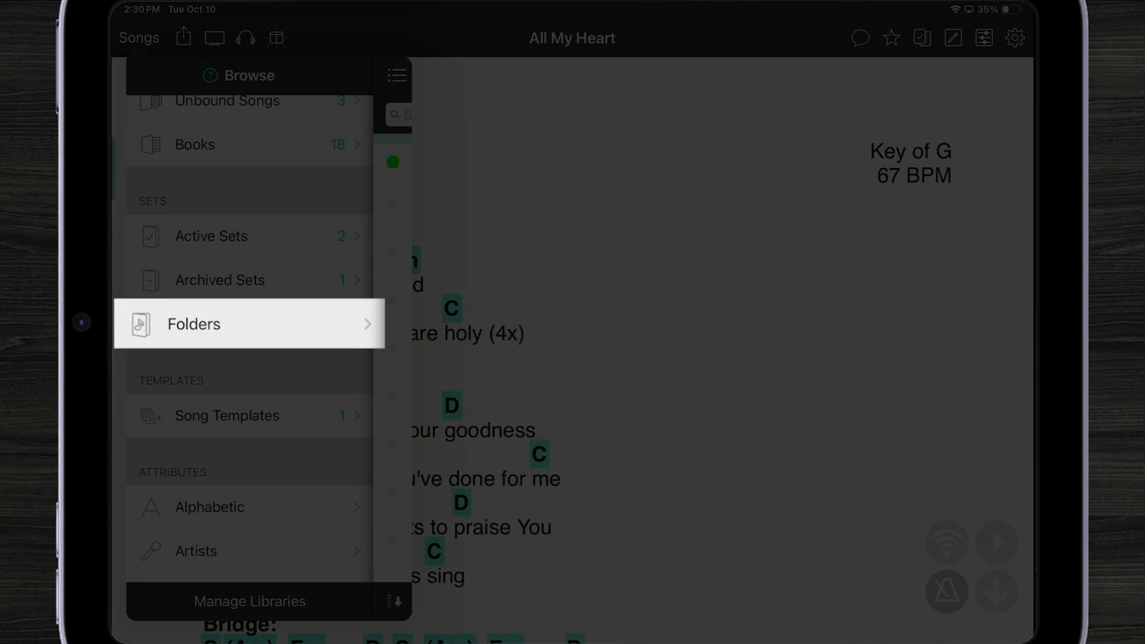
{"action": "left_click", "coordinate": [193, 324]}
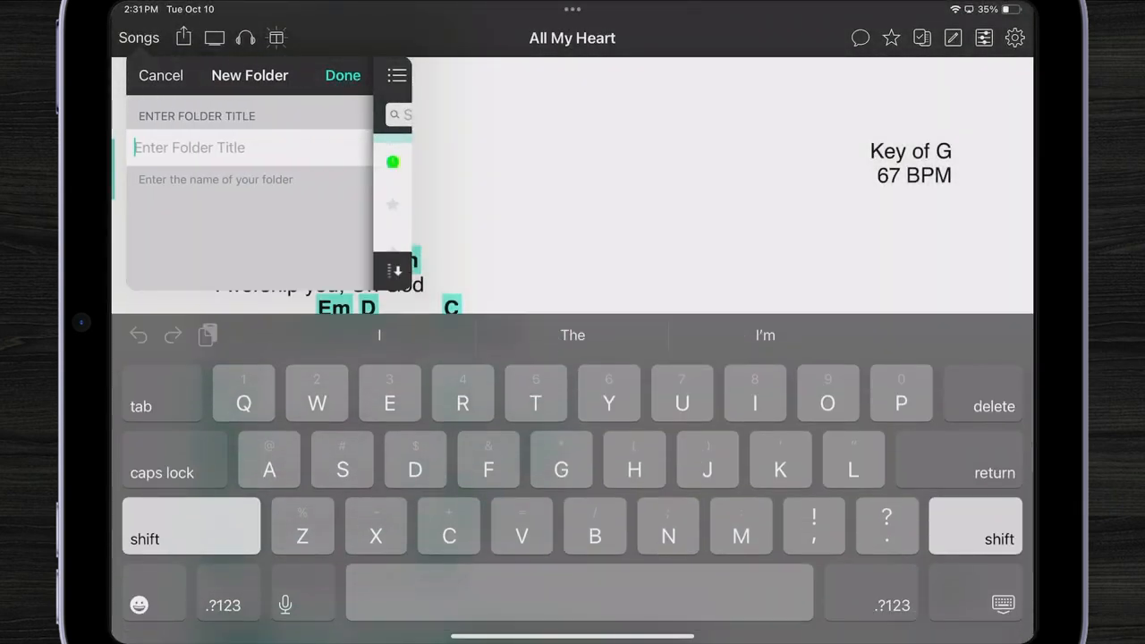
{"action": "type", "text": "o"}
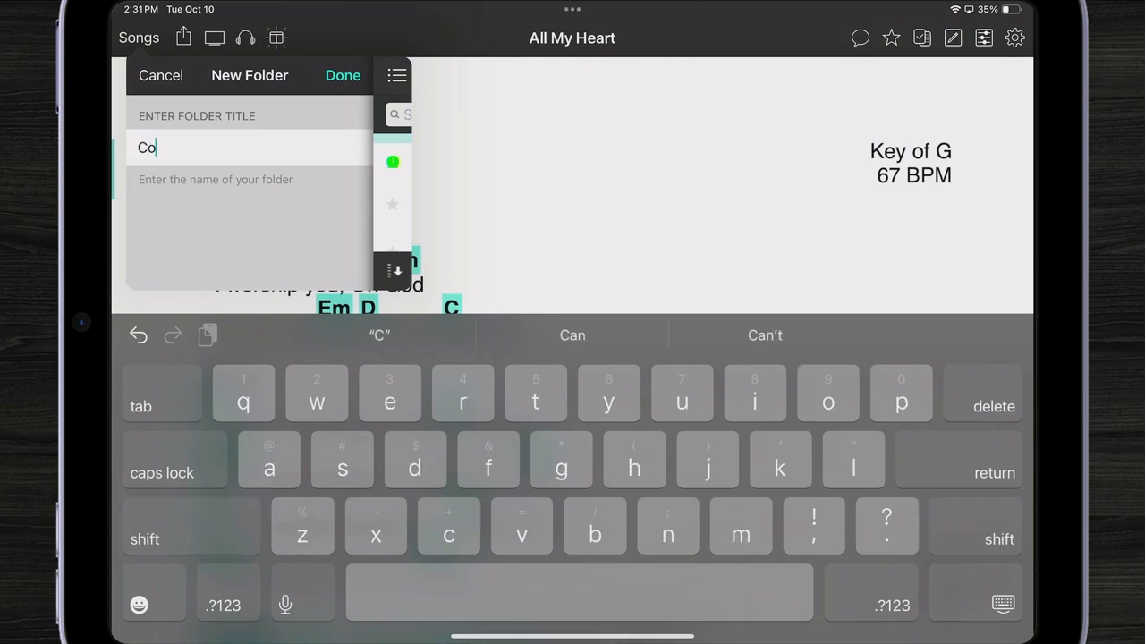
{"action": "type", "text": "ffeehou"}
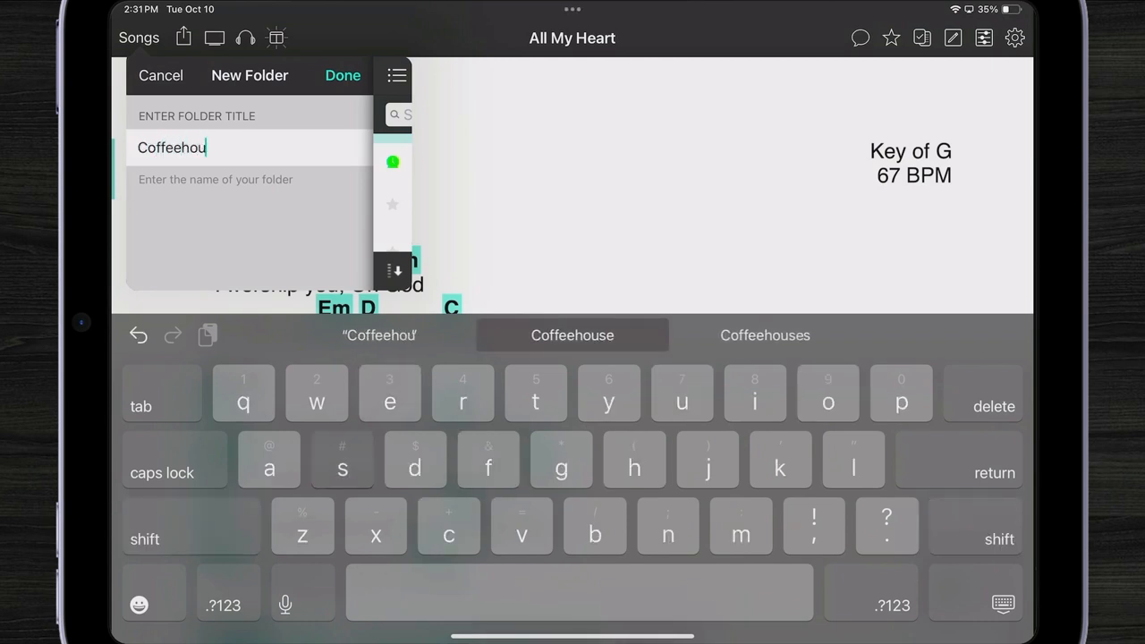
{"action": "left_click", "coordinate": [573, 335]}
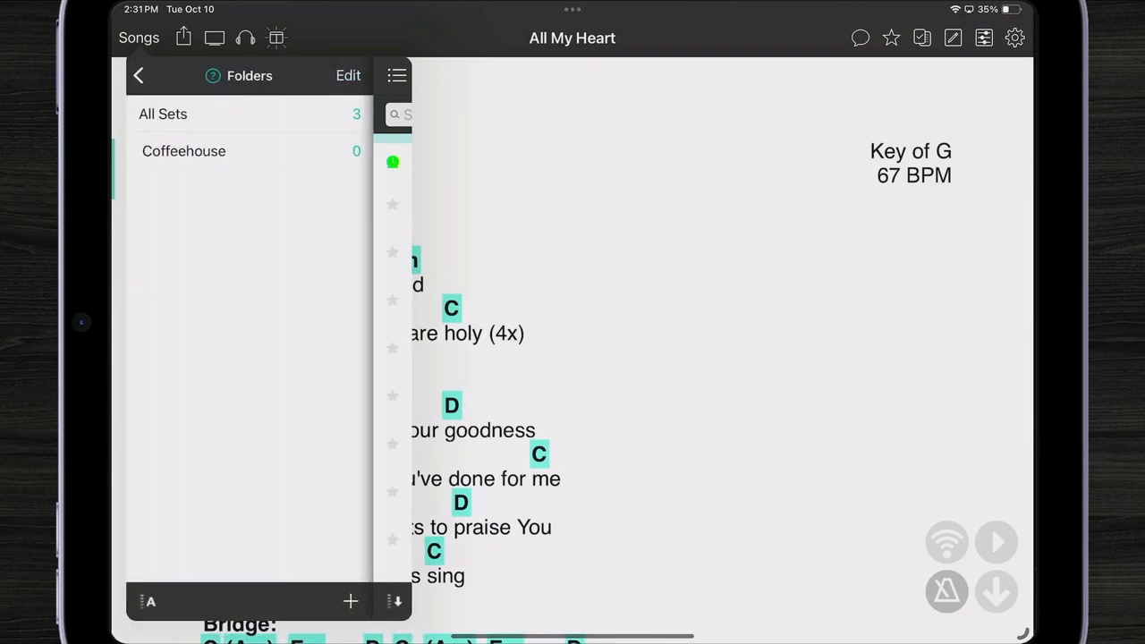
{"action": "left_click", "coordinate": [183, 150]}
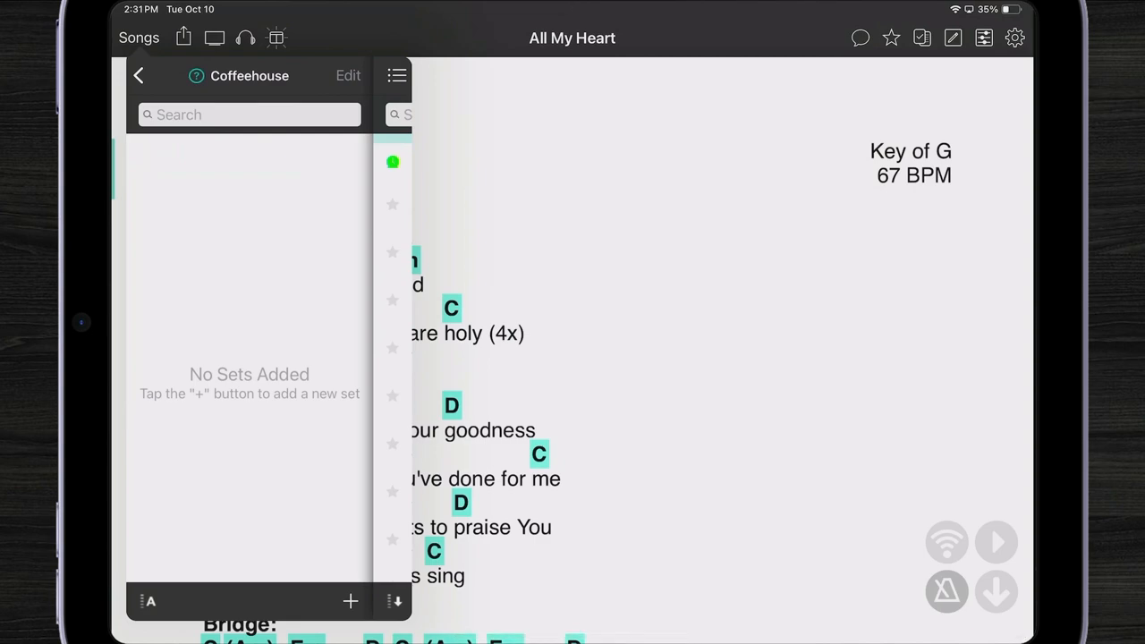
{"action": "left_click", "coordinate": [139, 75]}
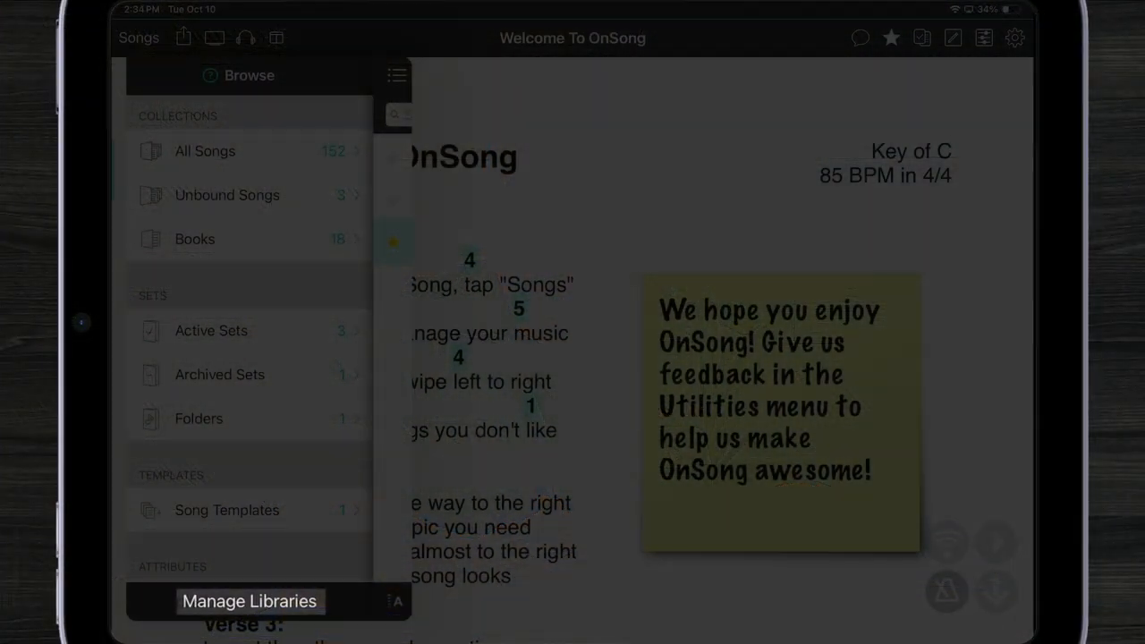
Step: In Manage Libraries, add a library named 'New' and make it the active library
{"action": "left_click", "coordinate": [249, 600]}
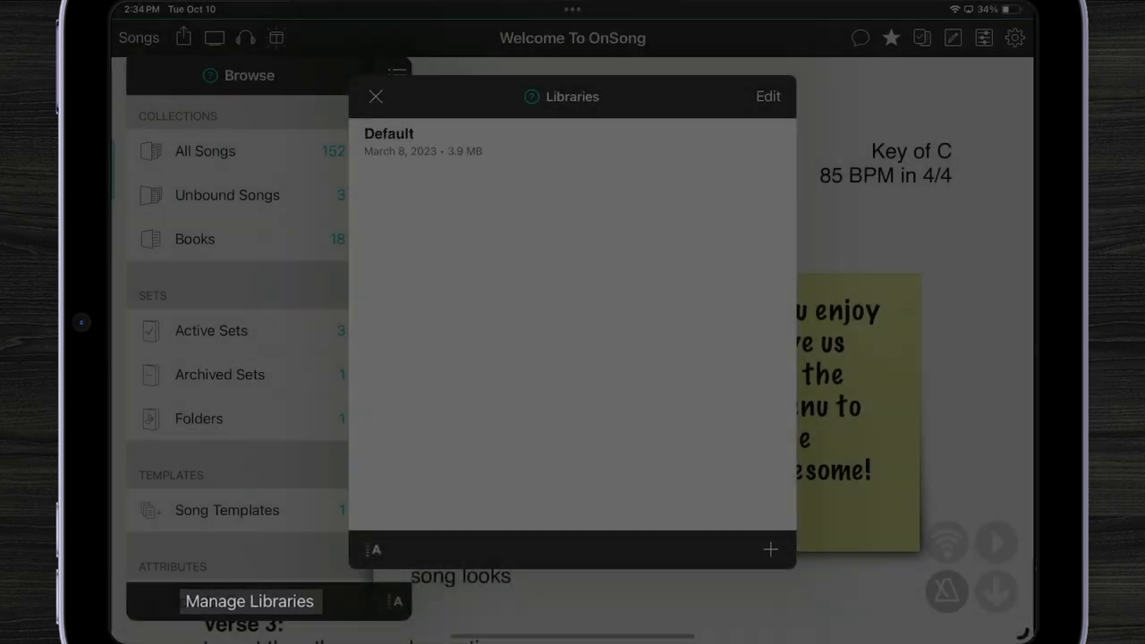
{"action": "left_click", "coordinate": [572, 141]}
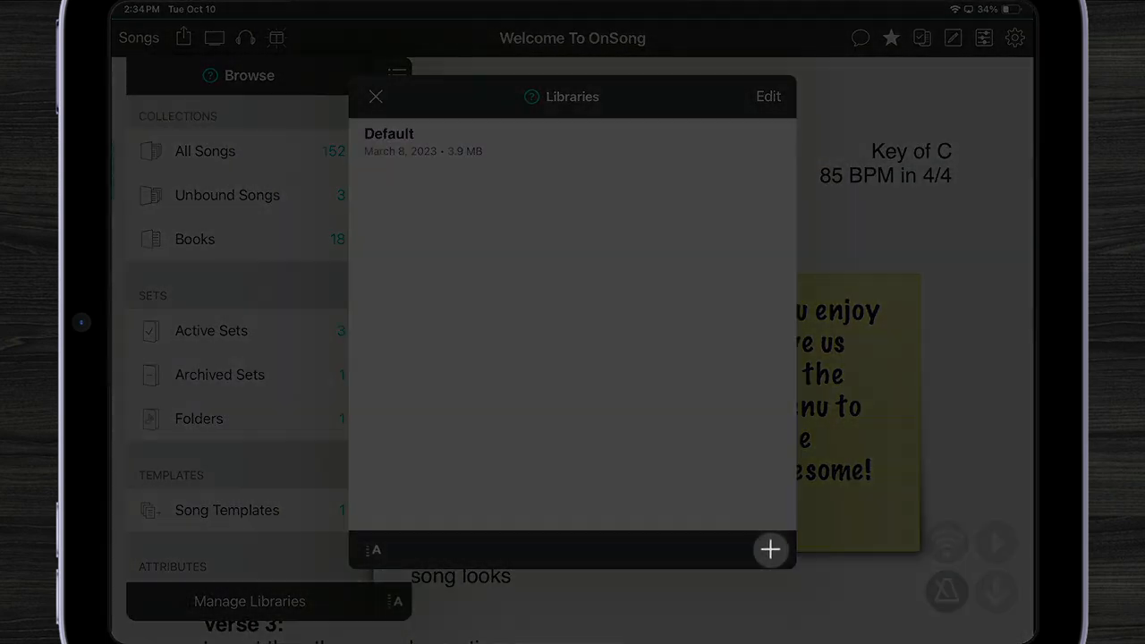
{"action": "left_click", "coordinate": [769, 549]}
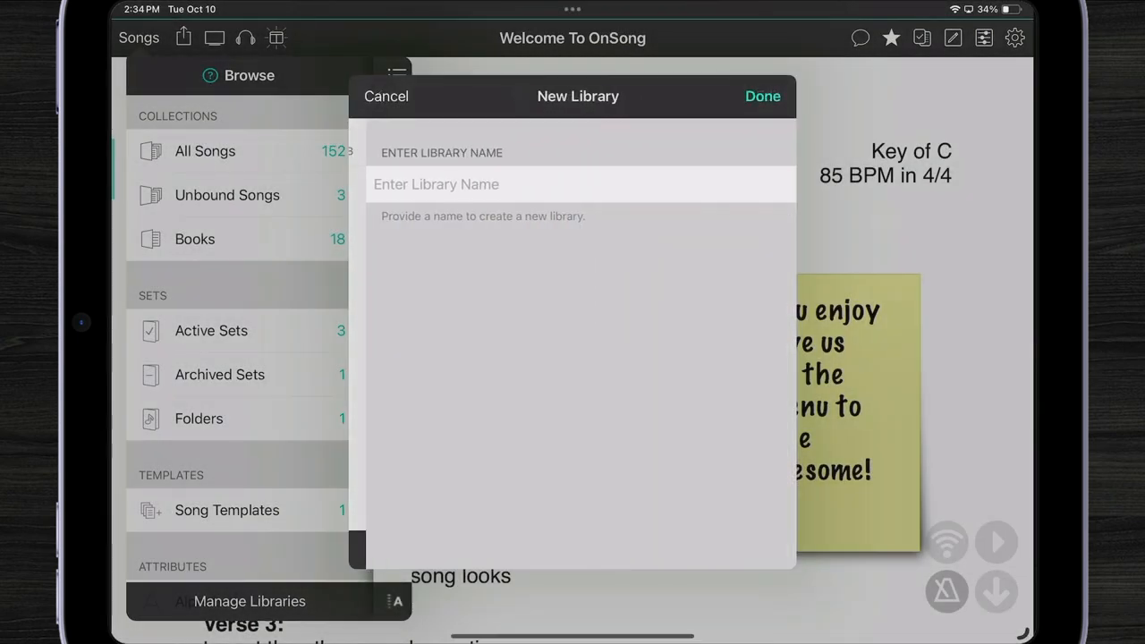
{"action": "left_click", "coordinate": [573, 183]}
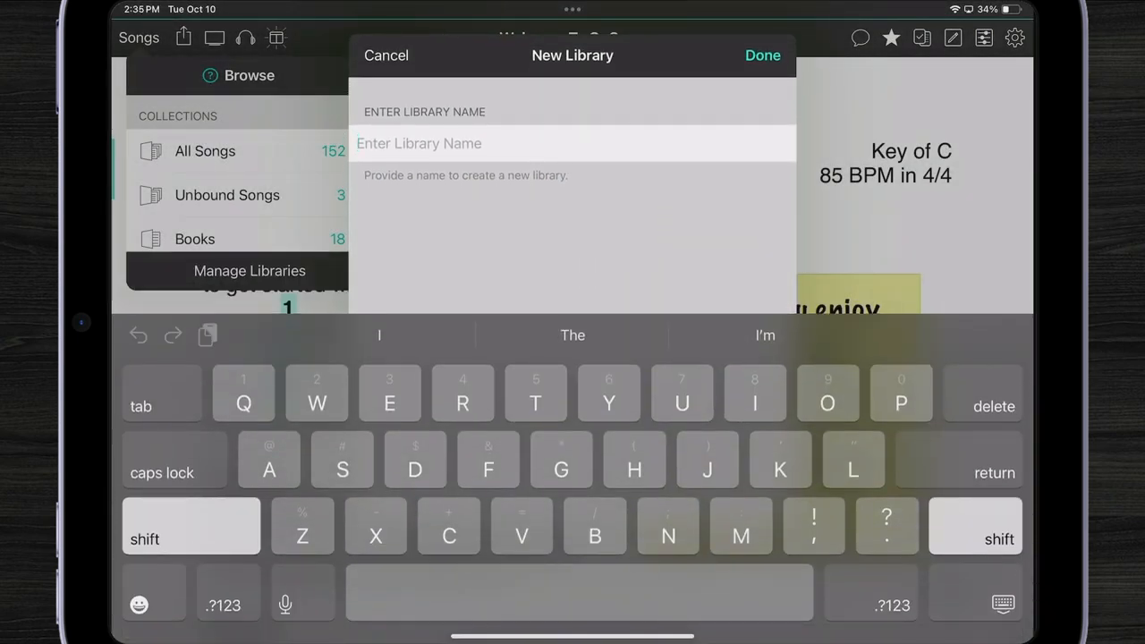
{"action": "type", "text": "New"}
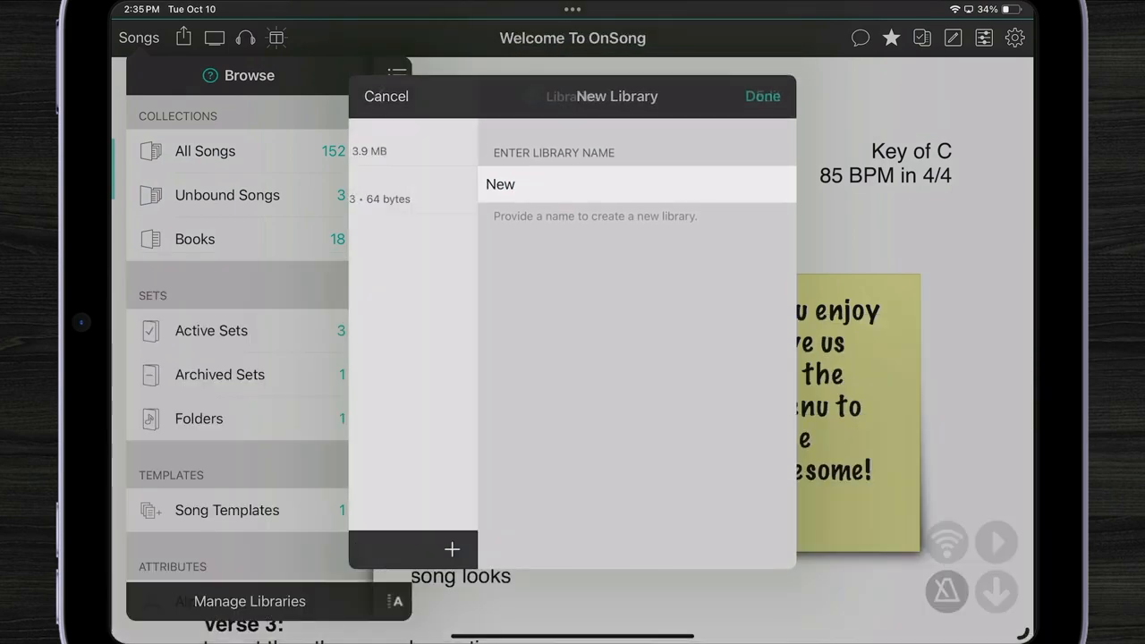
{"action": "left_click", "coordinate": [762, 96]}
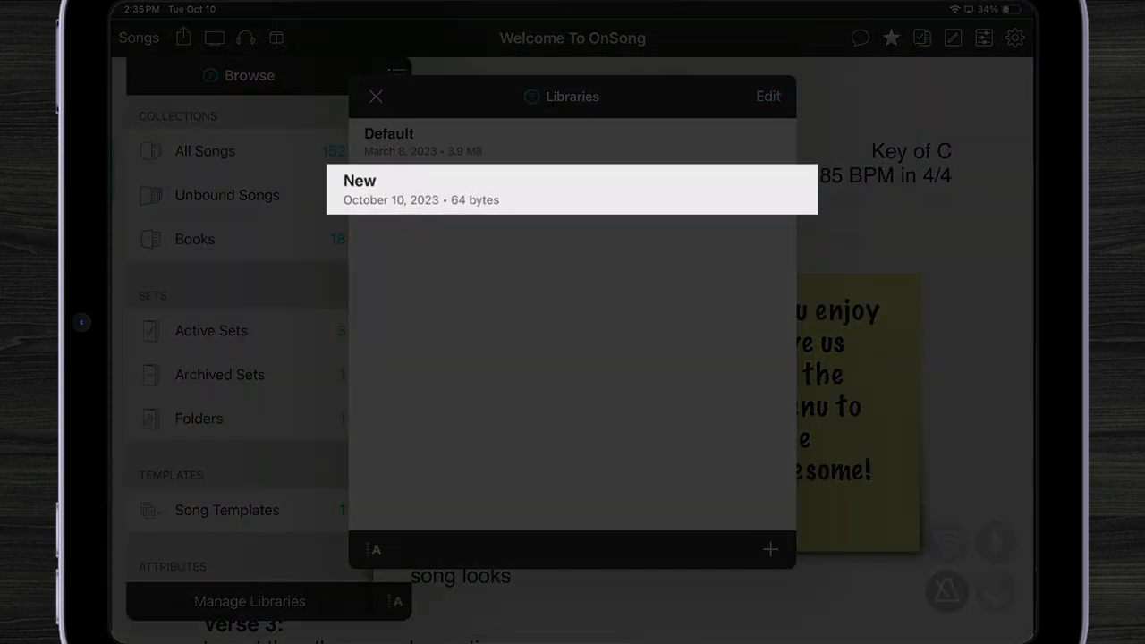
{"action": "left_click", "coordinate": [572, 189]}
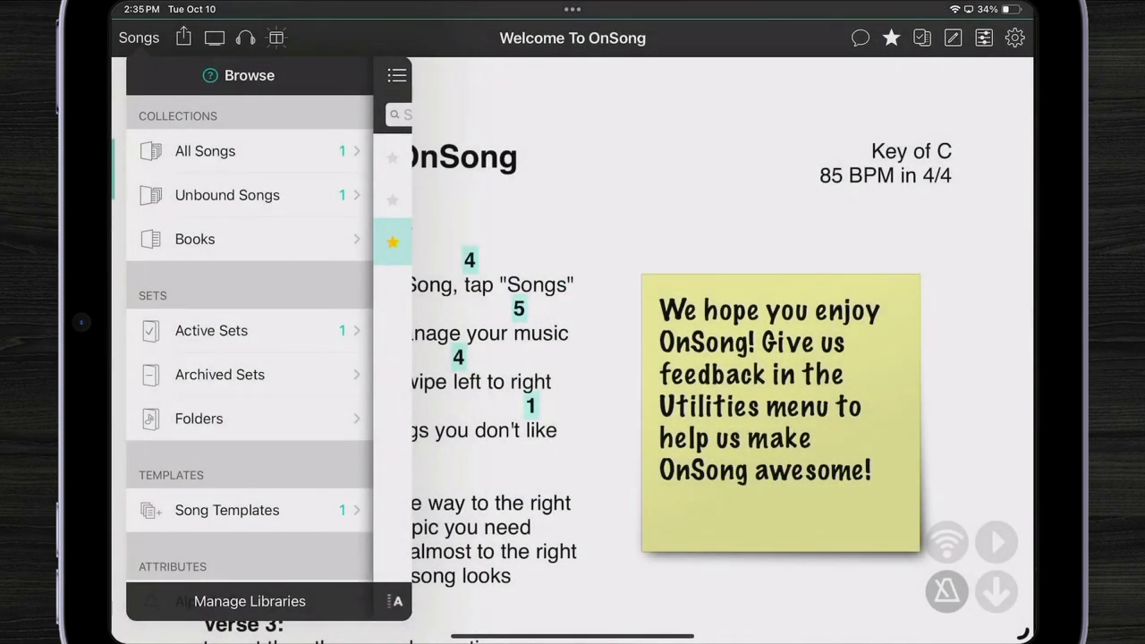
Step: Switch to the Default library and list All Songs, showing all 152 songs
{"action": "left_click", "coordinate": [205, 150]}
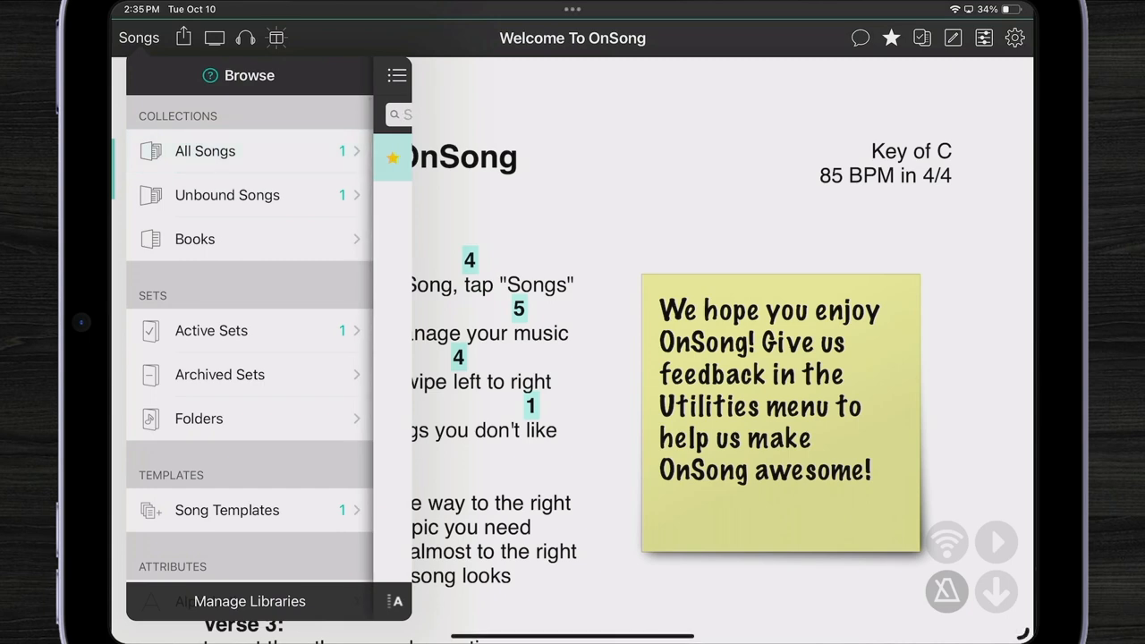
{"action": "left_click", "coordinate": [249, 600]}
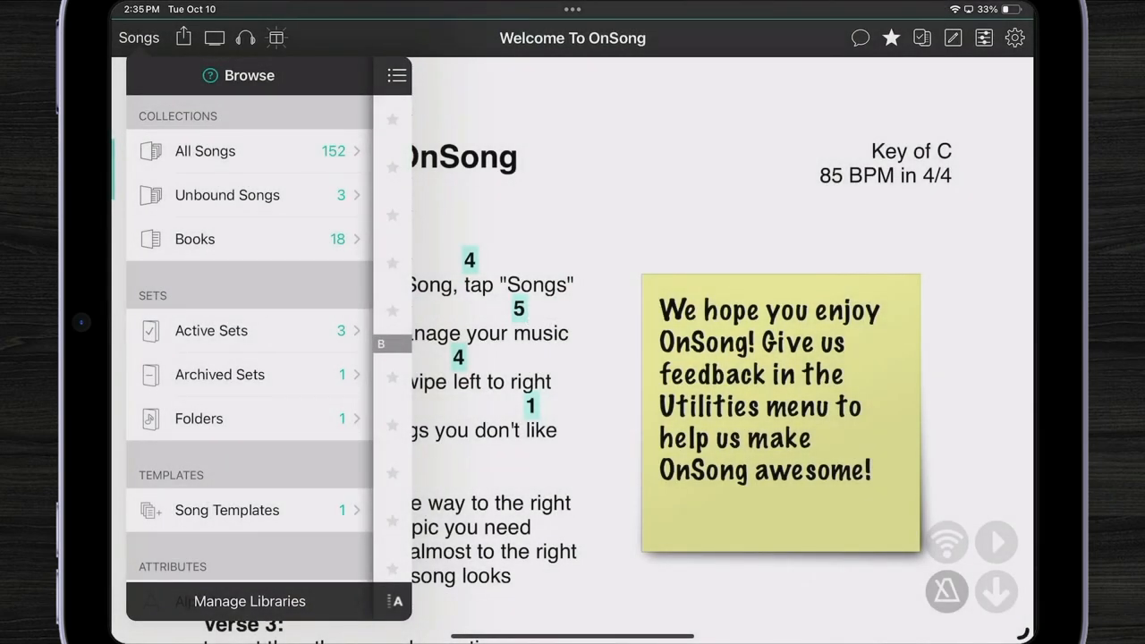
{"action": "left_click", "coordinate": [205, 150]}
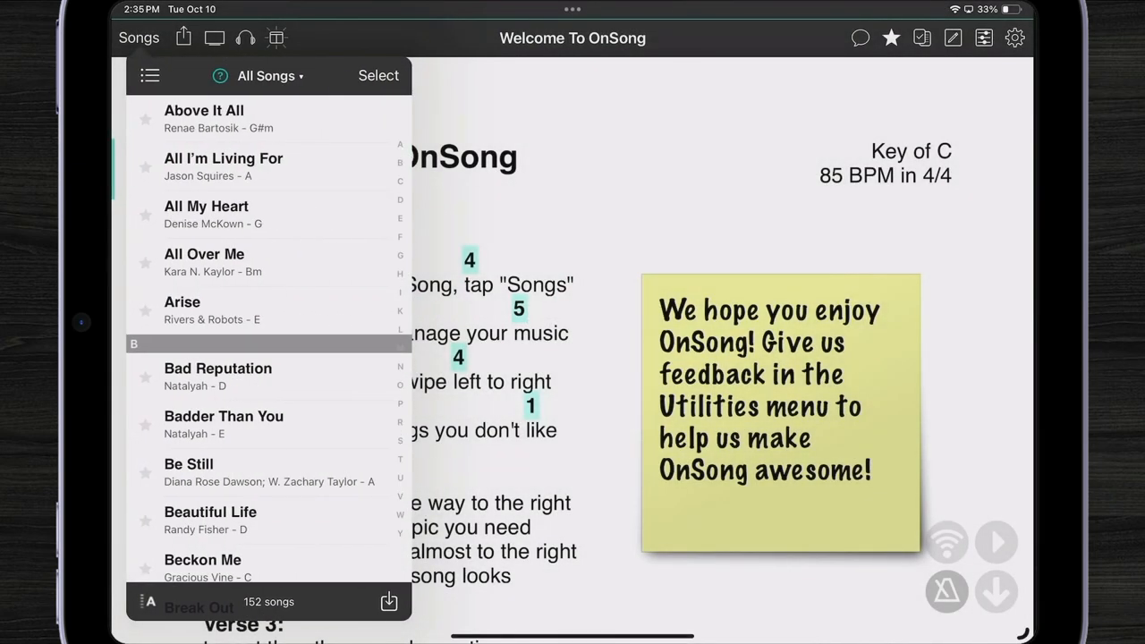